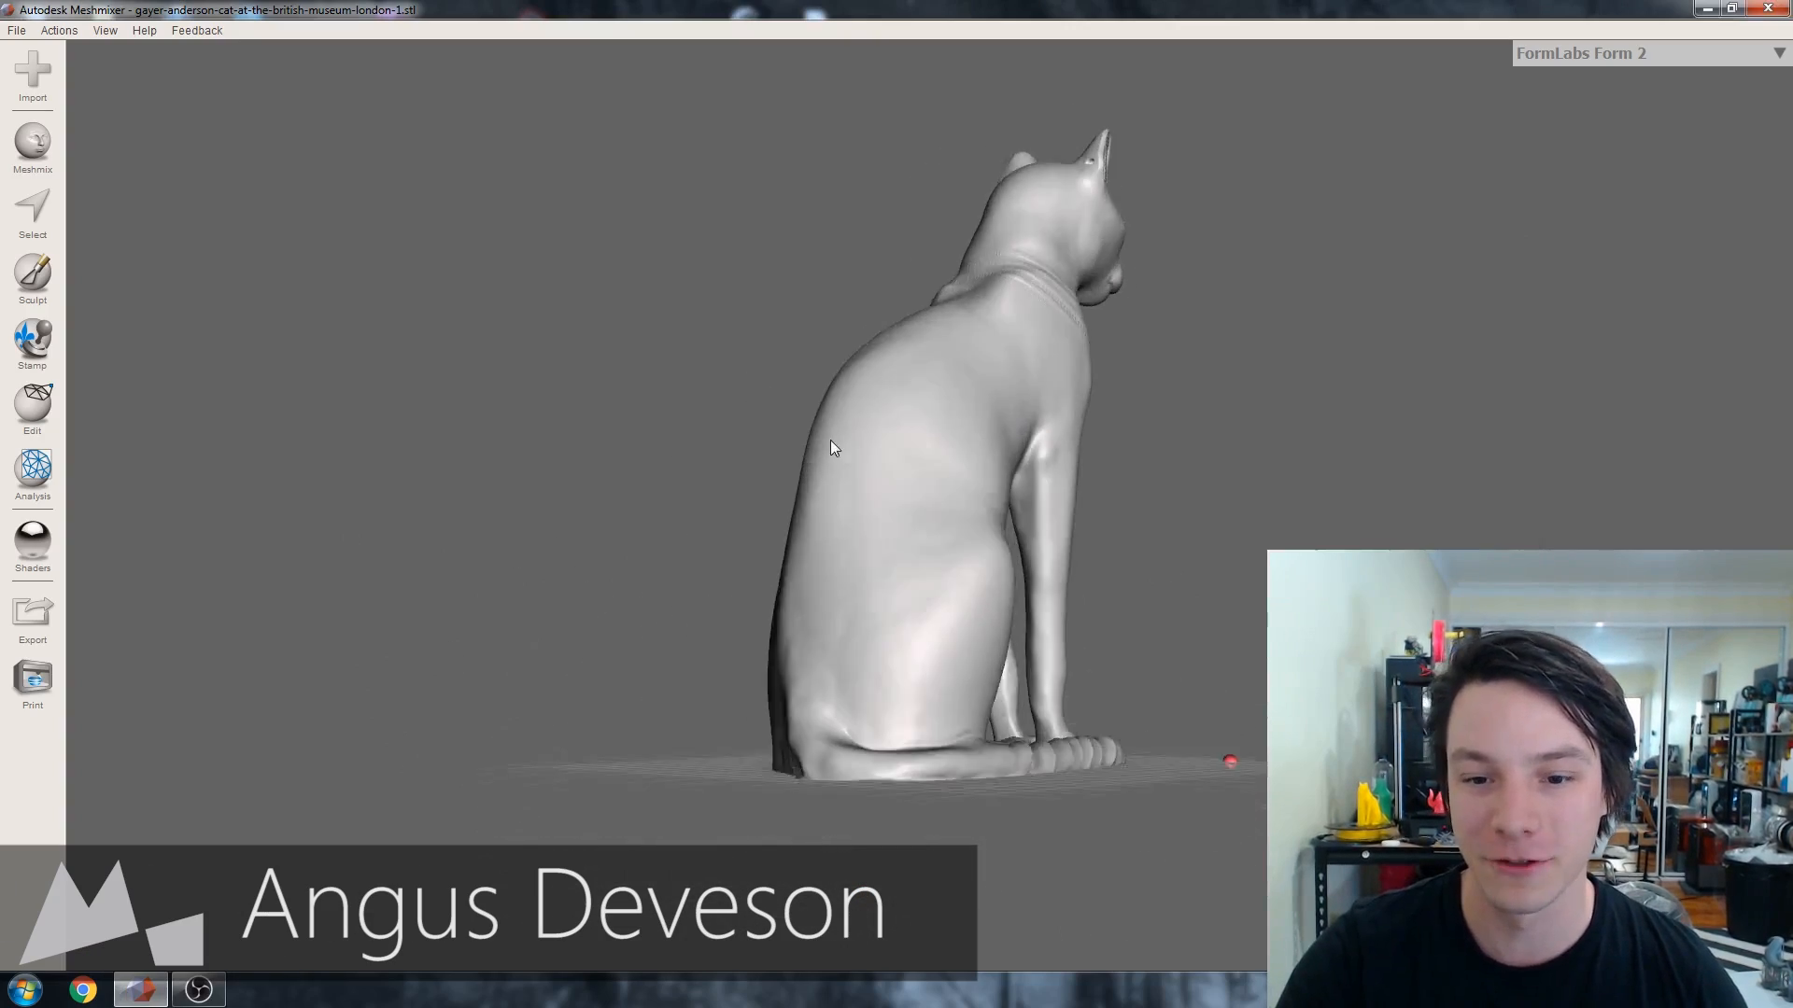
# Step: Orbit the cat, check its real-world dimensions, then start Generate Face Groups
pyautogui.moveTo(832, 449); pyautogui.dragTo(1095, 484)
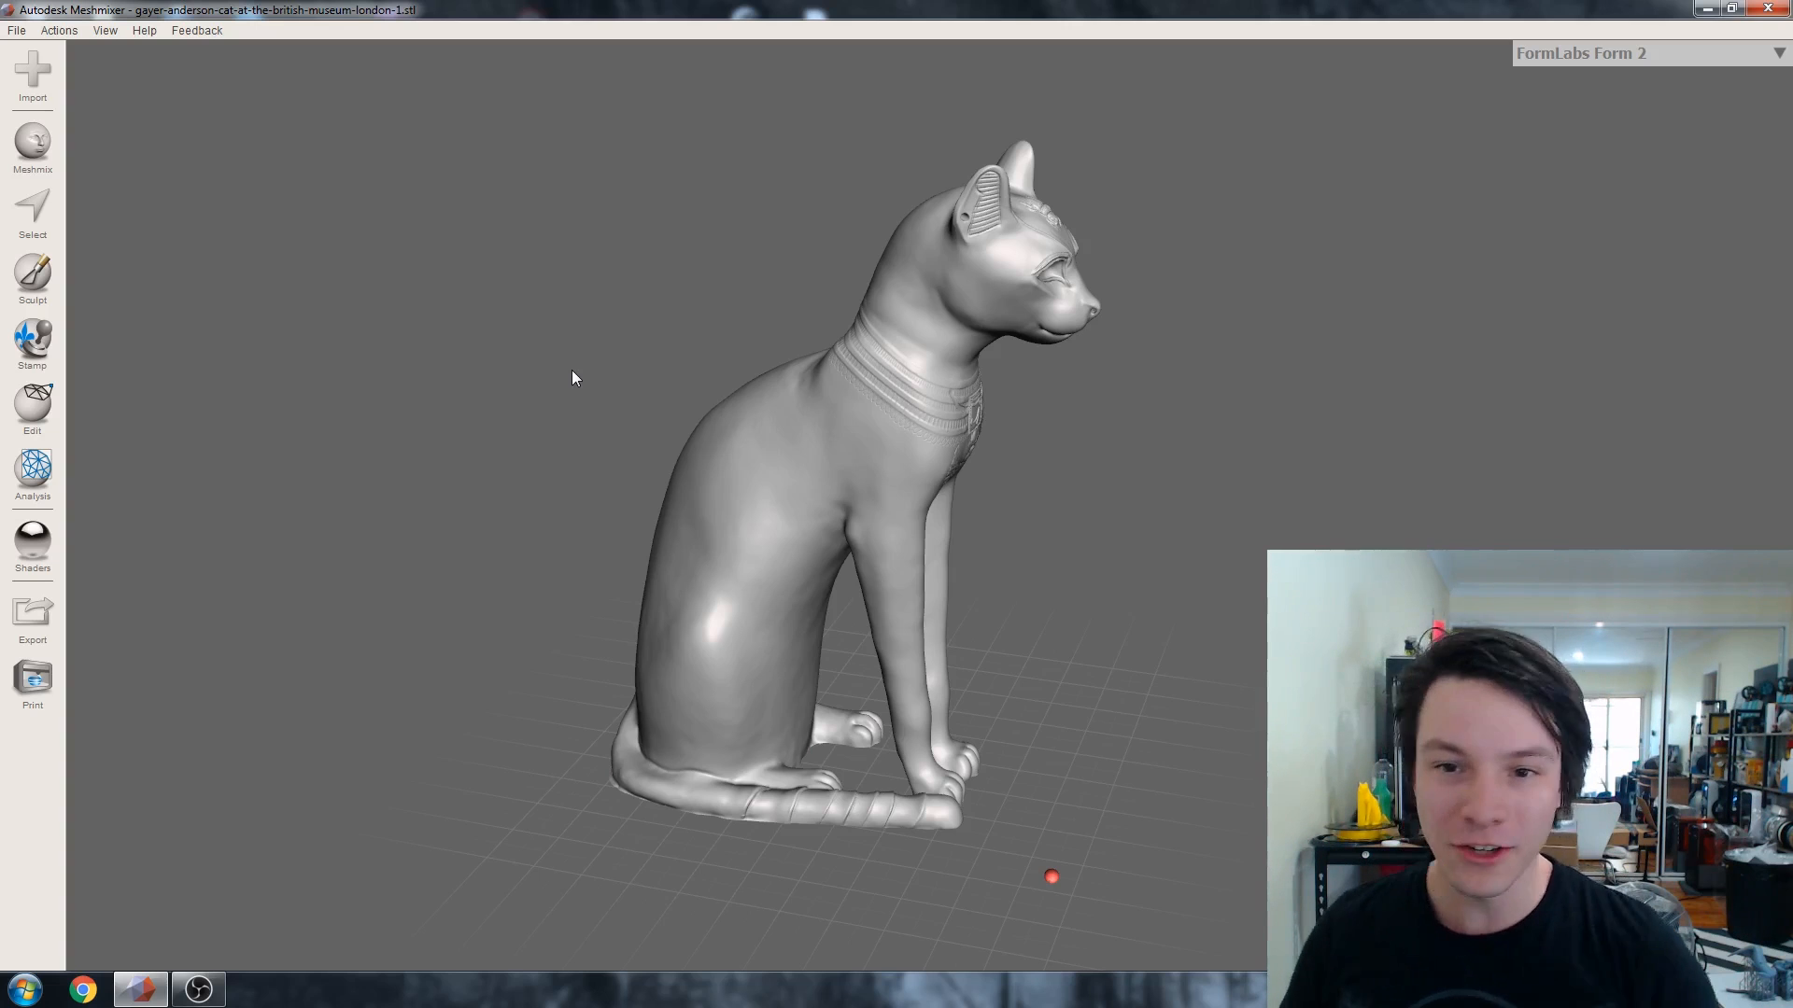
pyautogui.moveTo(571, 379); pyautogui.dragTo(592, 557)
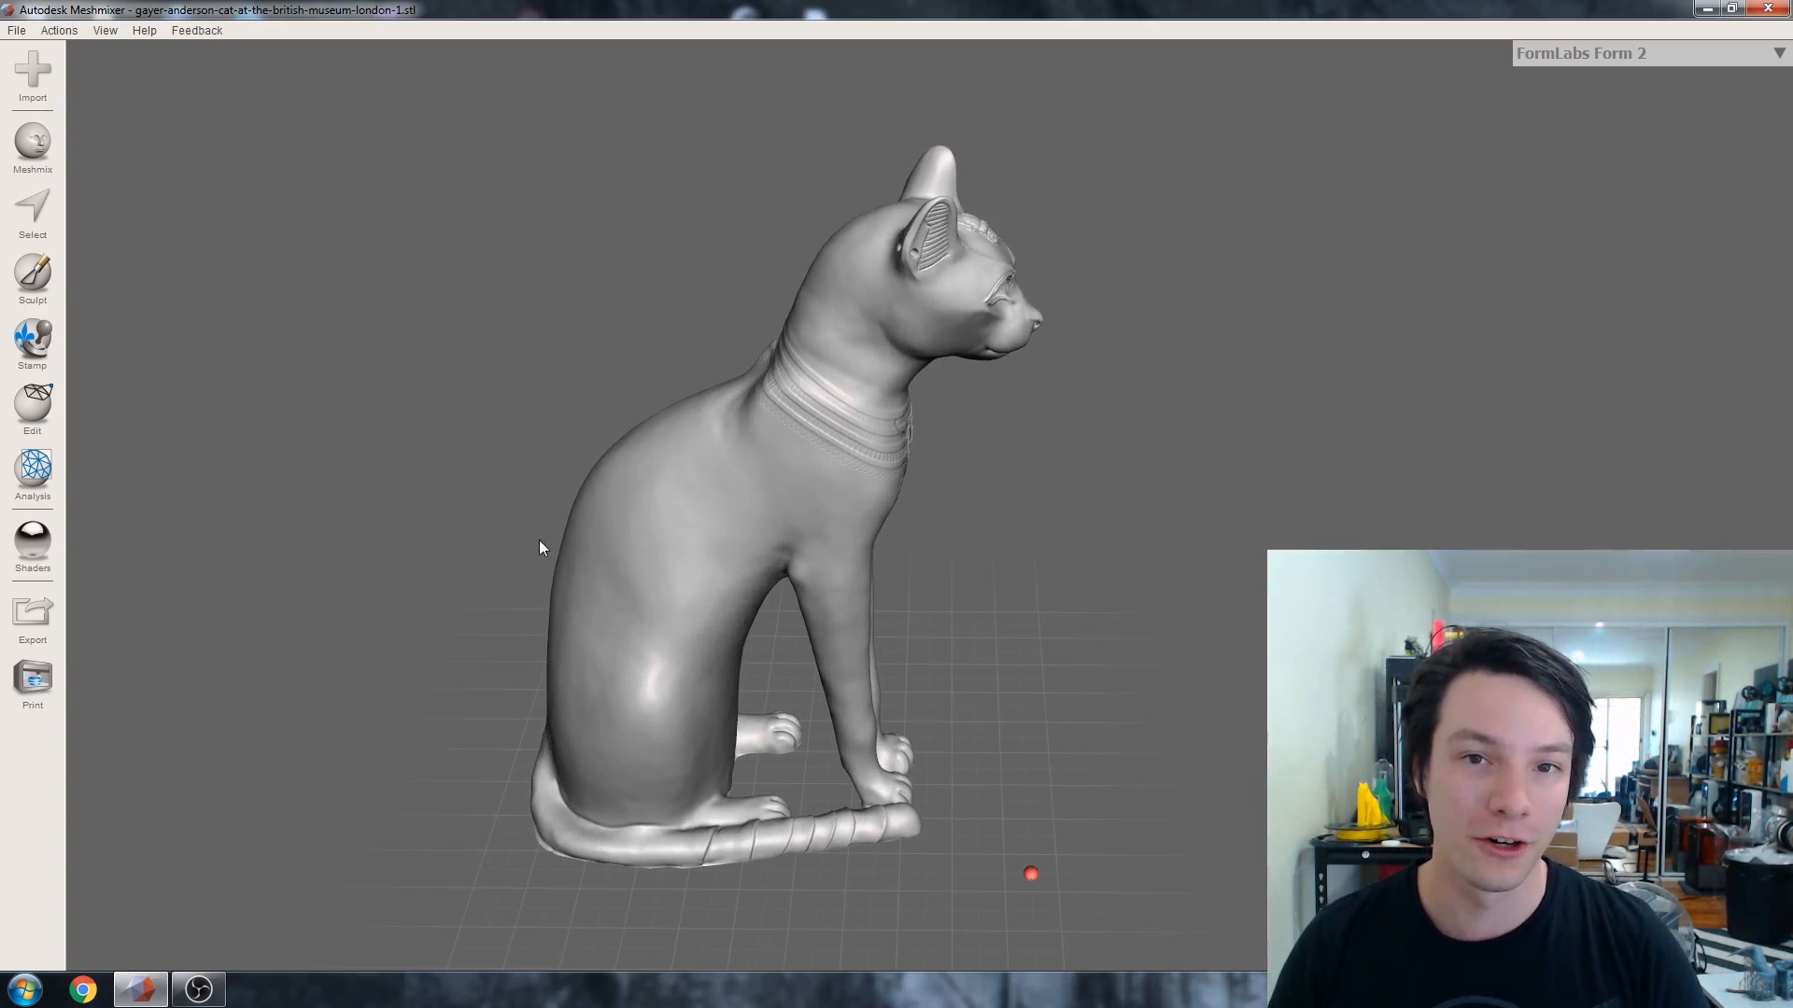
pyautogui.moveTo(211, 463)
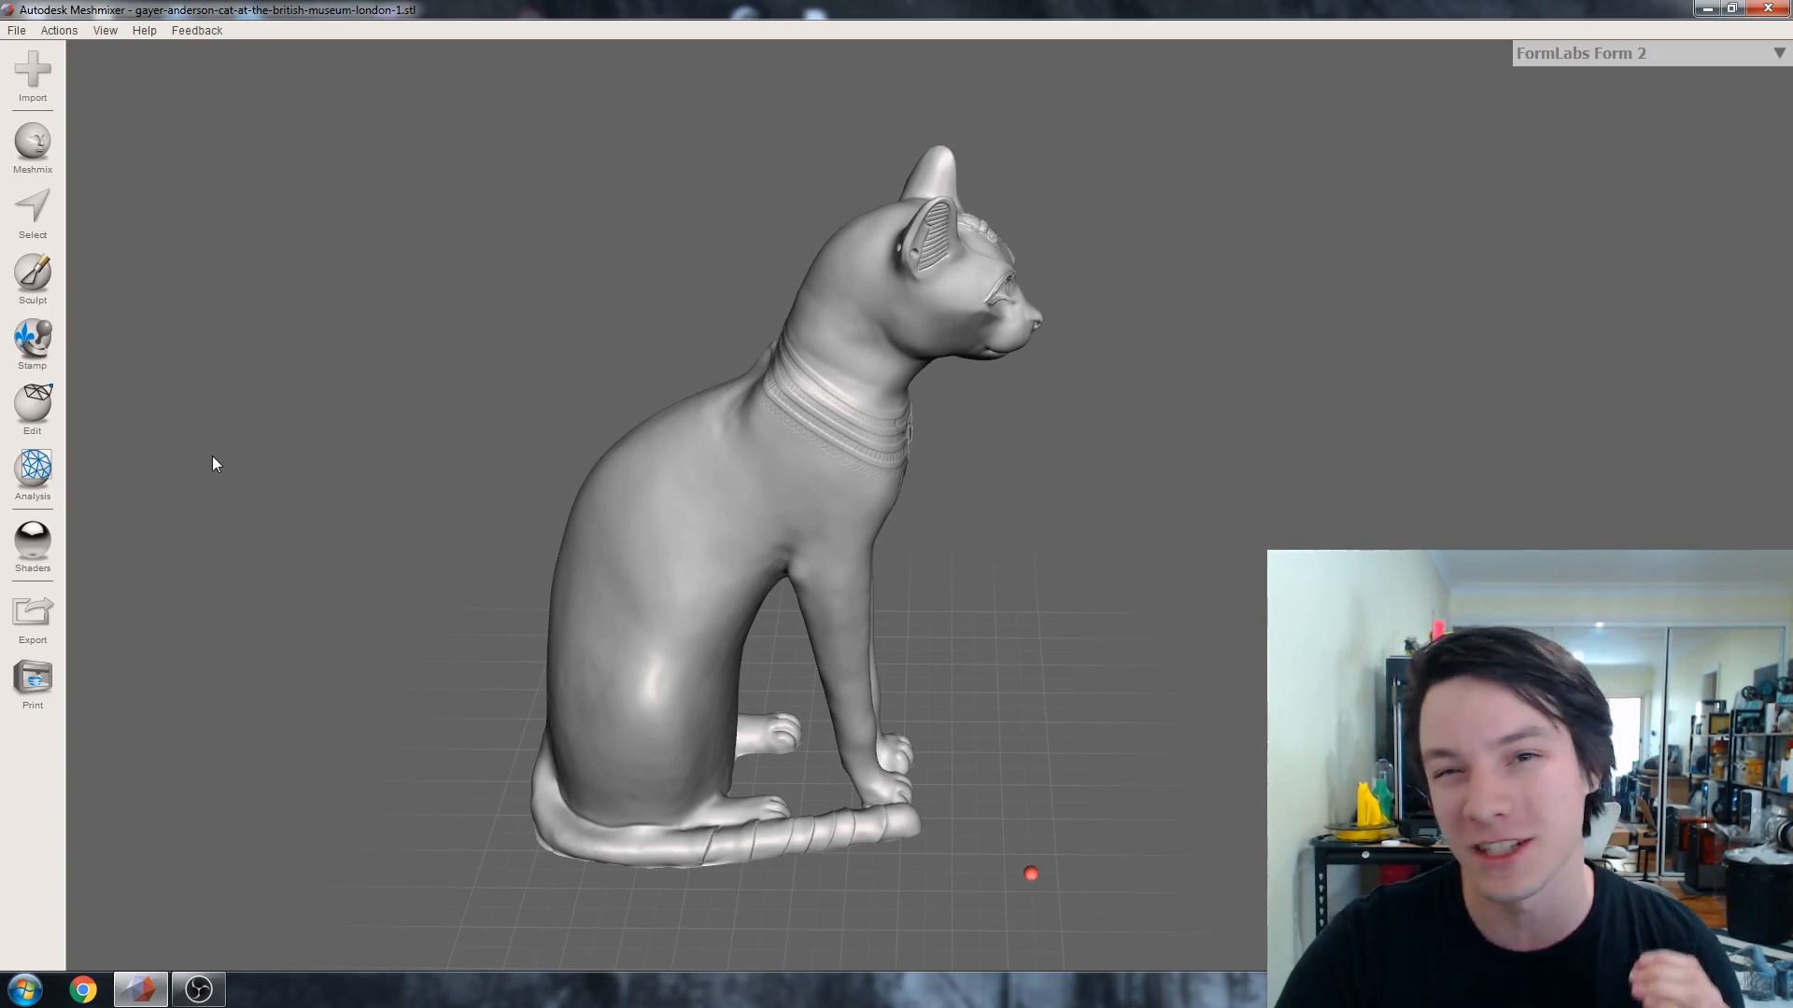
pyautogui.click(31, 469)
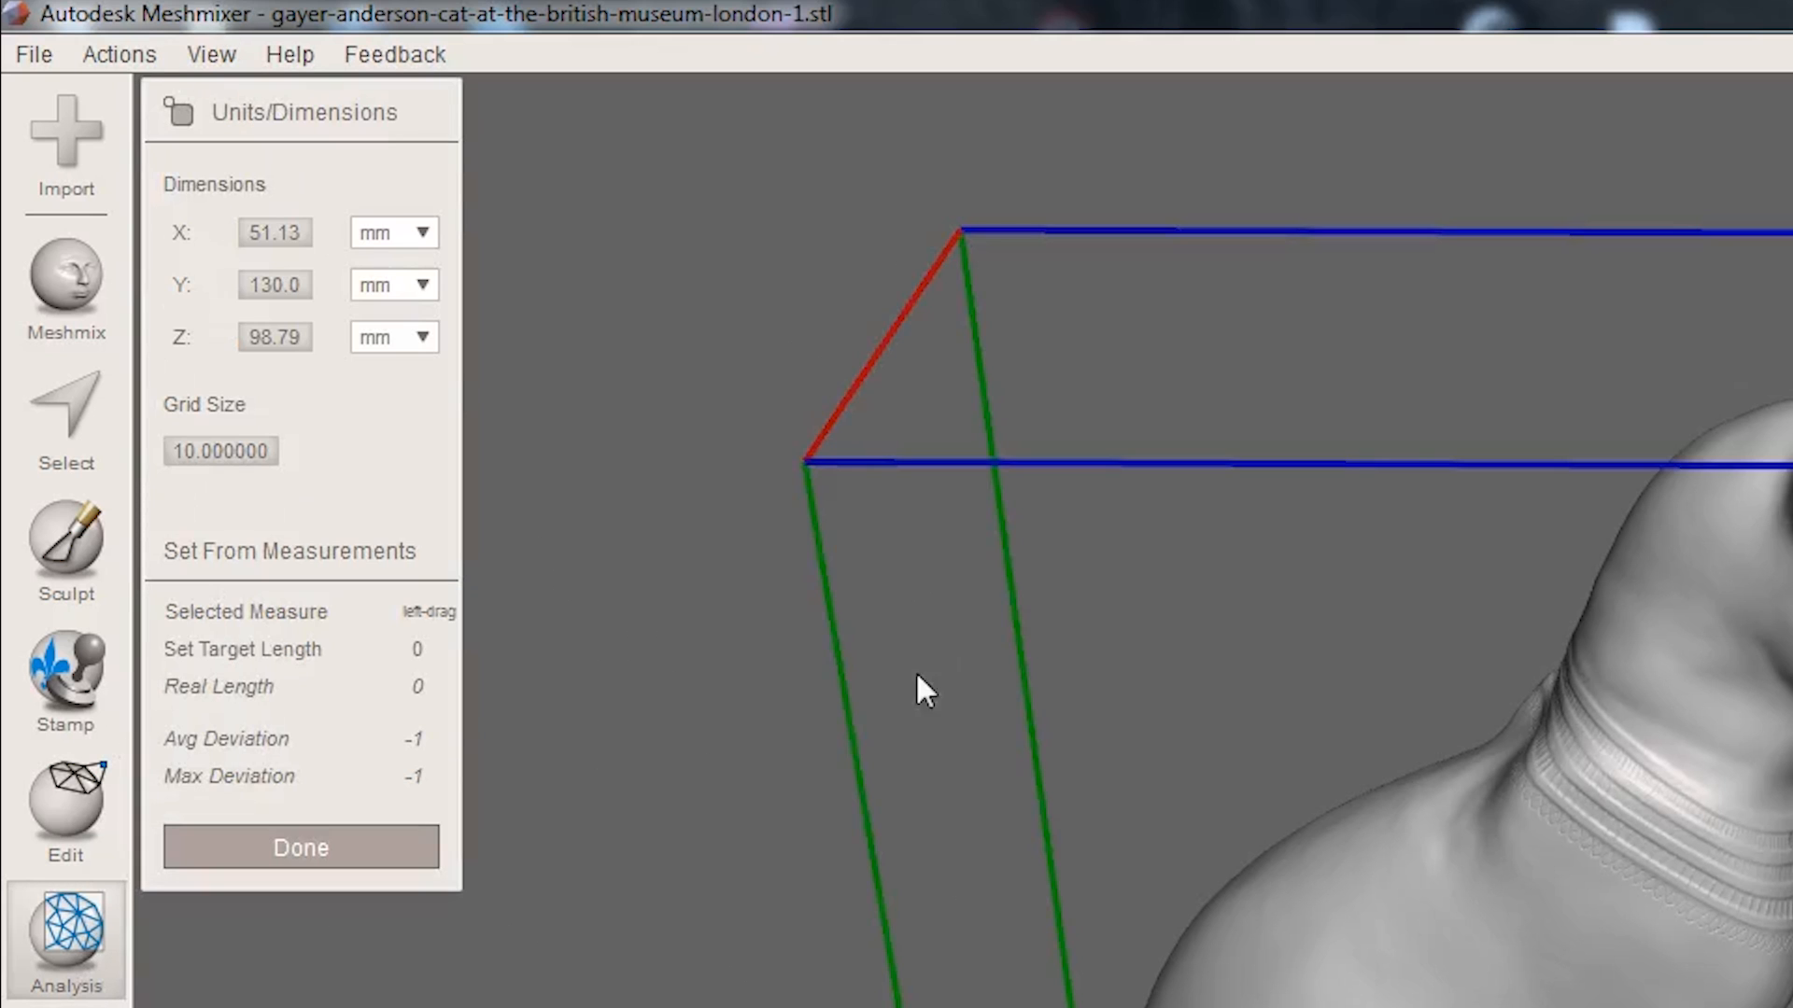
pyautogui.moveTo(768, 574)
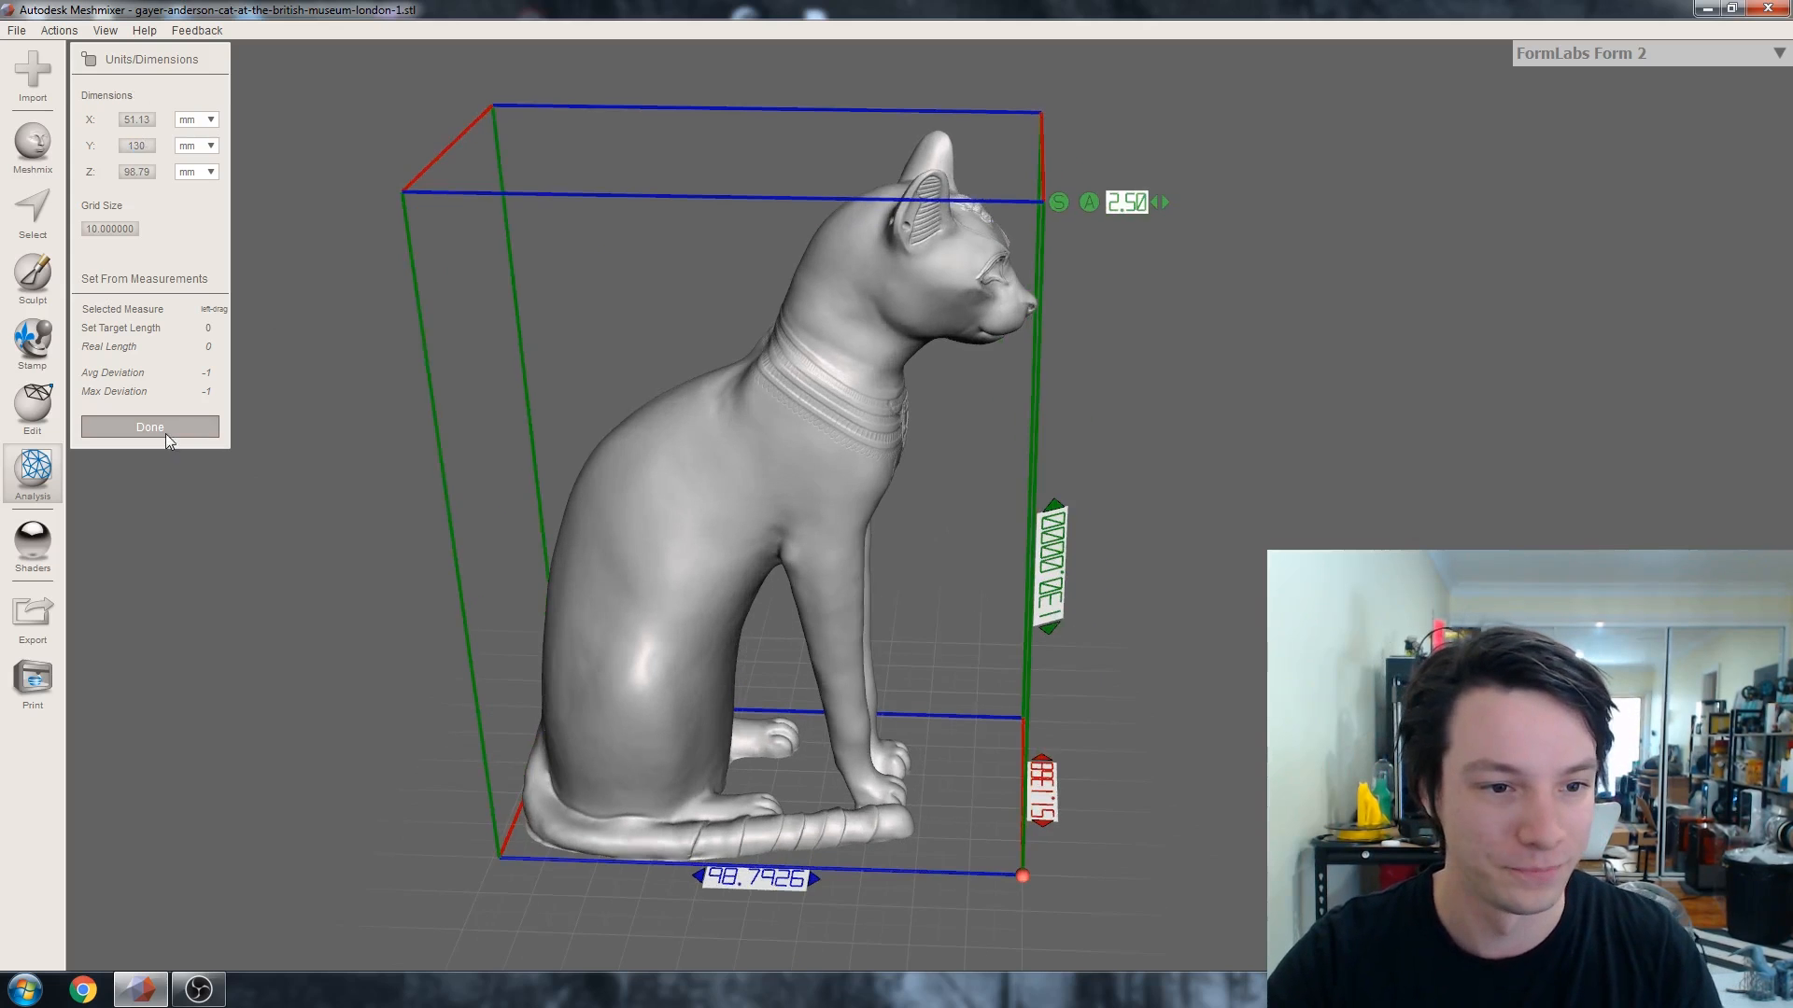
pyautogui.click(149, 426)
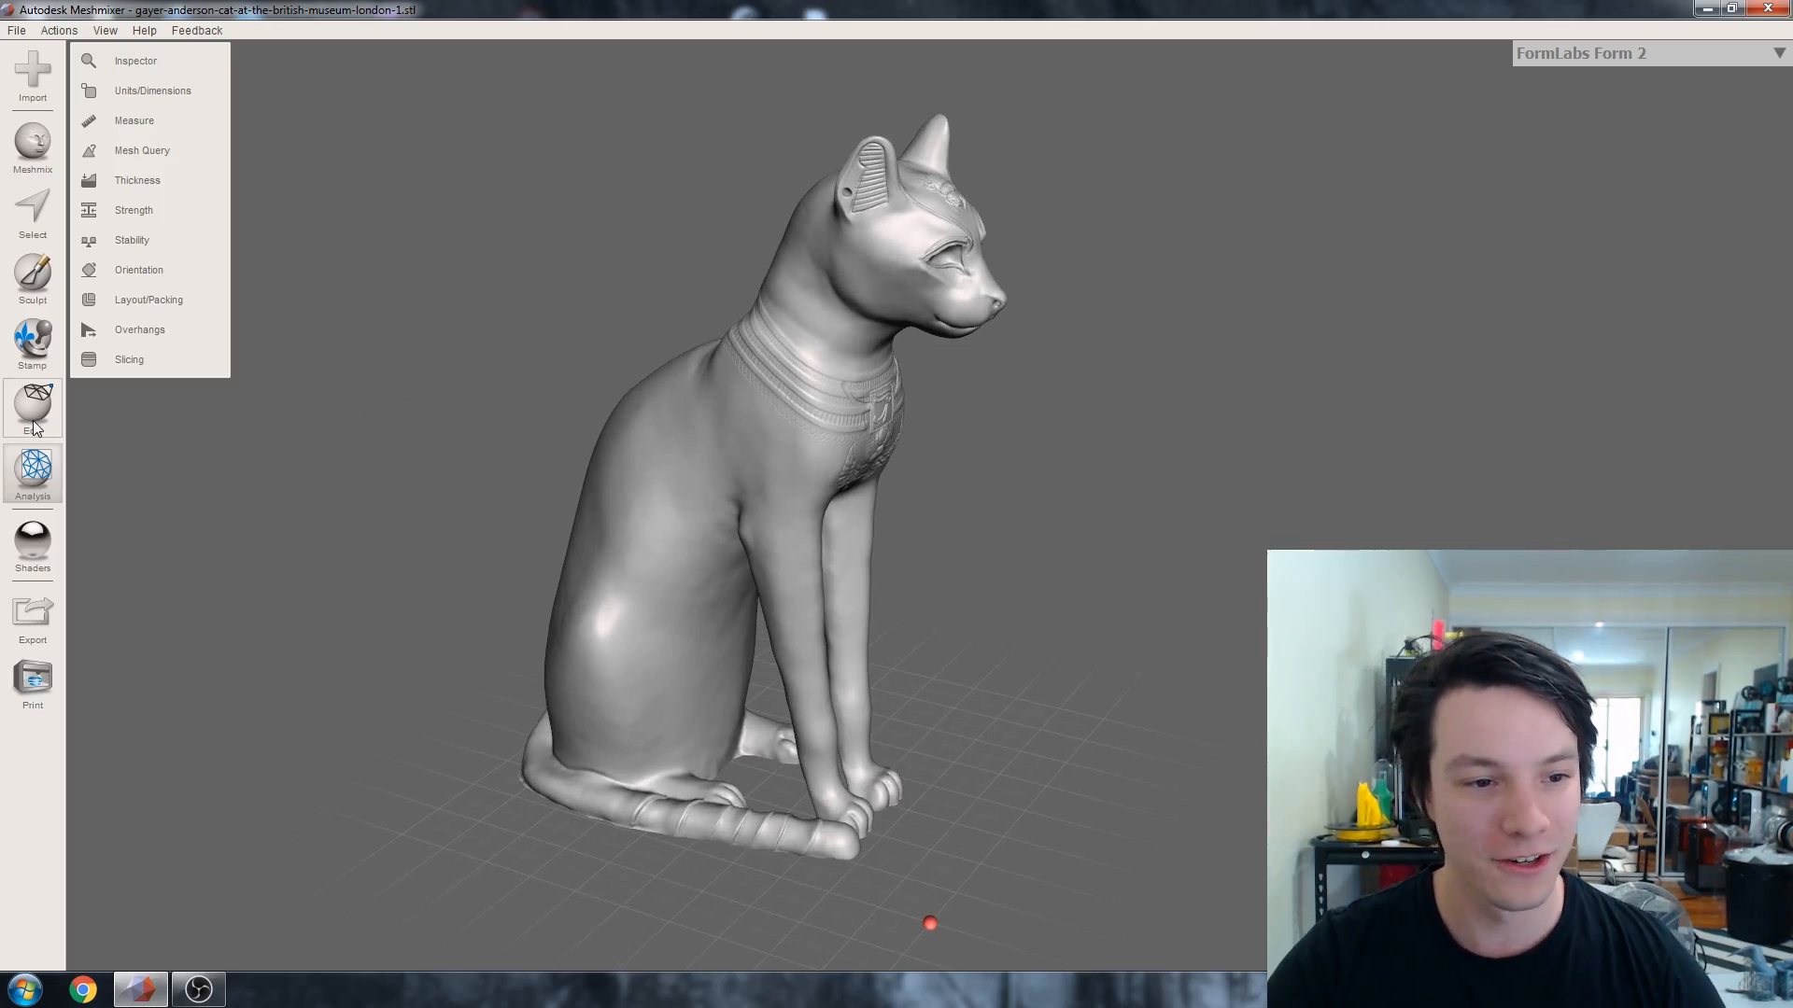
pyautogui.click(32, 408)
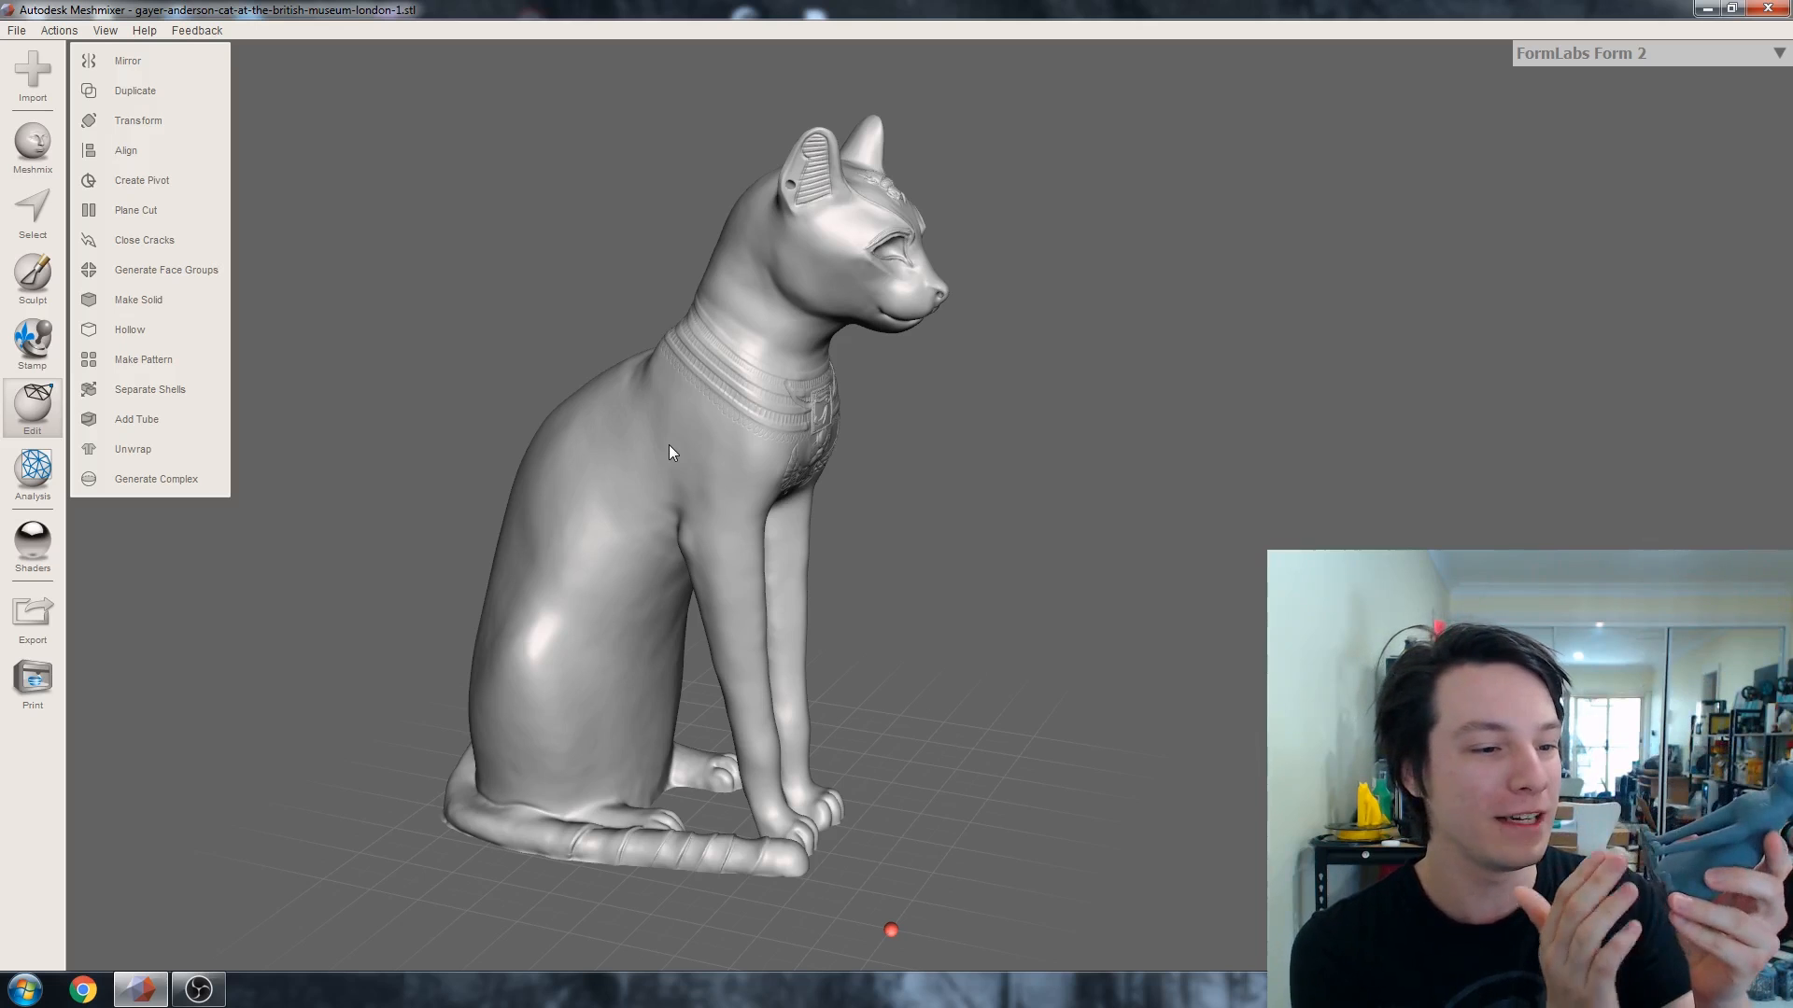
pyautogui.moveTo(815, 241)
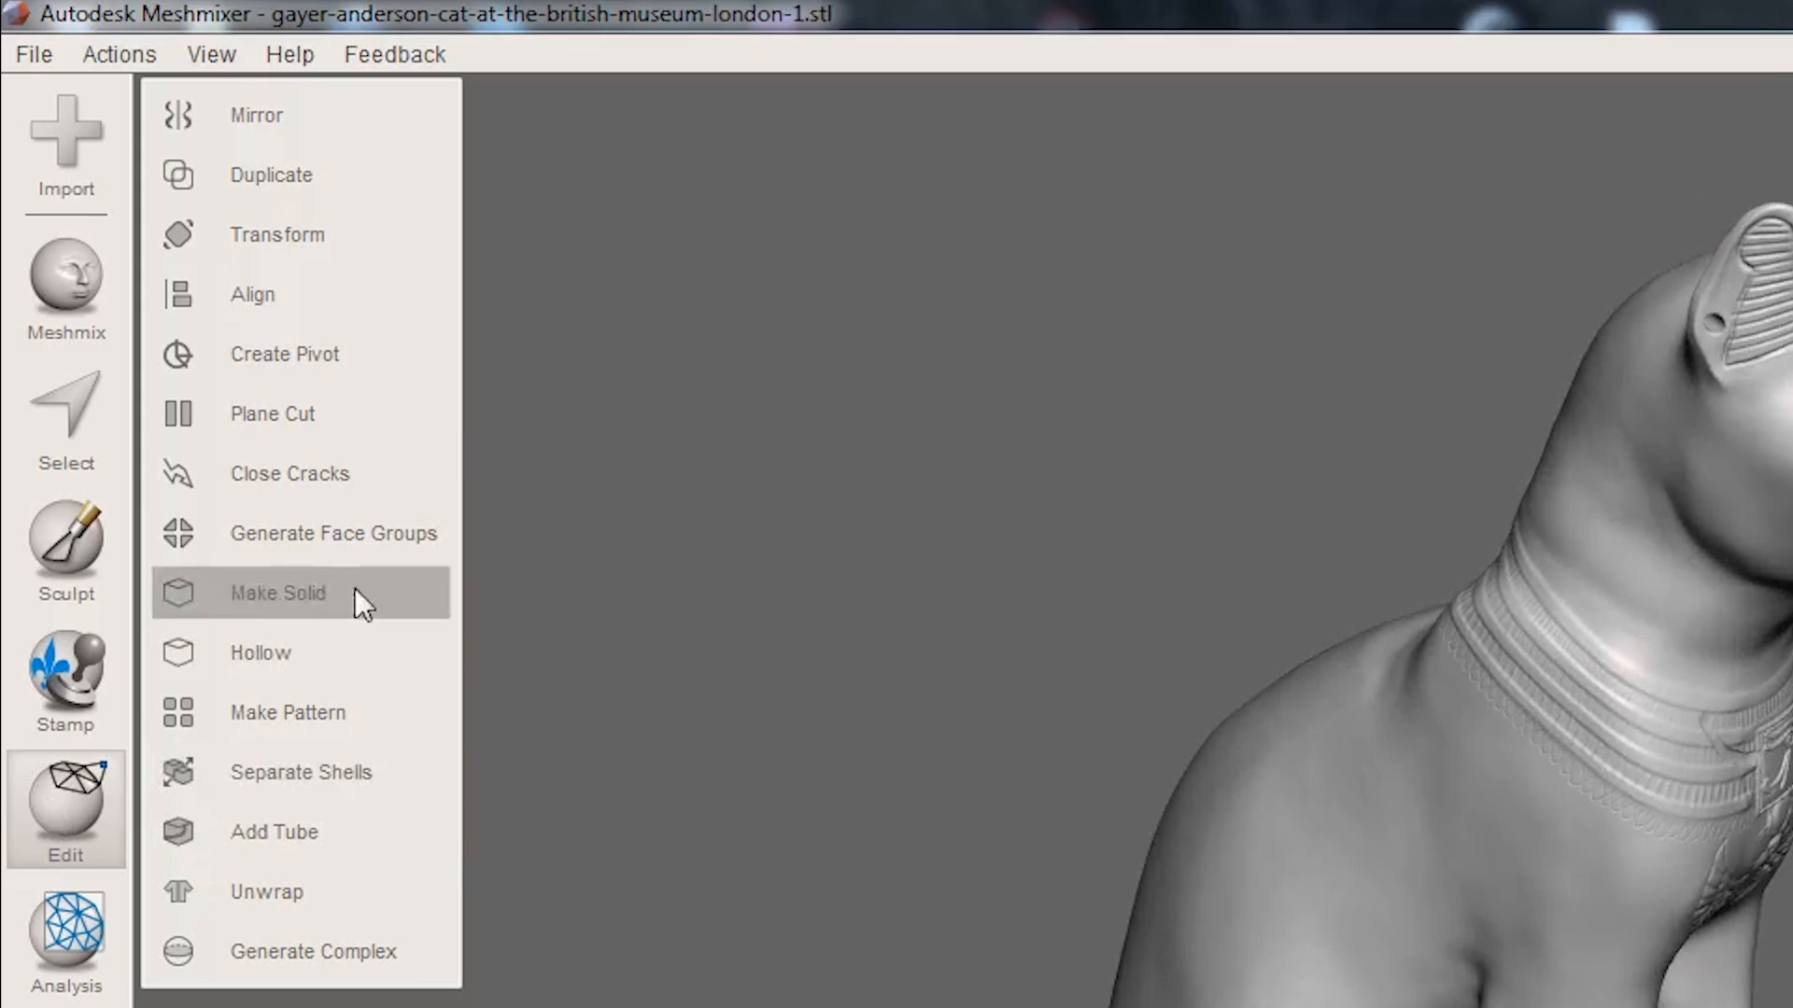
pyautogui.moveTo(332, 560)
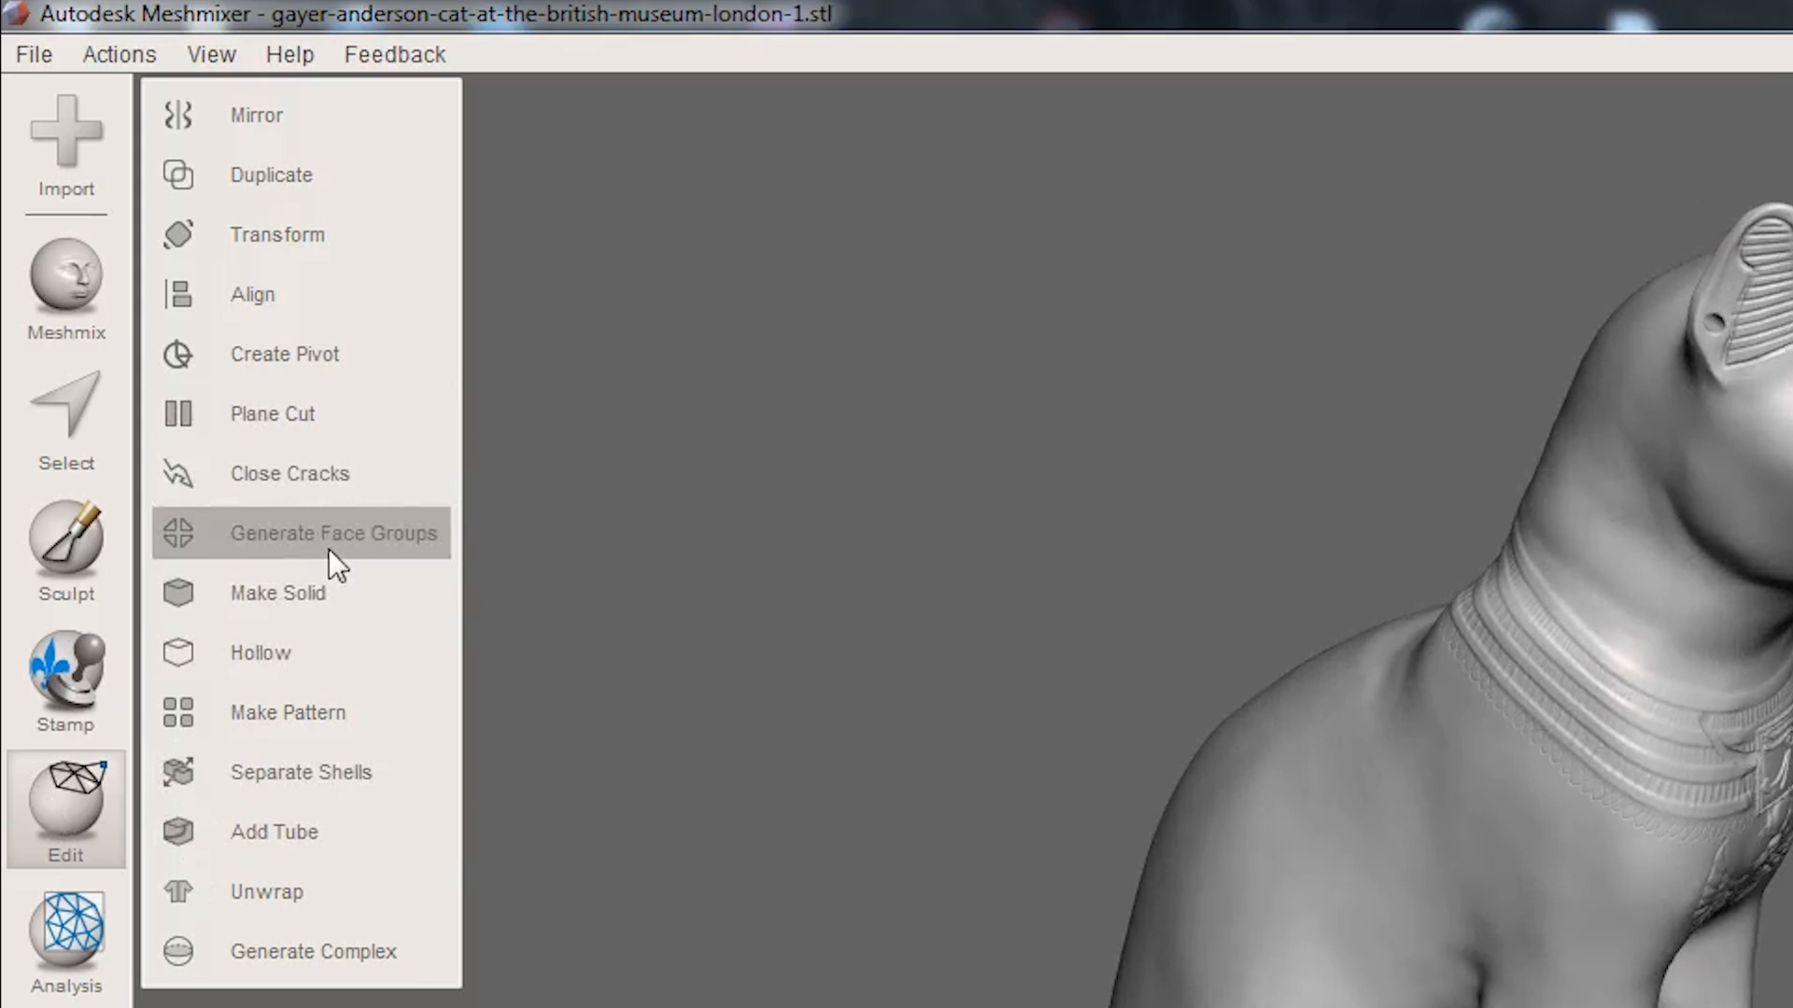
pyautogui.click(334, 533)
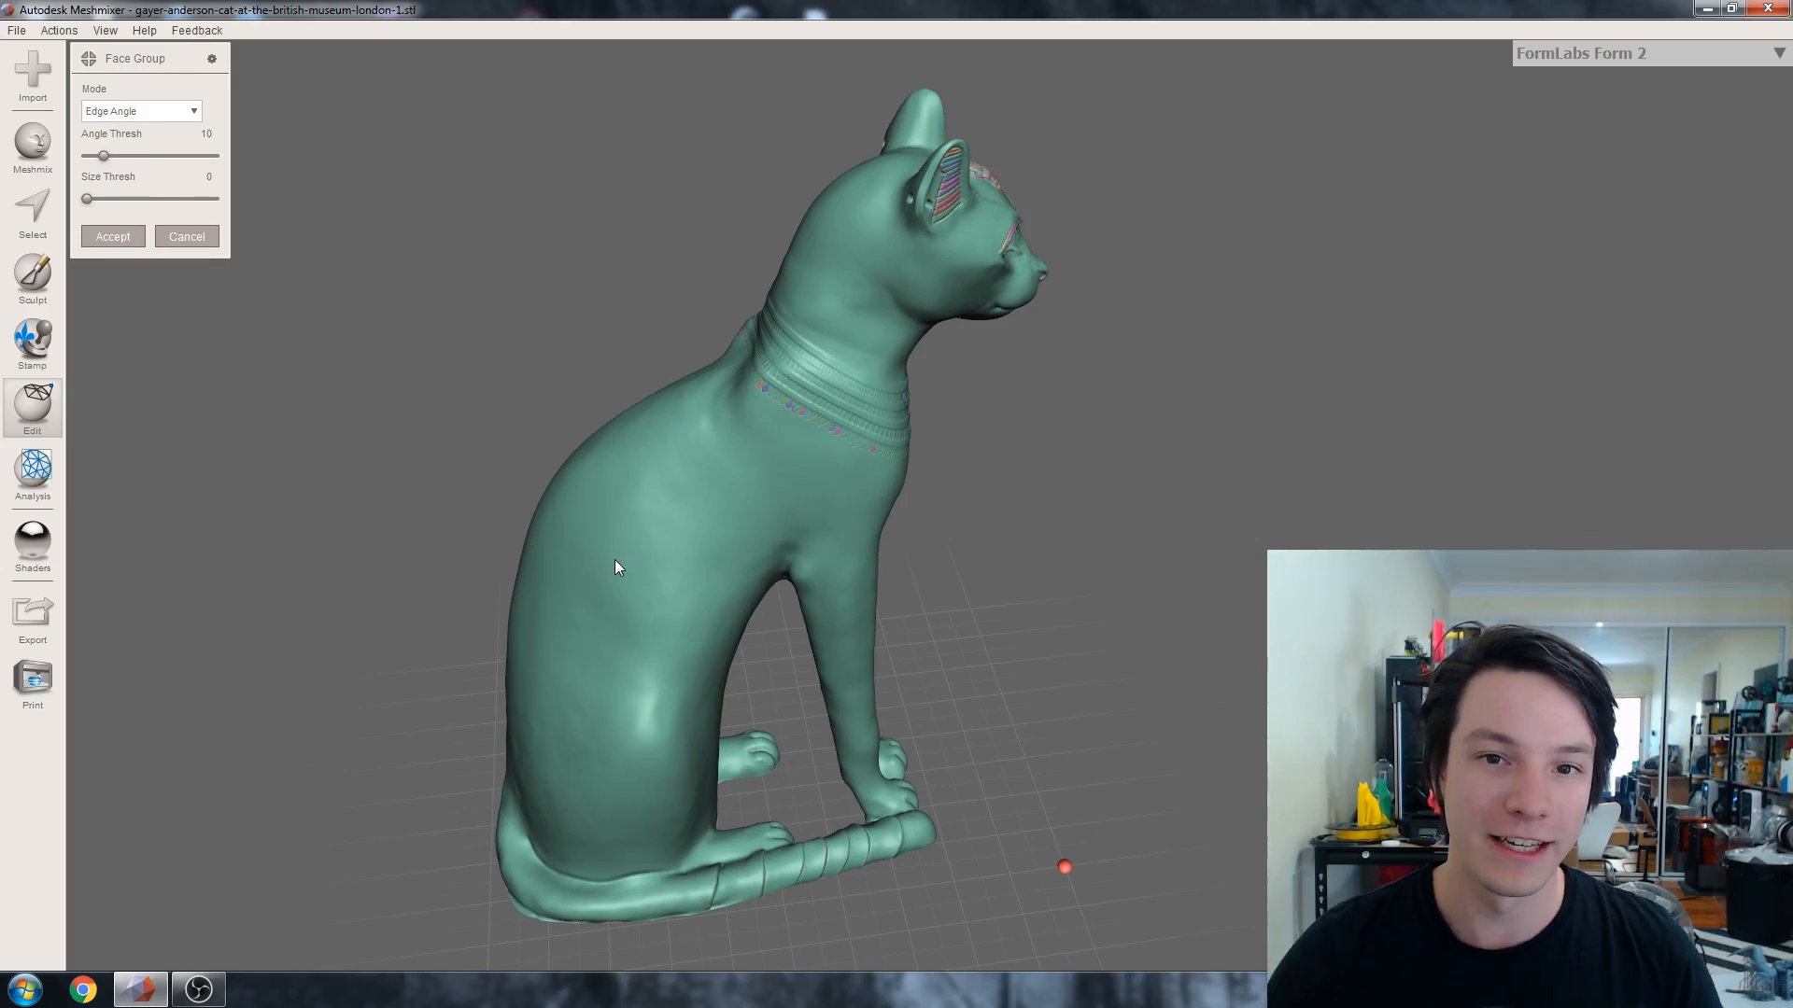
pyautogui.moveTo(106, 157)
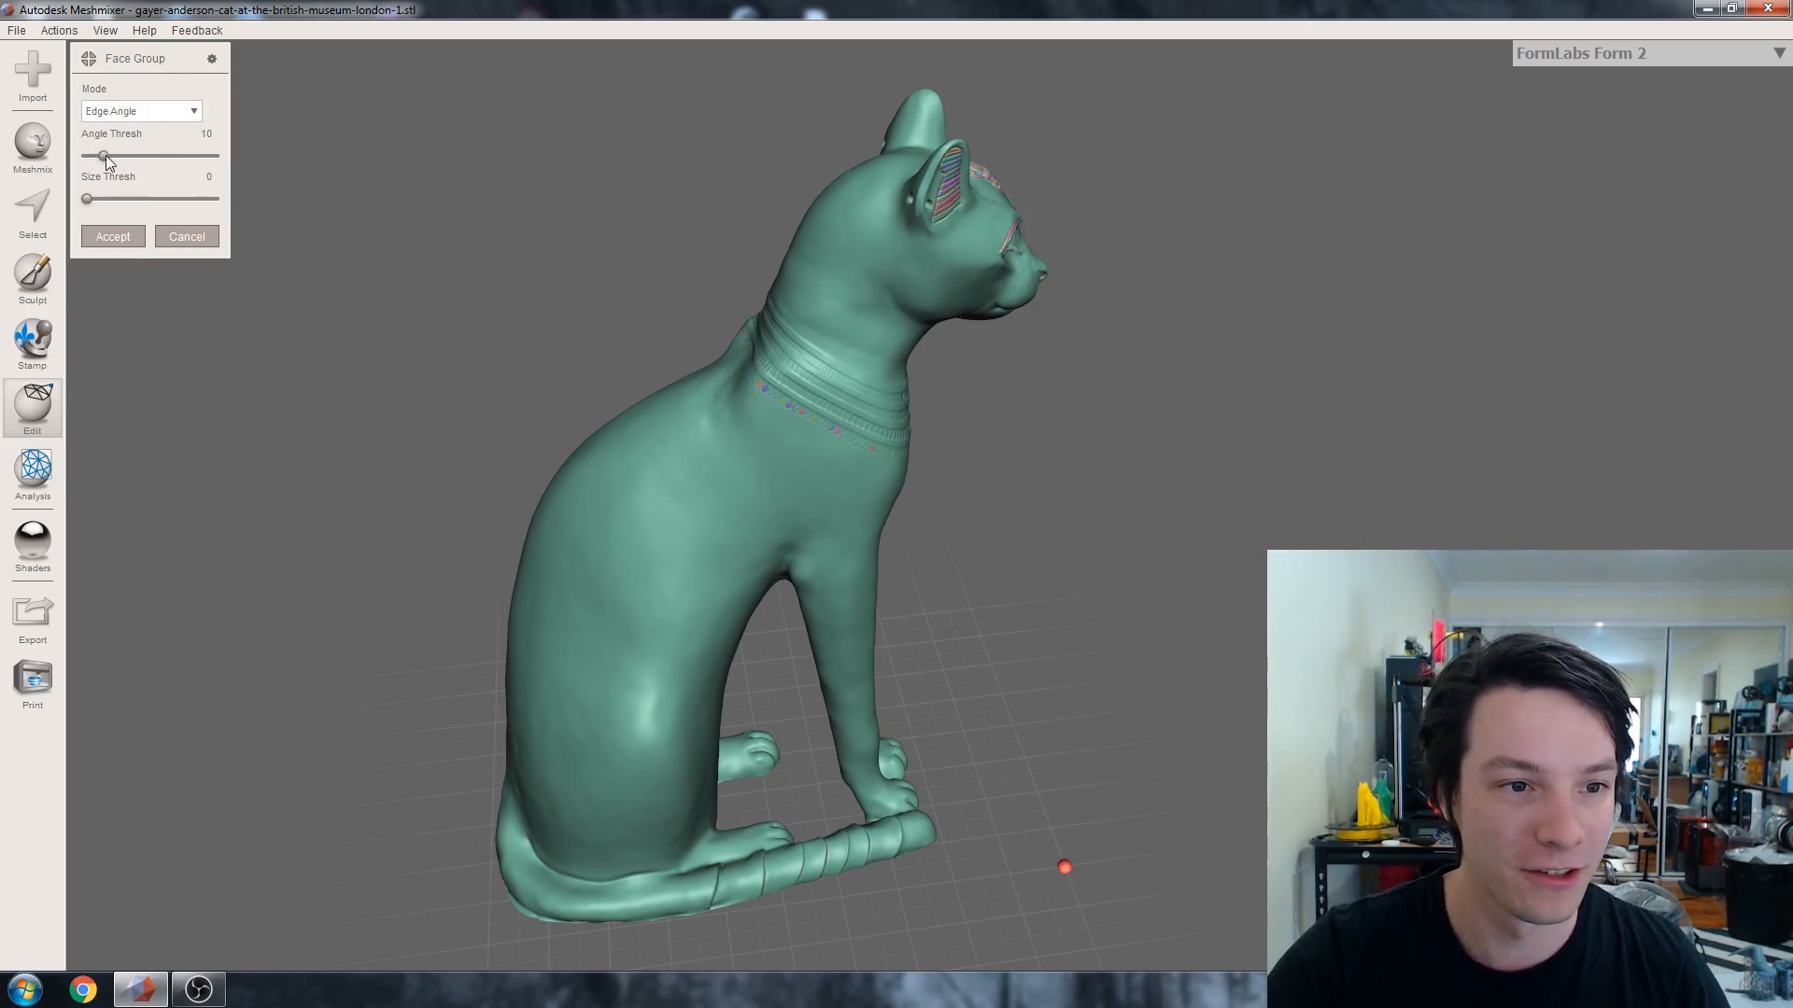
pyautogui.moveTo(126, 163)
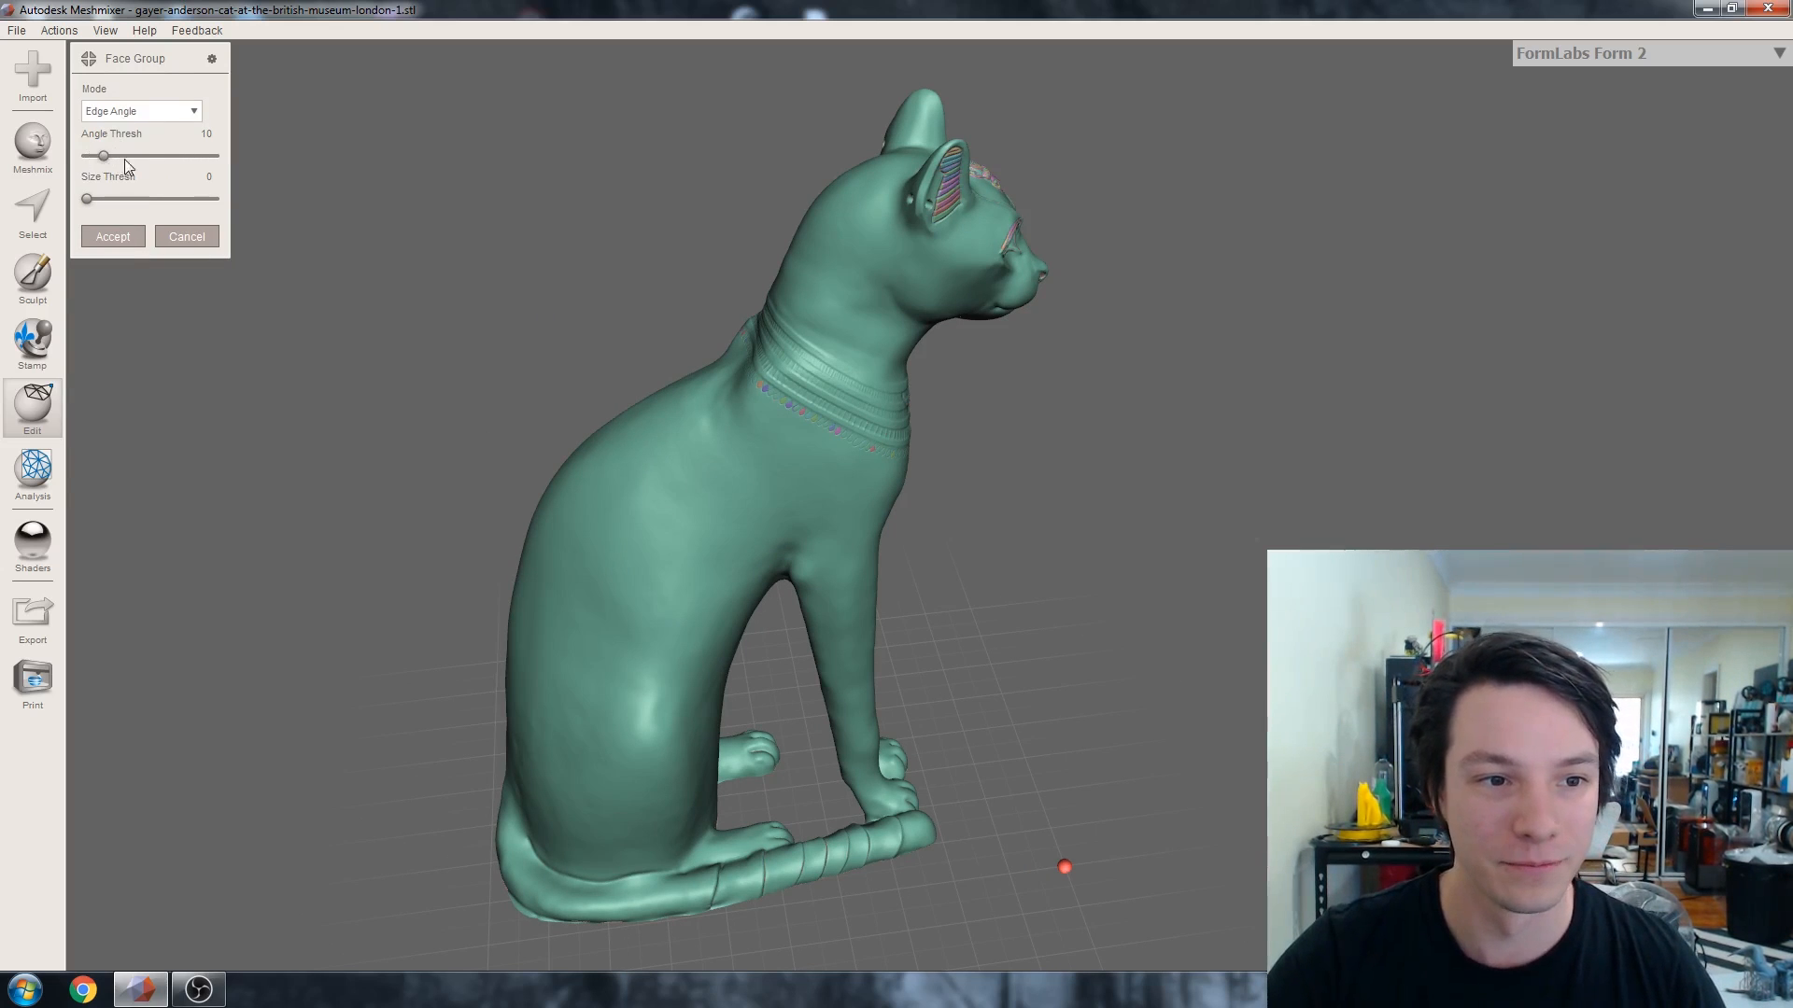
# Step: Set the face-group Angle Thresh to about 25 so the underside forms one group
pyautogui.moveTo(106, 156); pyautogui.dragTo(101, 156)
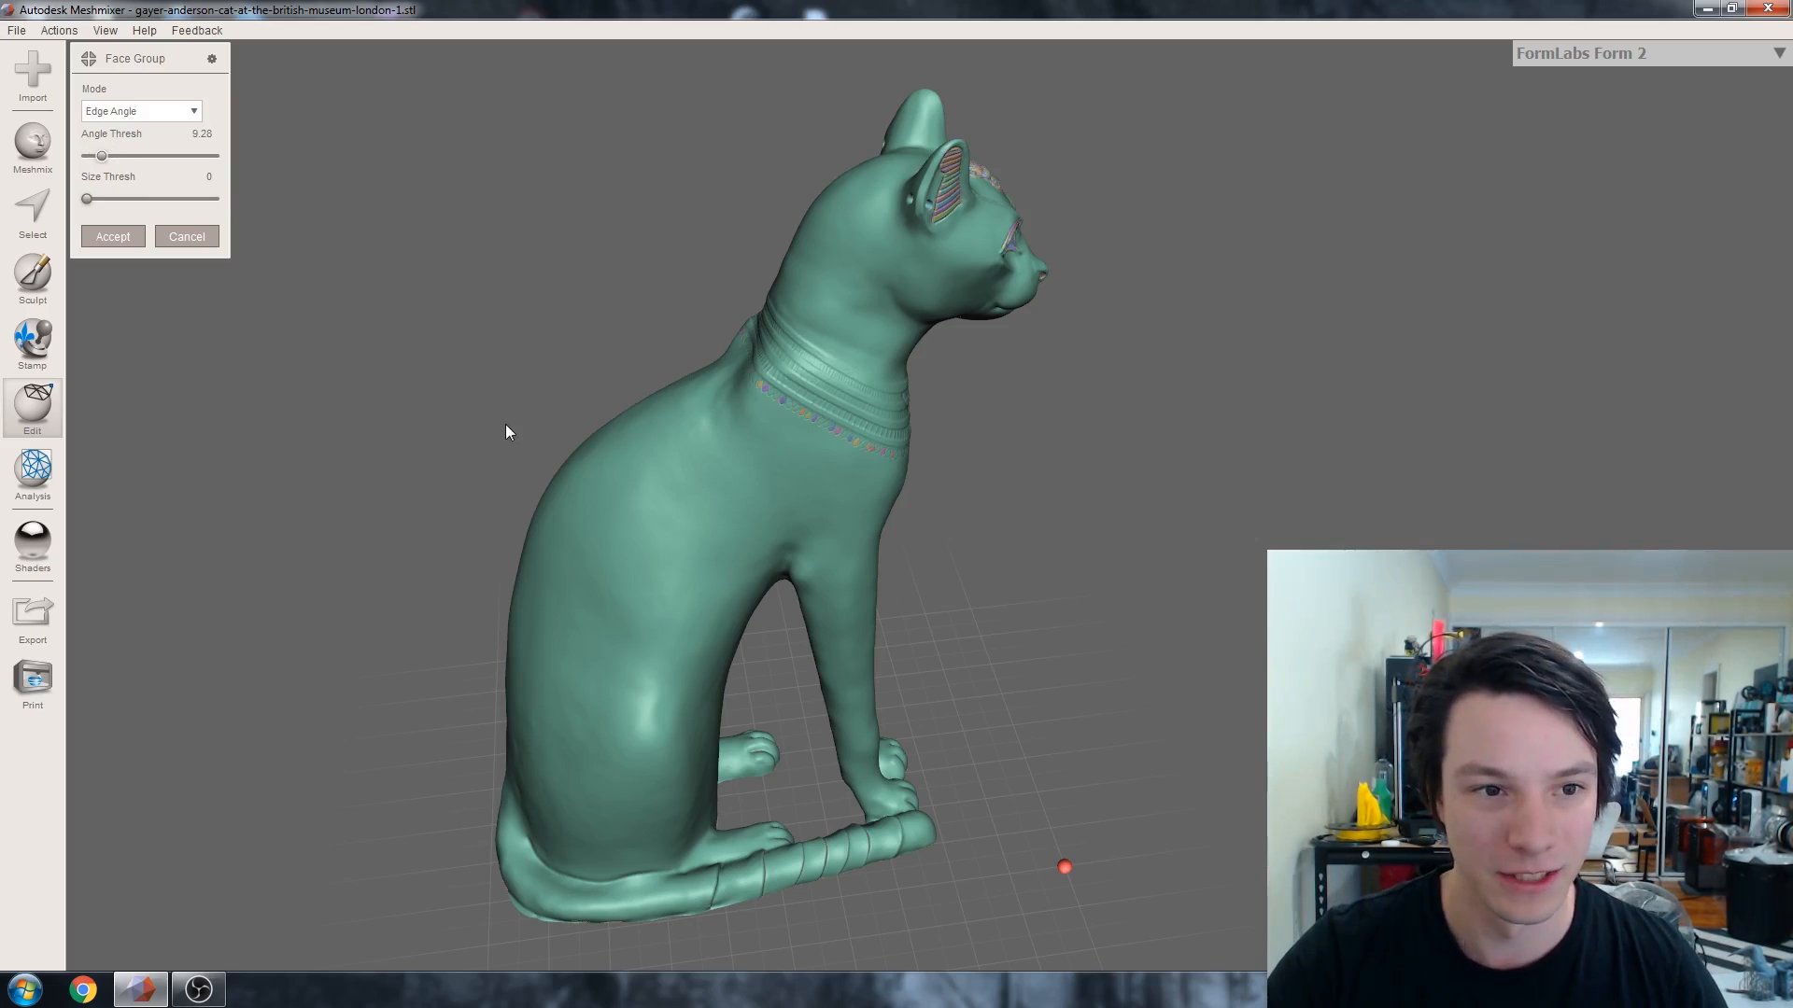
pyautogui.moveTo(101, 154); pyautogui.dragTo(126, 154)
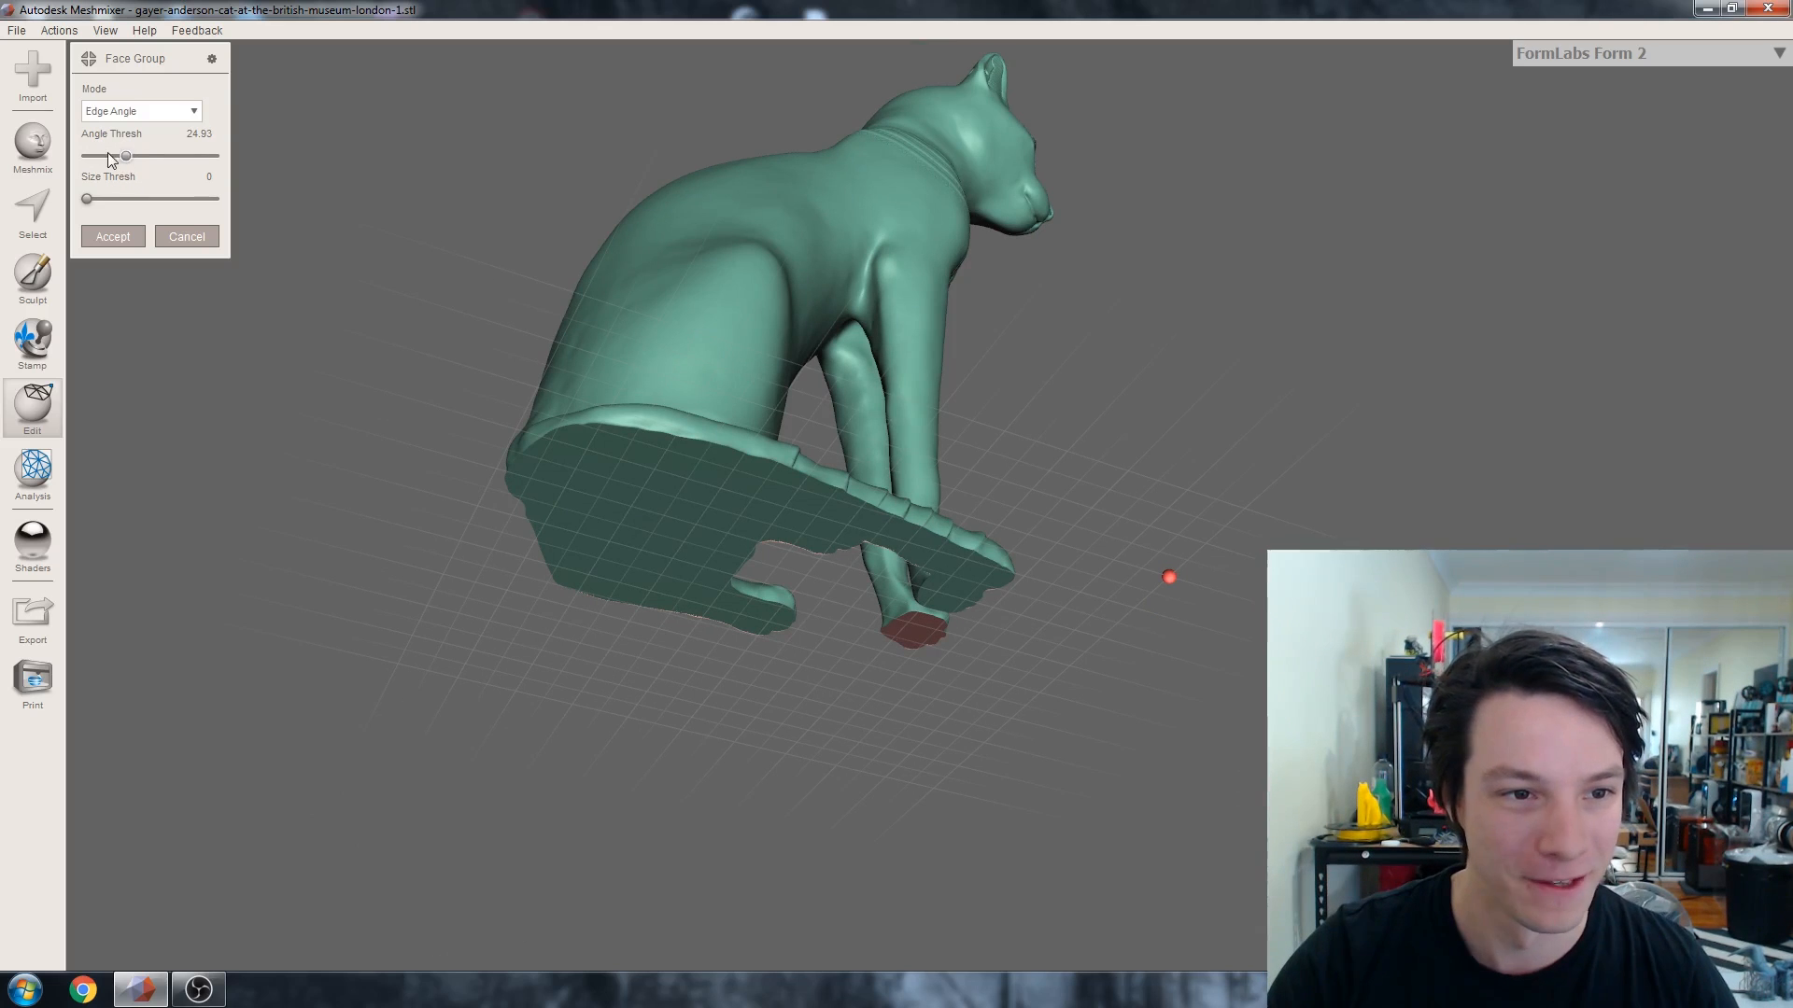
pyautogui.moveTo(126, 157); pyautogui.dragTo(98, 156)
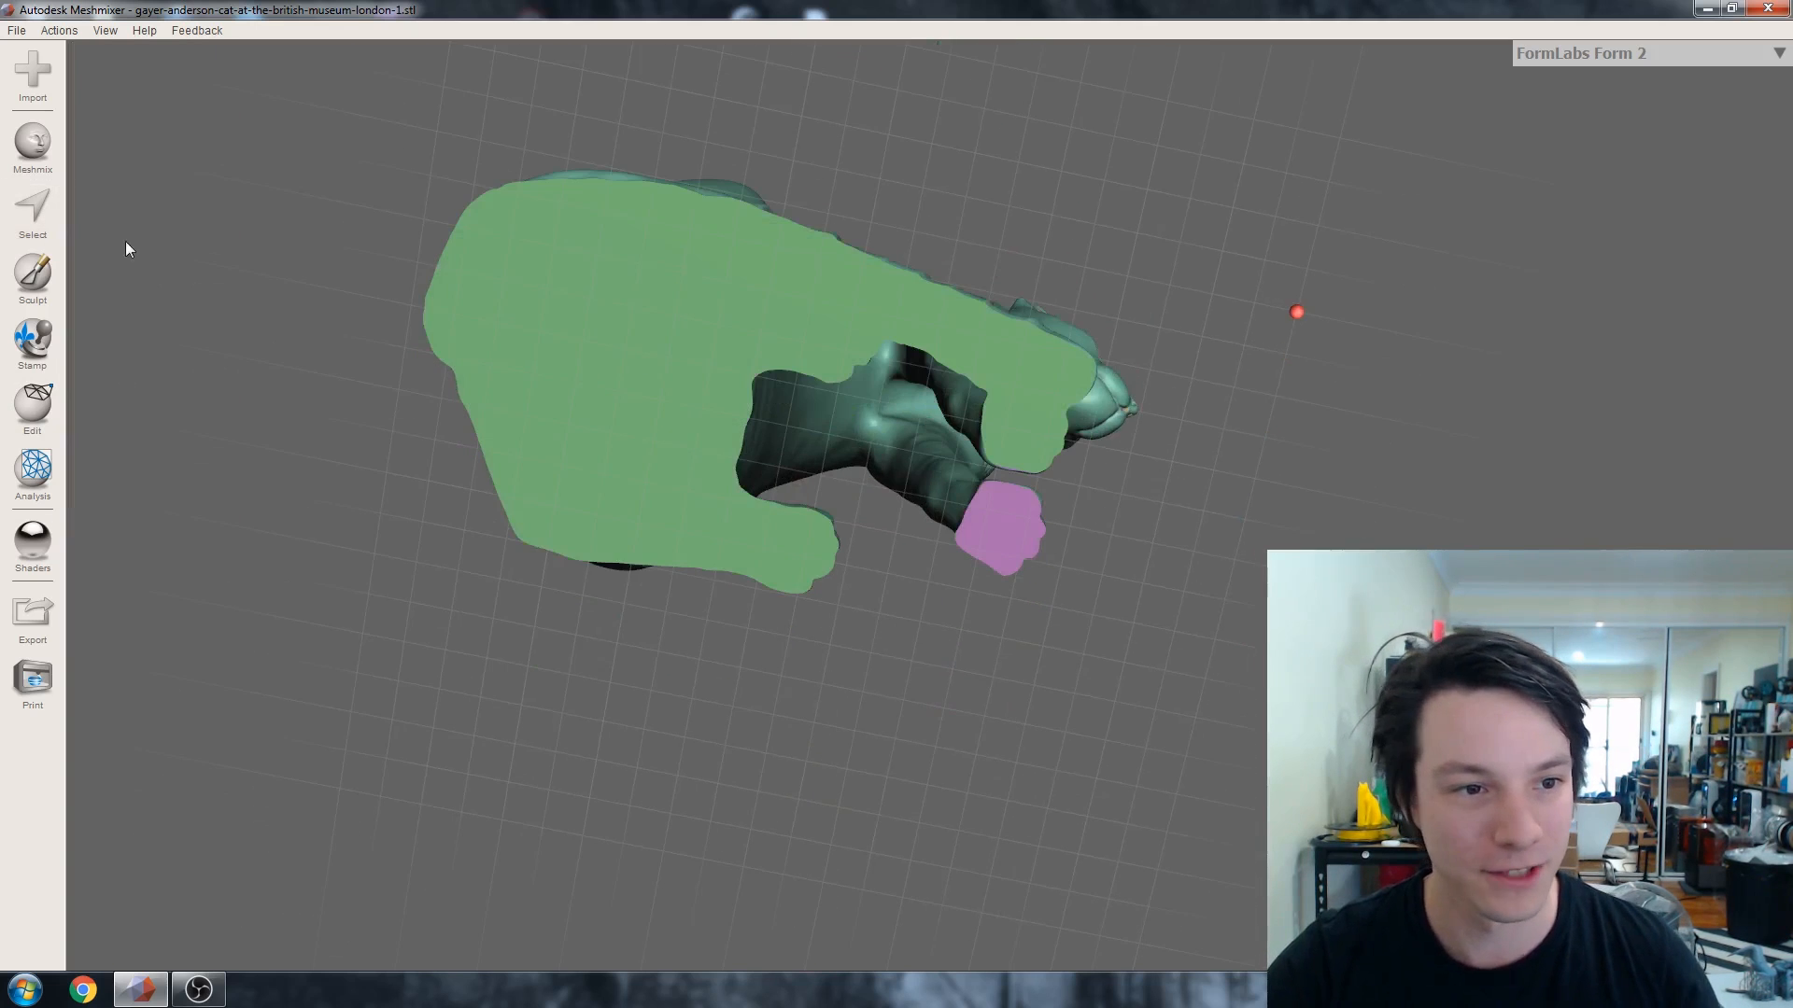
# Step: Select the cat's flat underside face group
pyautogui.click(32, 212)
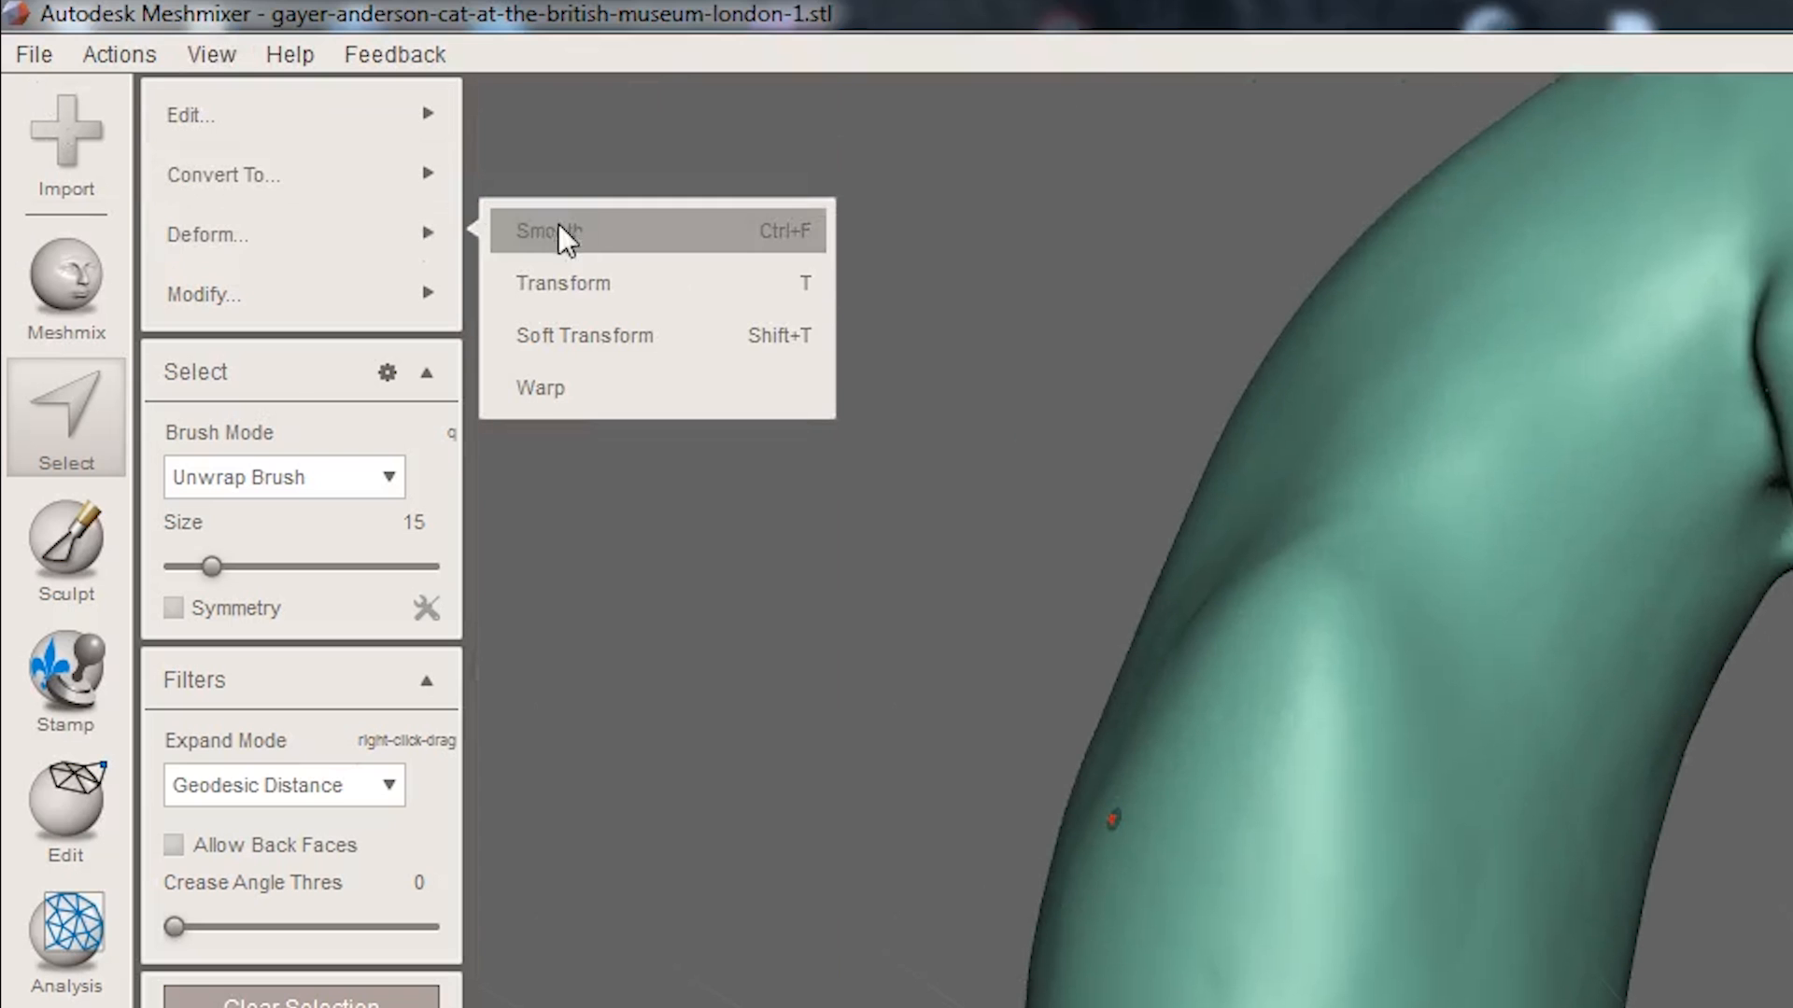
# Step: Transform the selected base faces downward into a solid block beneath paws and tail
pyautogui.click(561, 284)
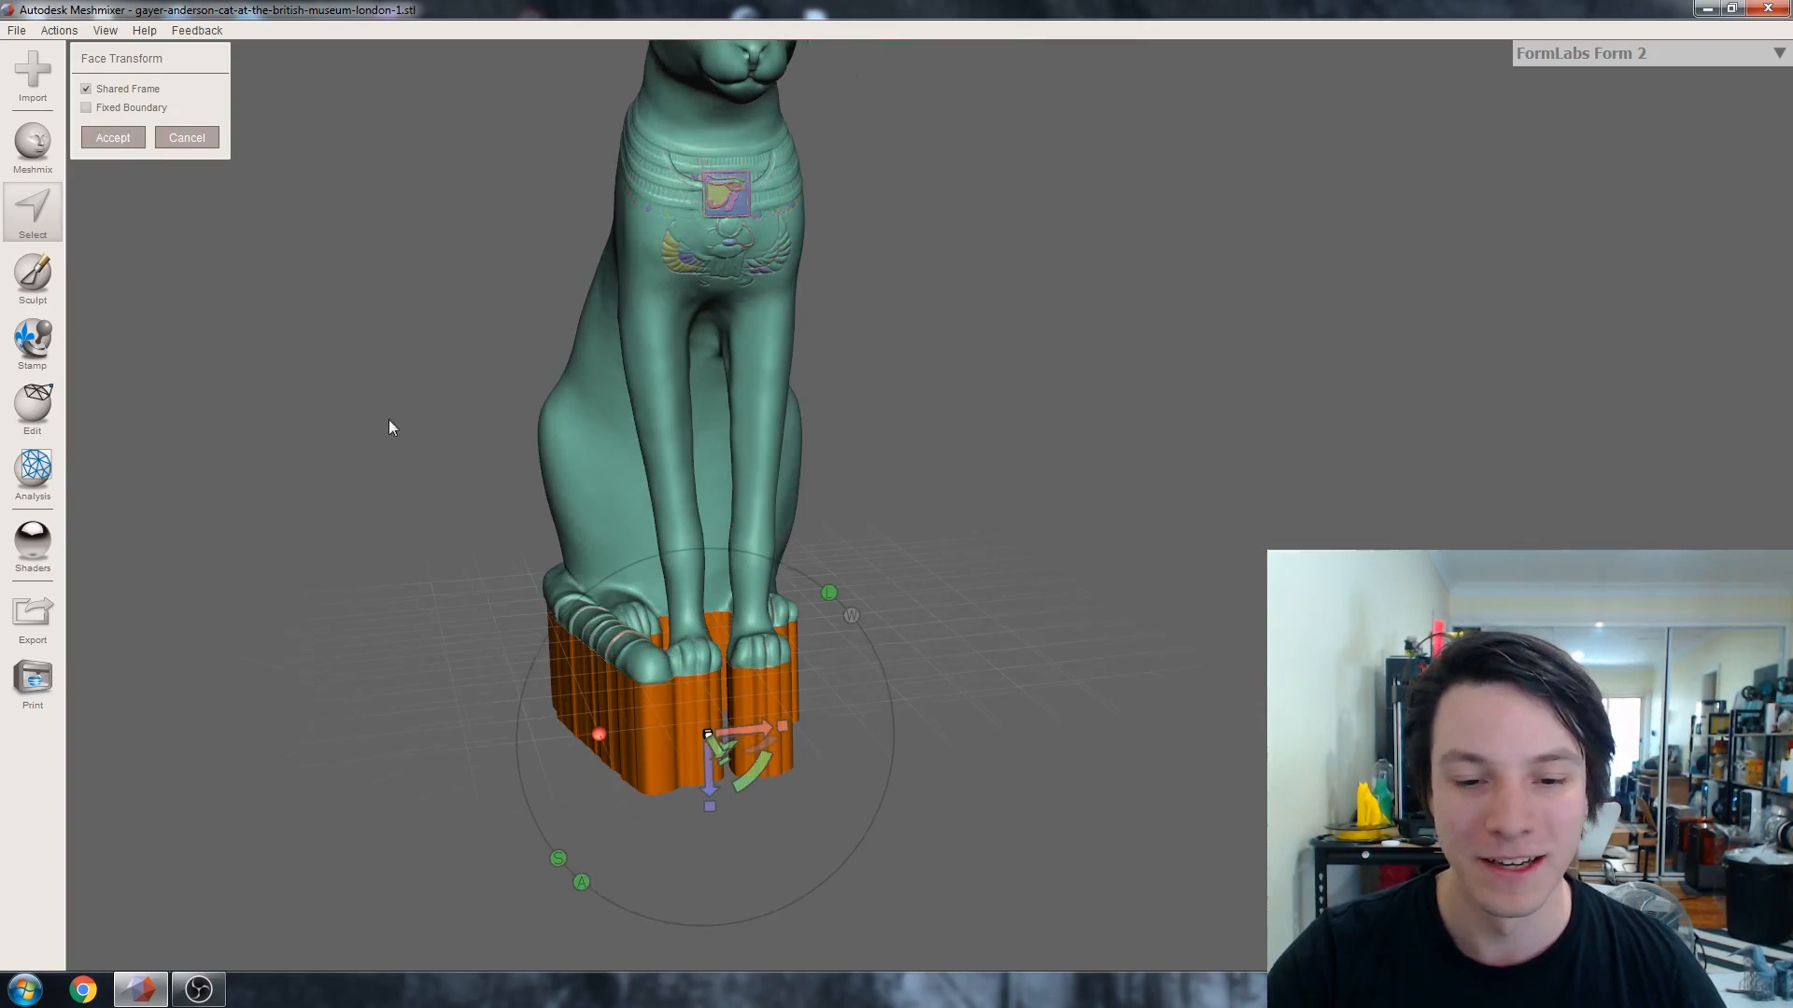
pyautogui.moveTo(342, 459)
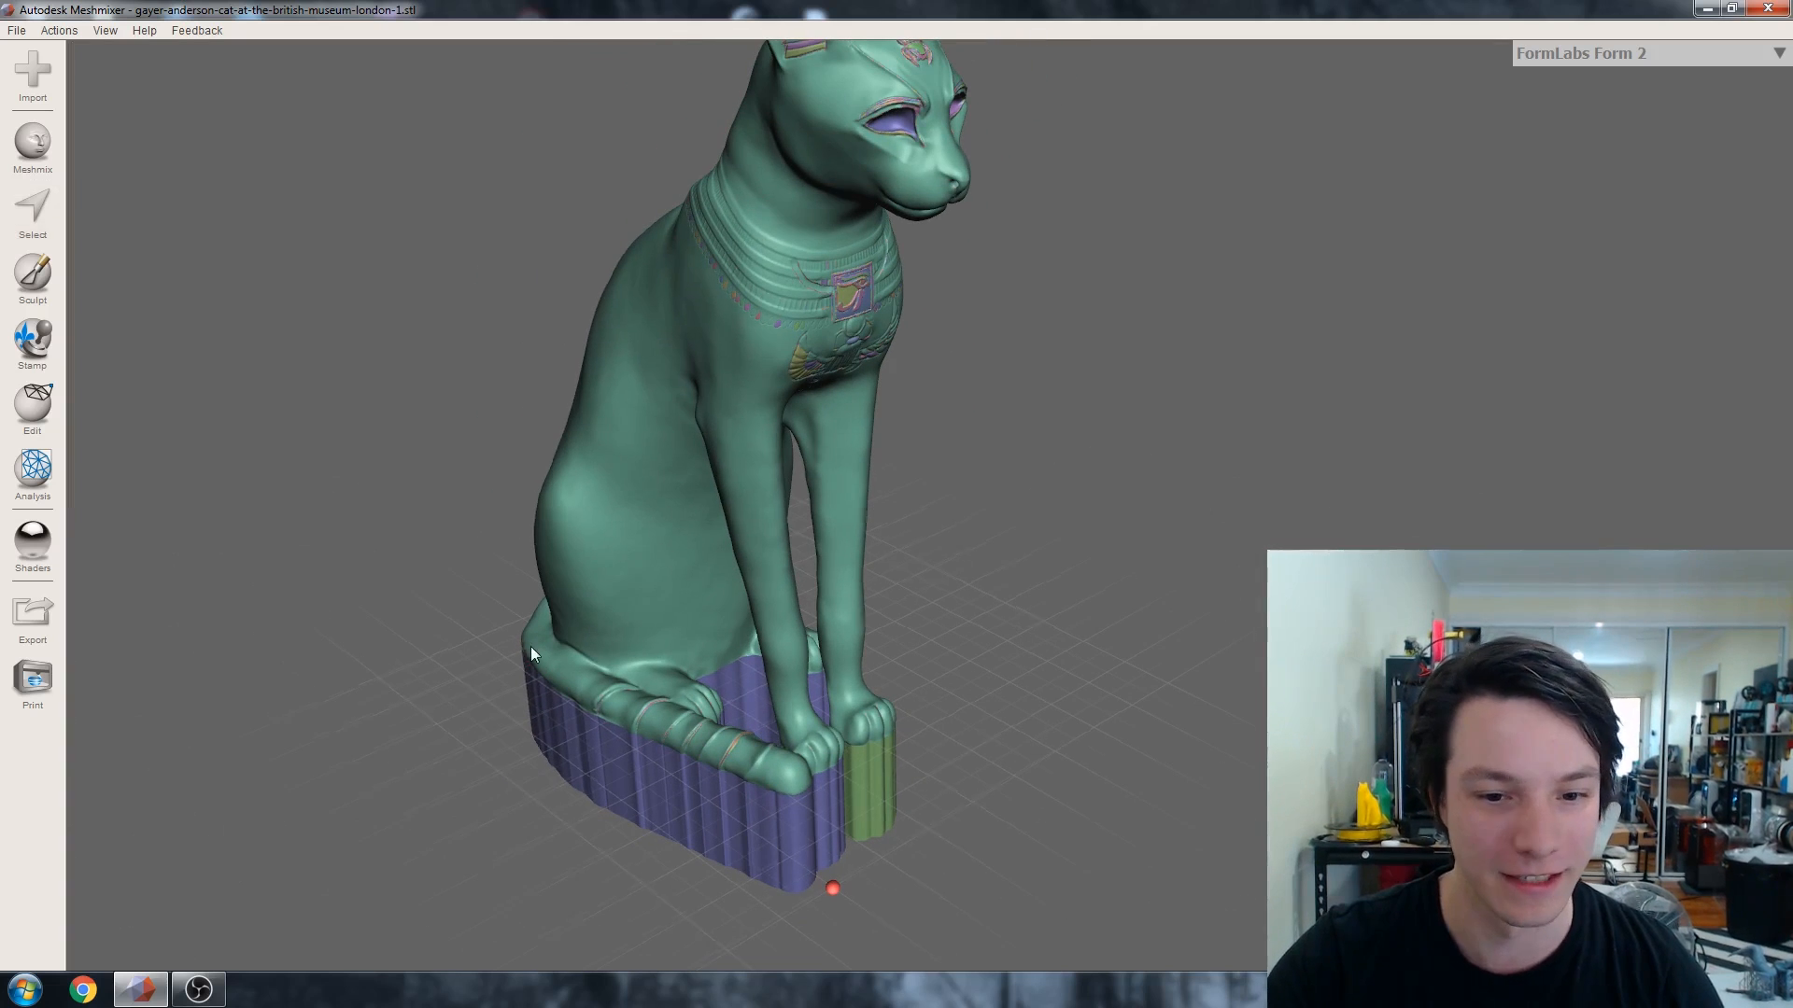
pyautogui.click(32, 412)
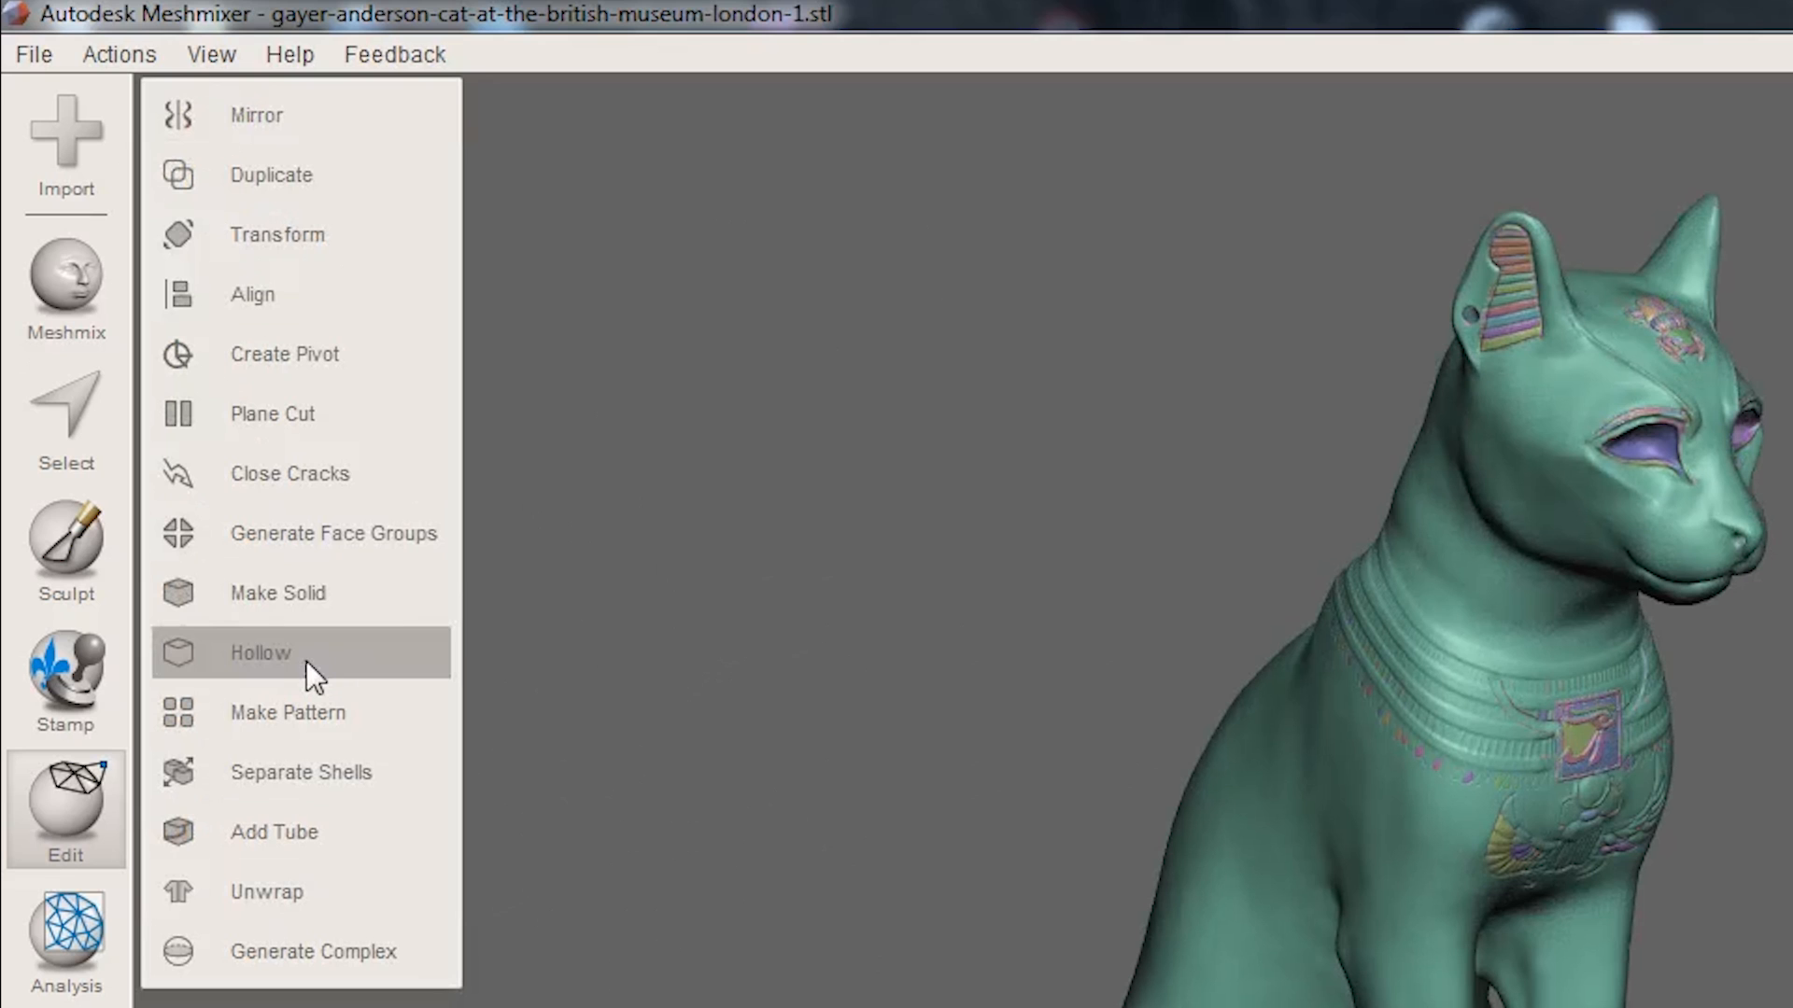
# Step: Hollow the cat with roughly 2 mm walls and accept the result
pyautogui.click(260, 651)
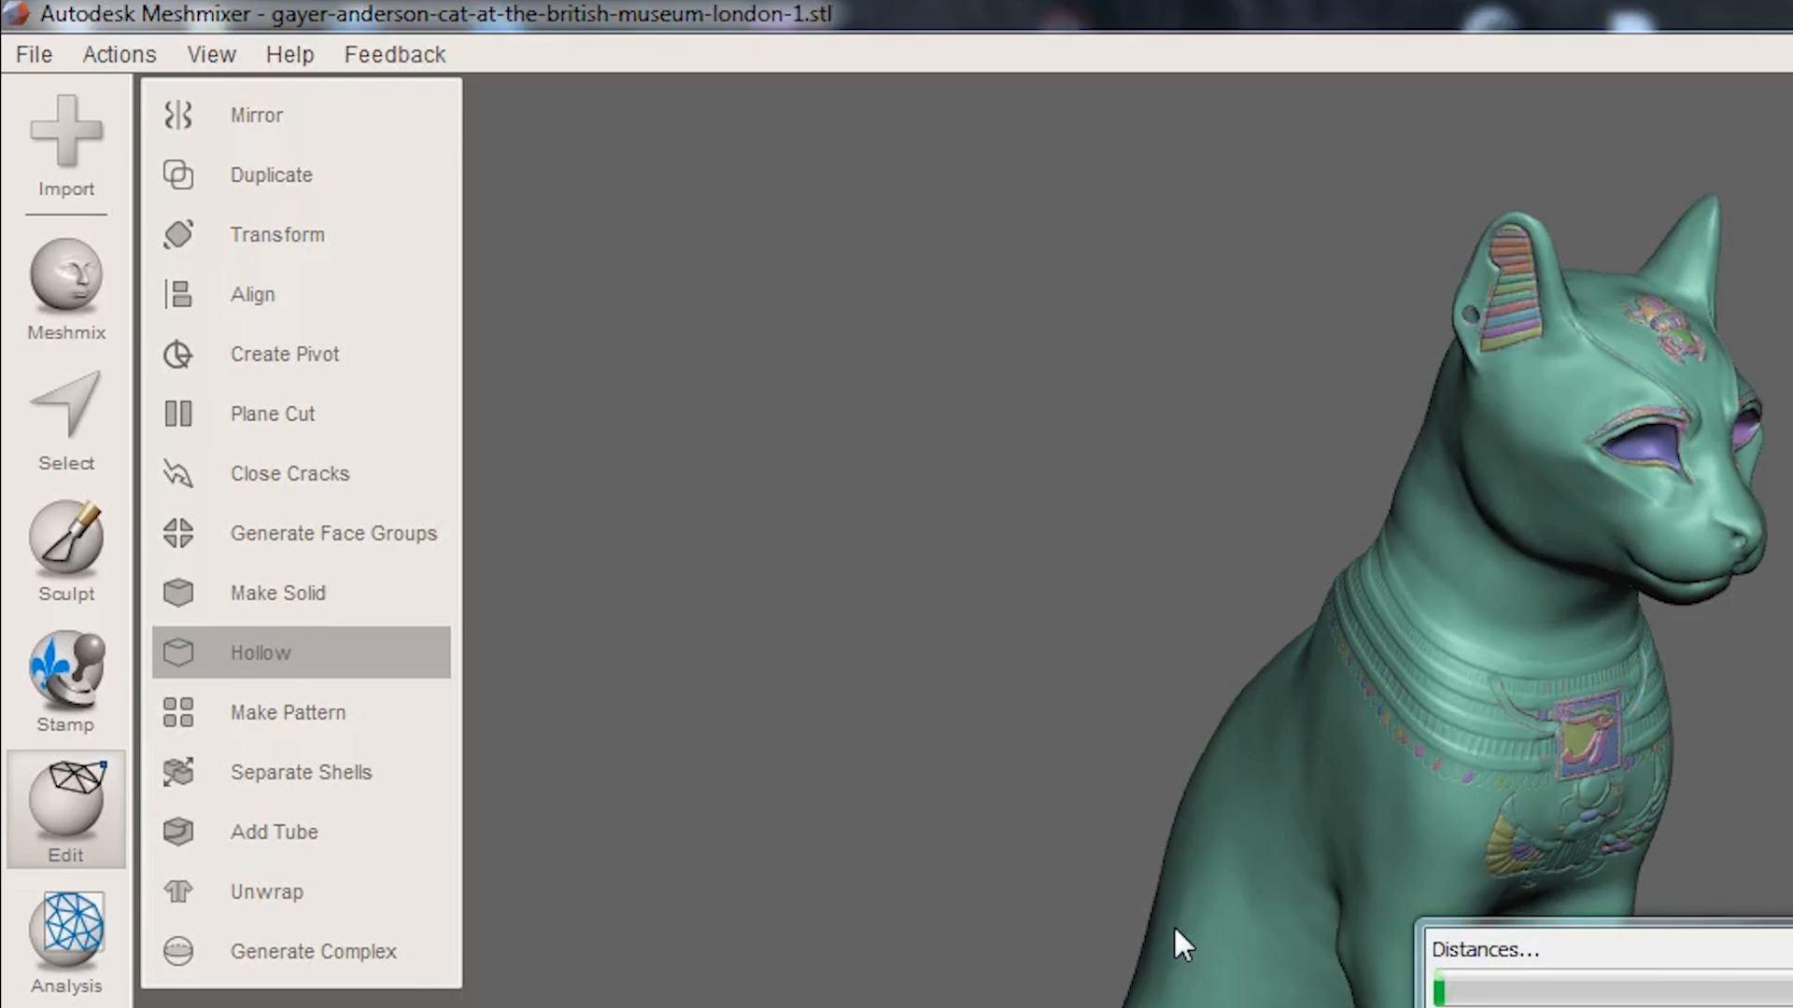
pyautogui.click(260, 652)
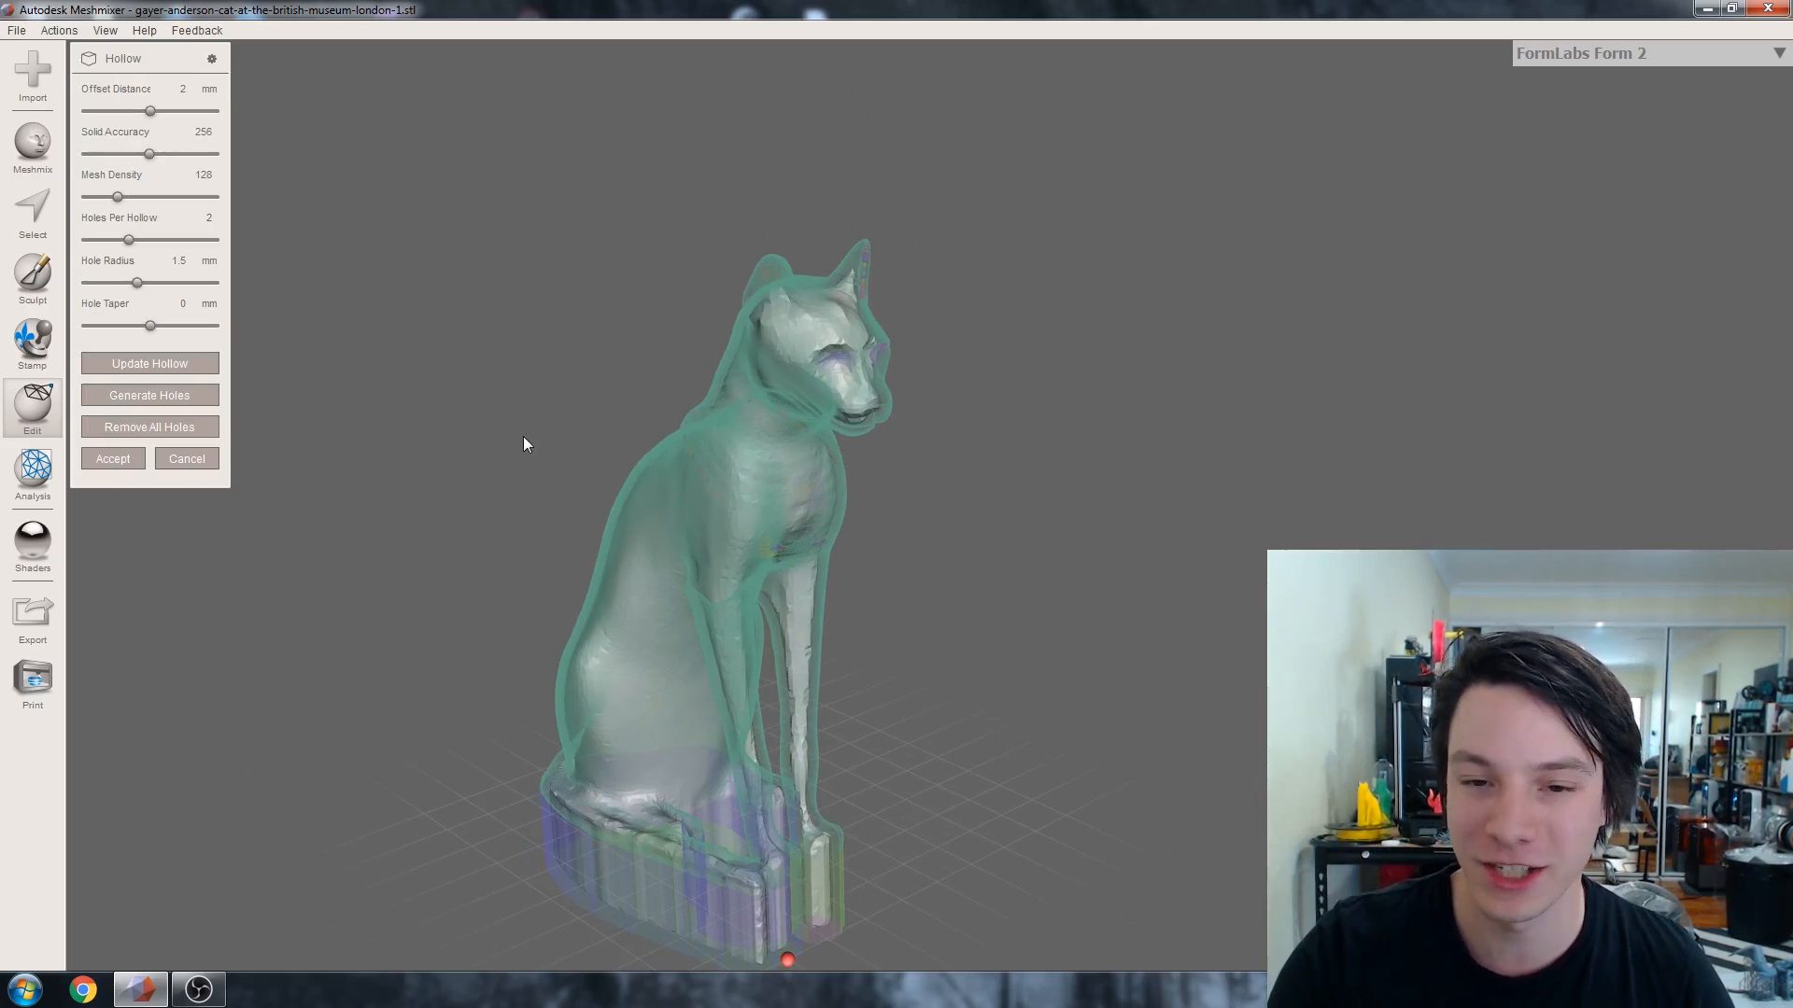
pyautogui.moveTo(174, 62)
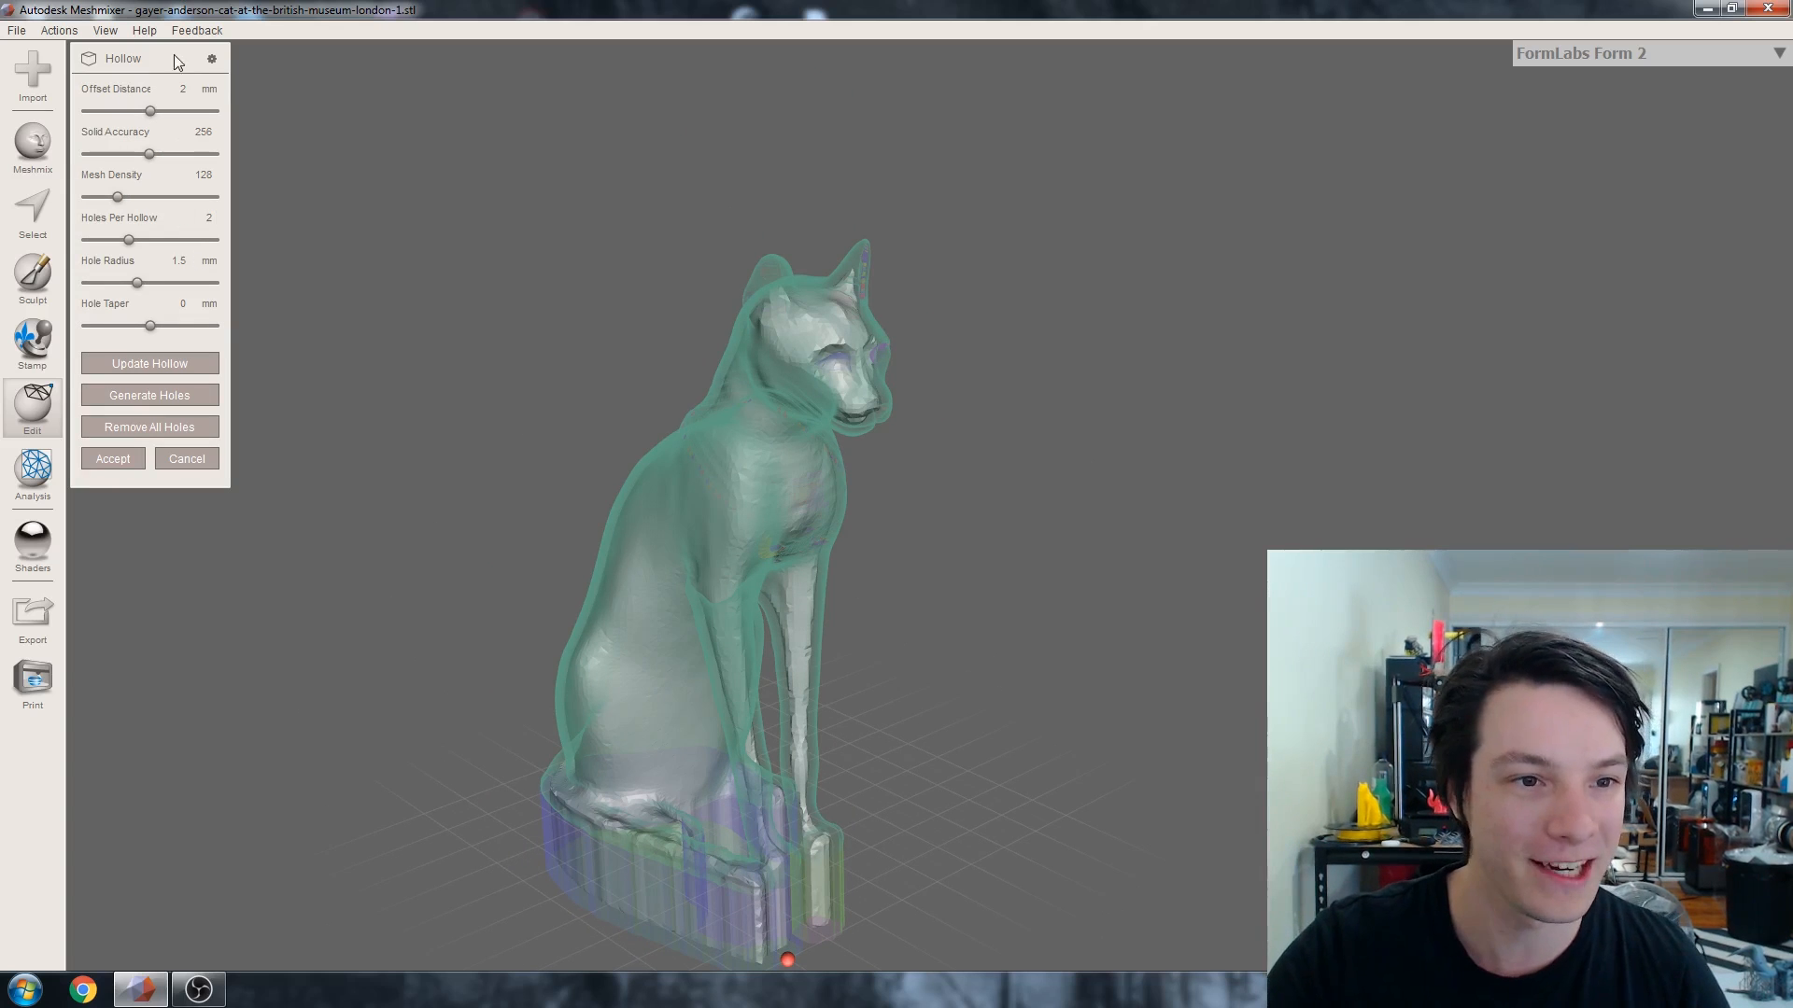
pyautogui.click(172, 89)
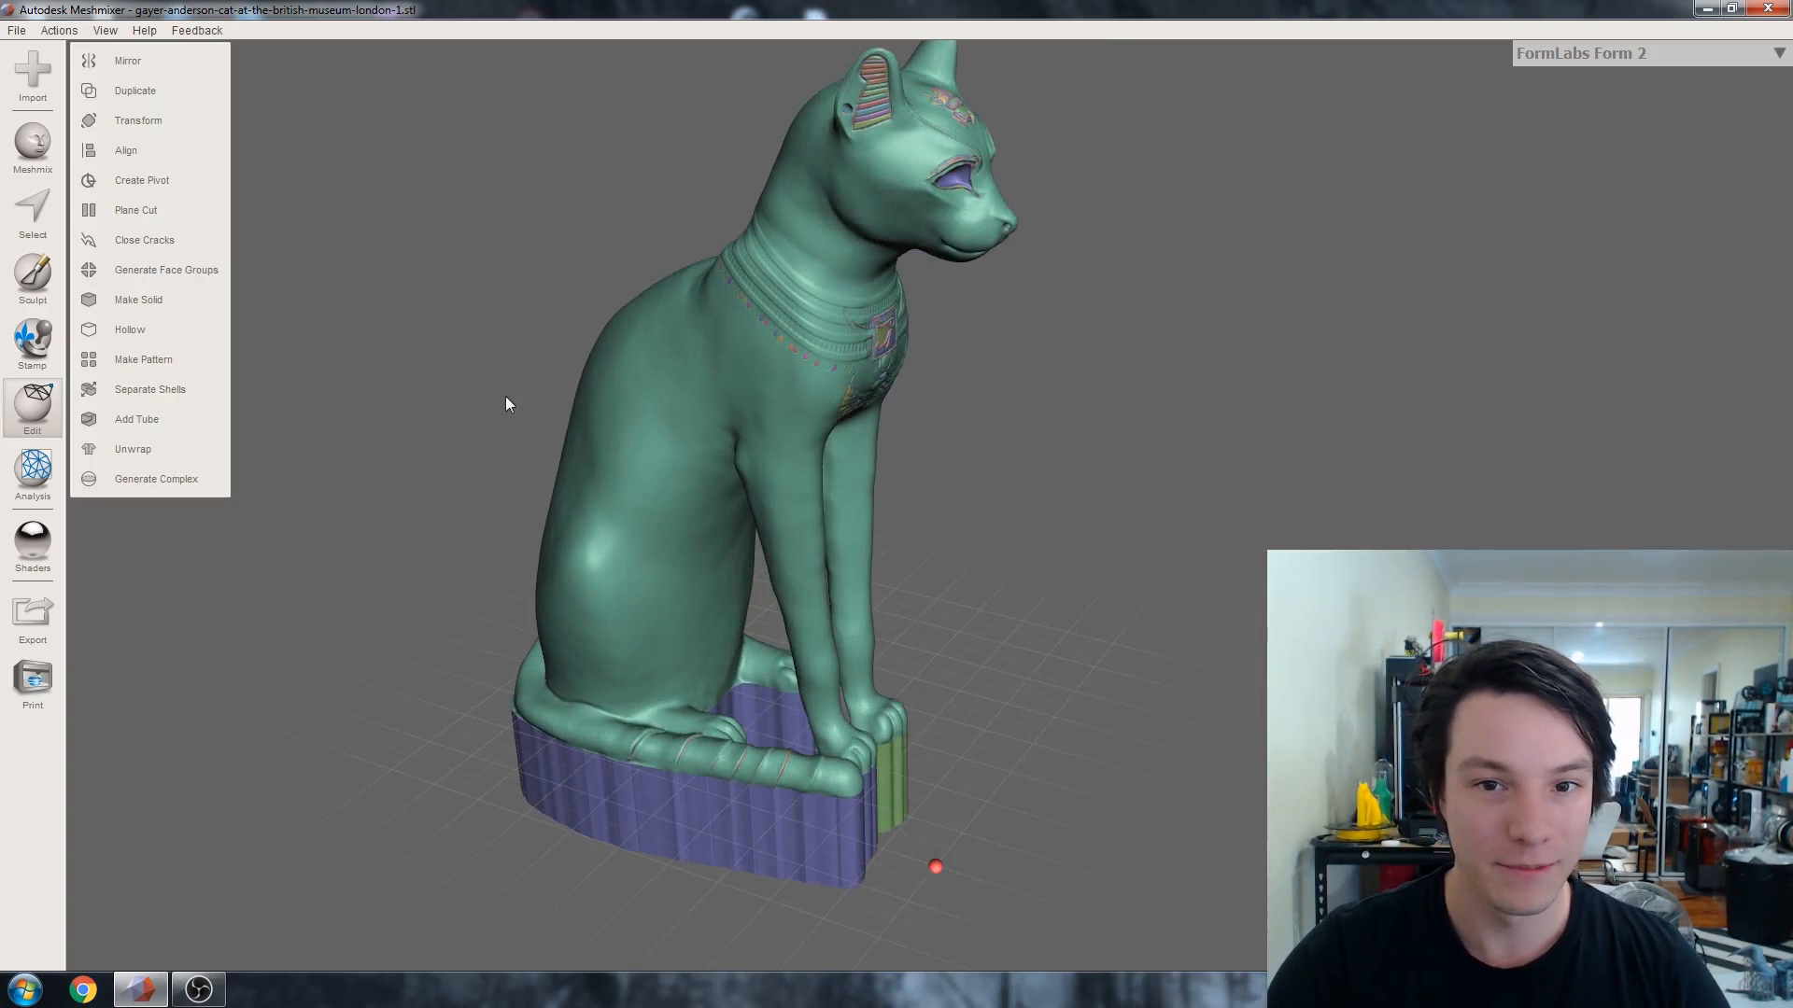
pyautogui.moveTo(528, 449)
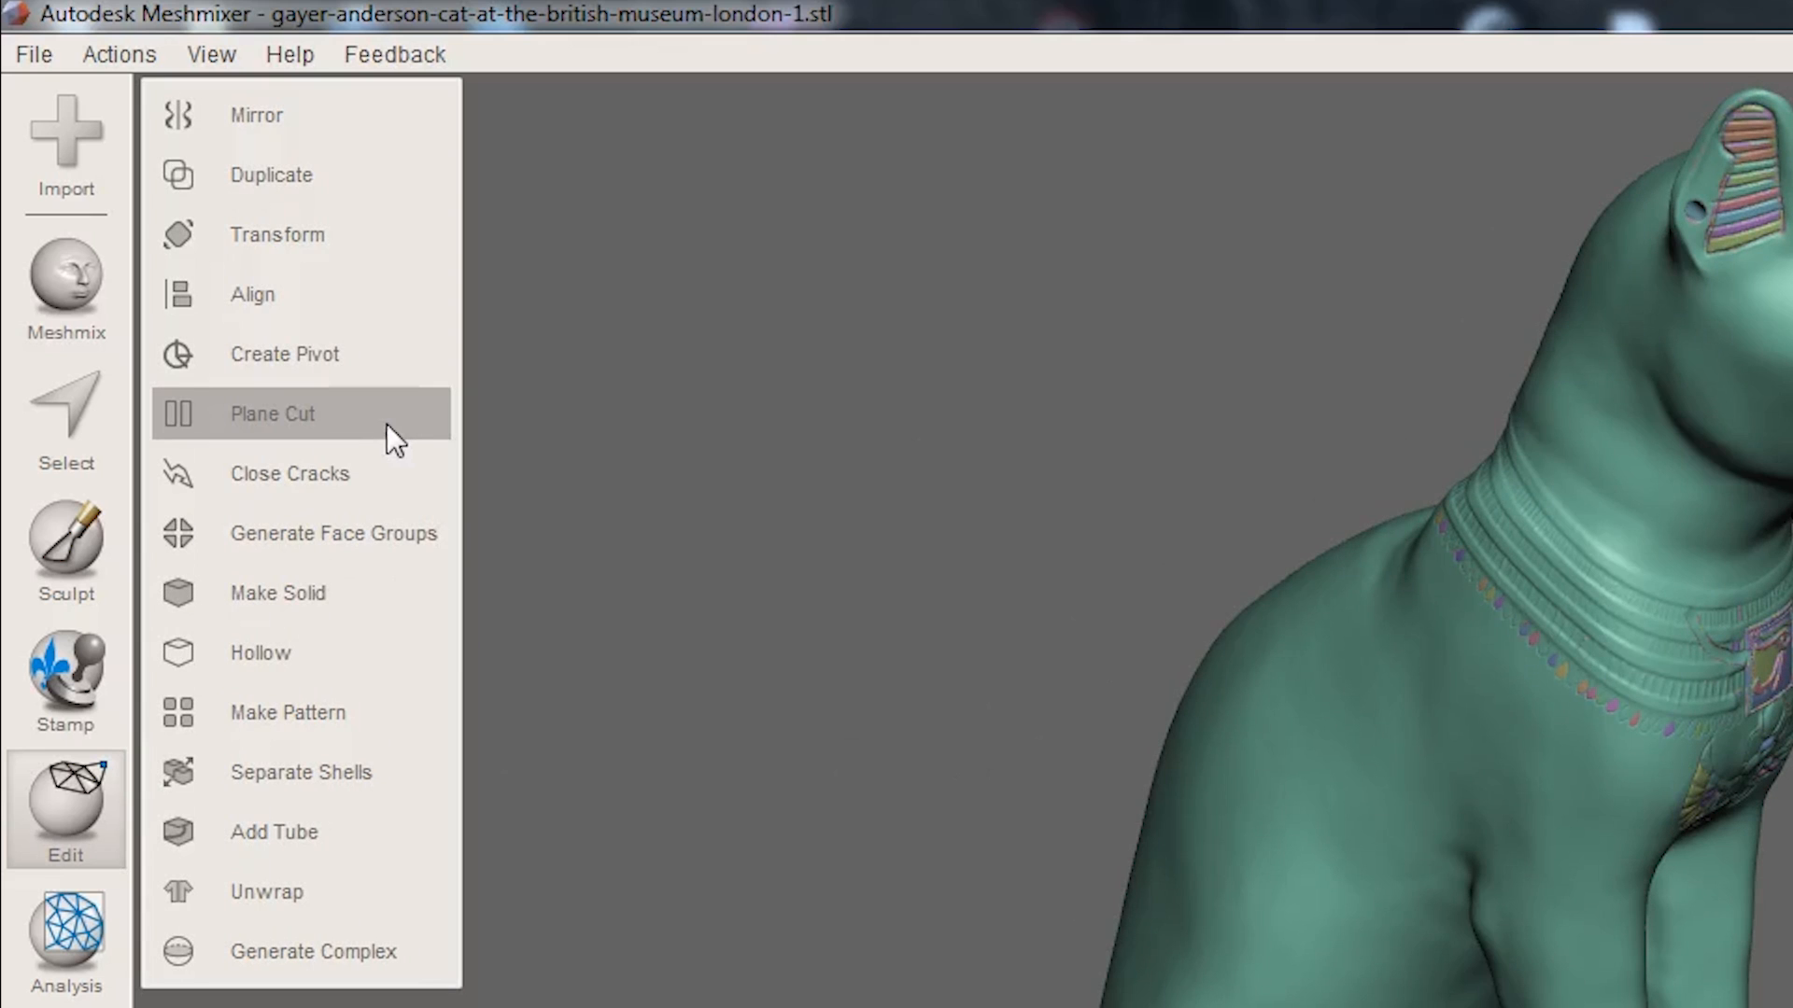
# Step: Plane-cut the cat's base at about -2.5 mm and orbit to view the exposed interior
pyautogui.click(271, 413)
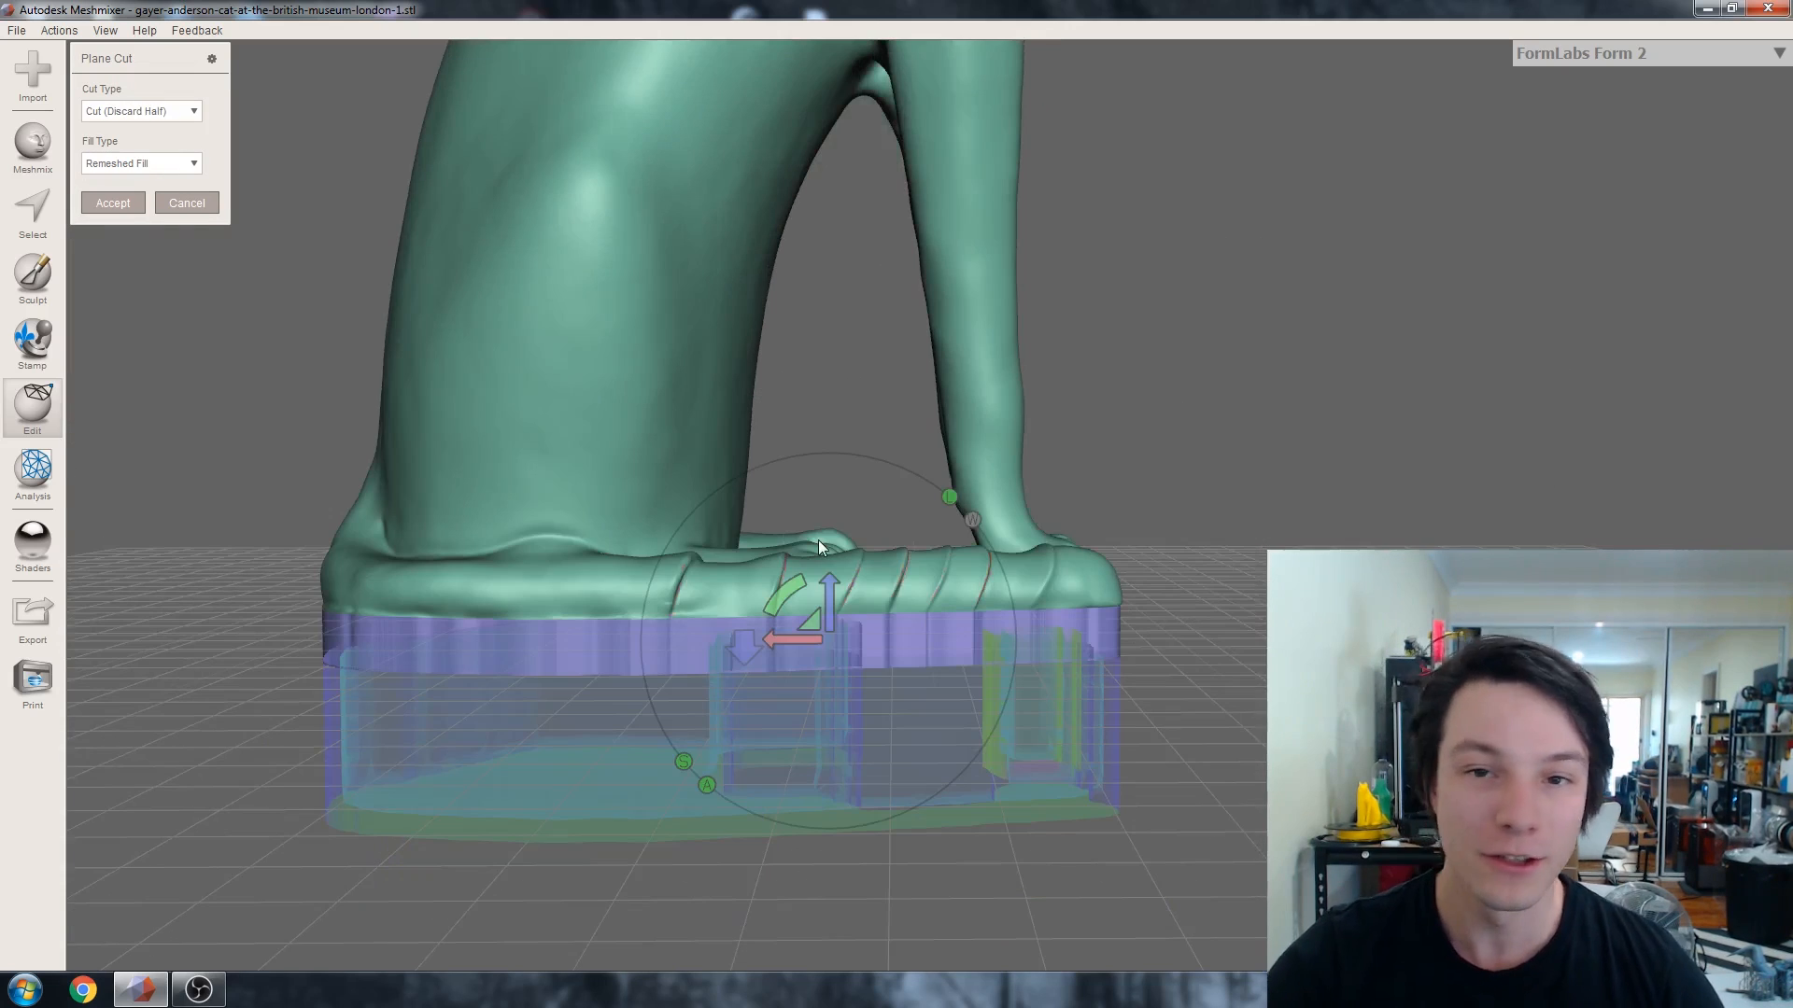
pyautogui.moveTo(821, 601); pyautogui.dragTo(818, 618)
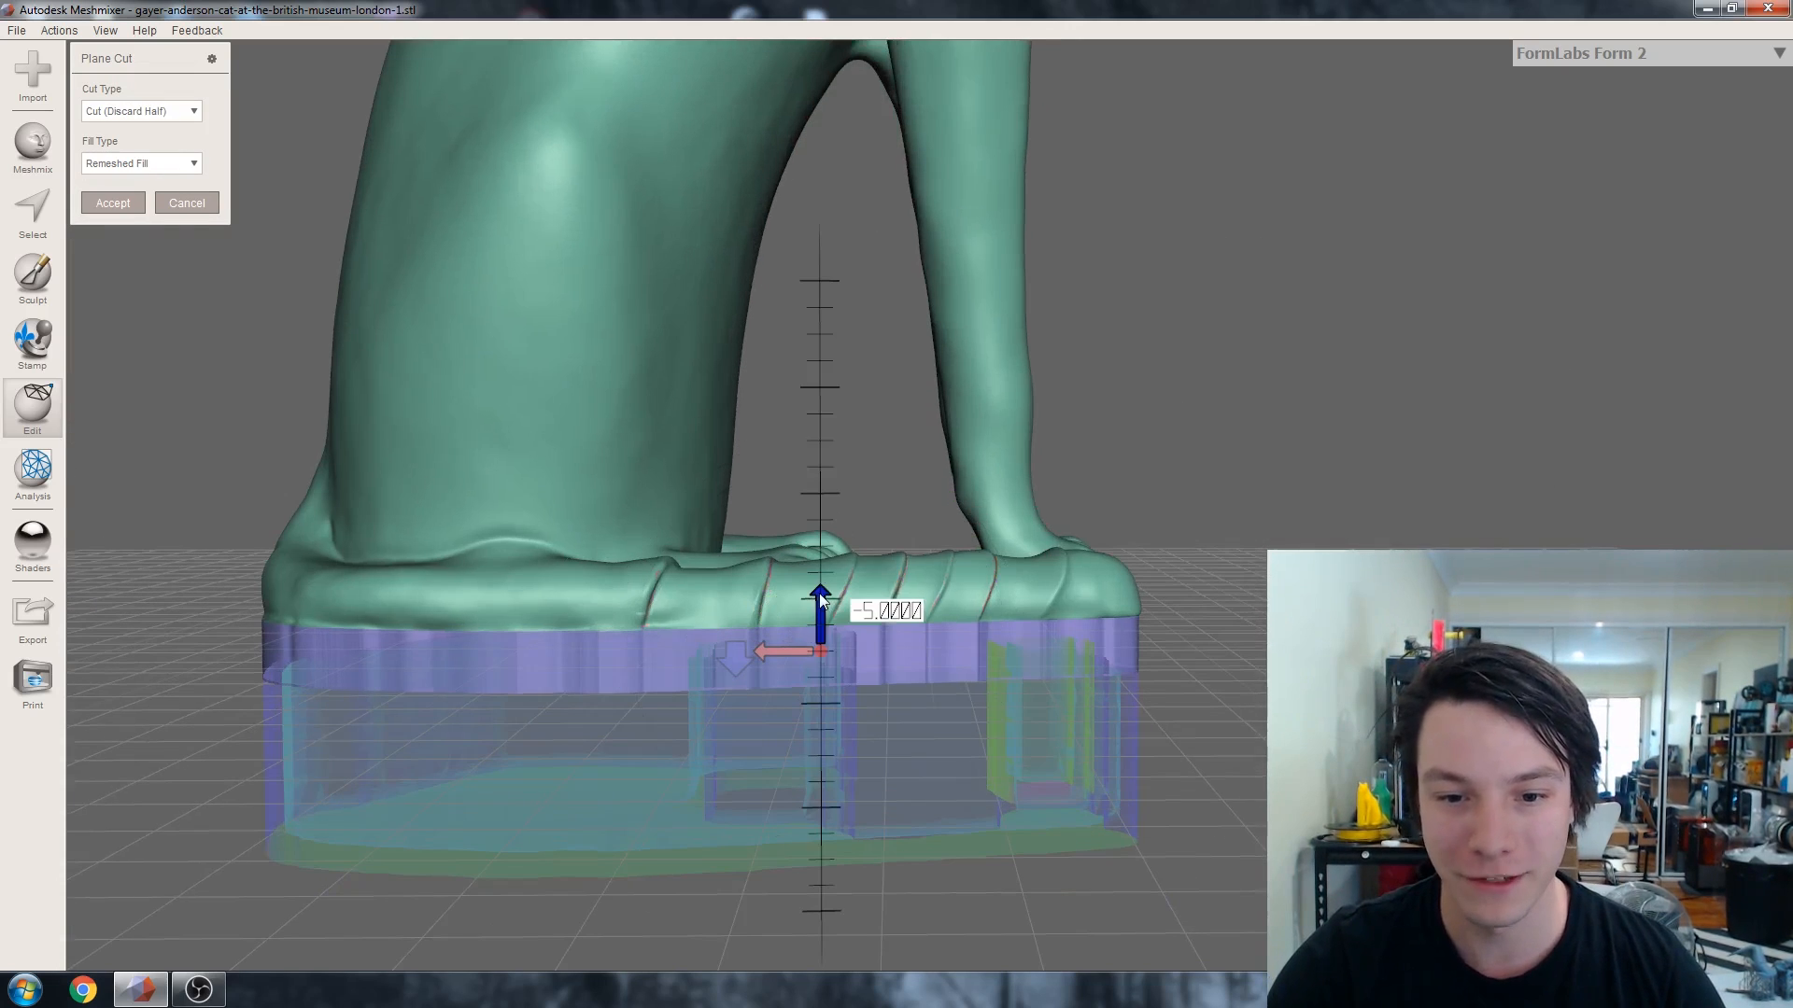
pyautogui.moveTo(820, 595); pyautogui.dragTo(820, 543)
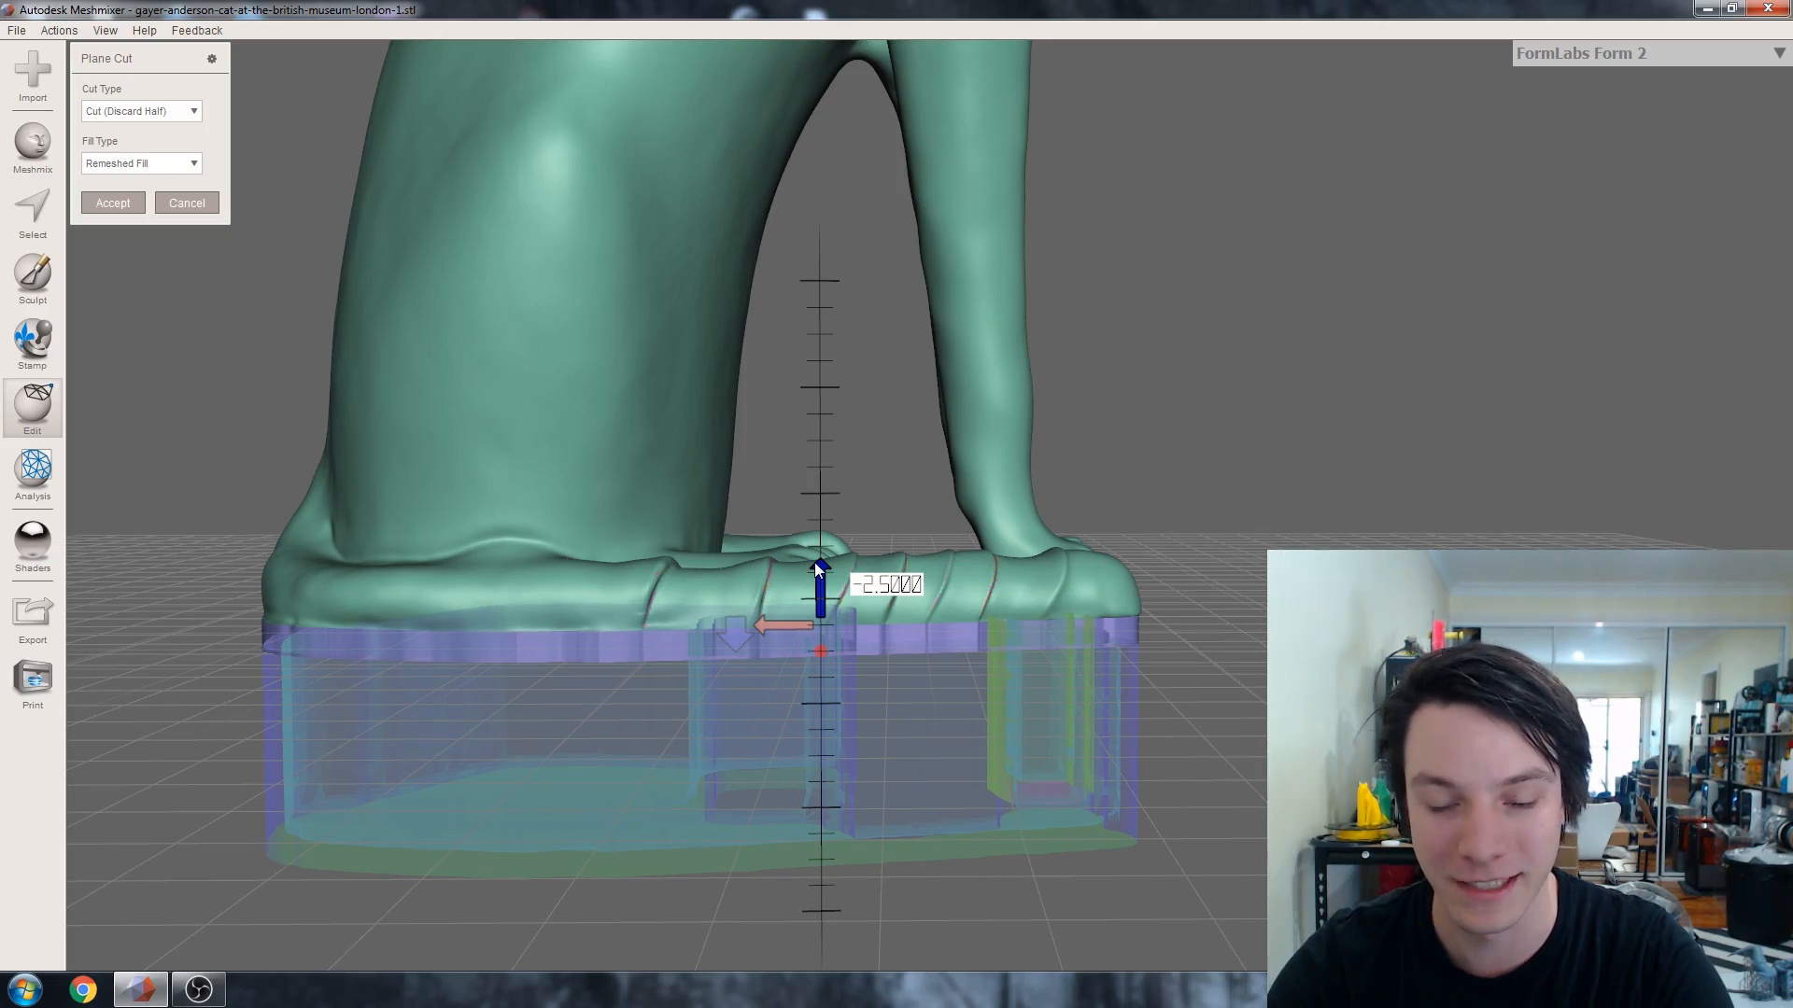
pyautogui.moveTo(818, 571); pyautogui.dragTo(821, 539)
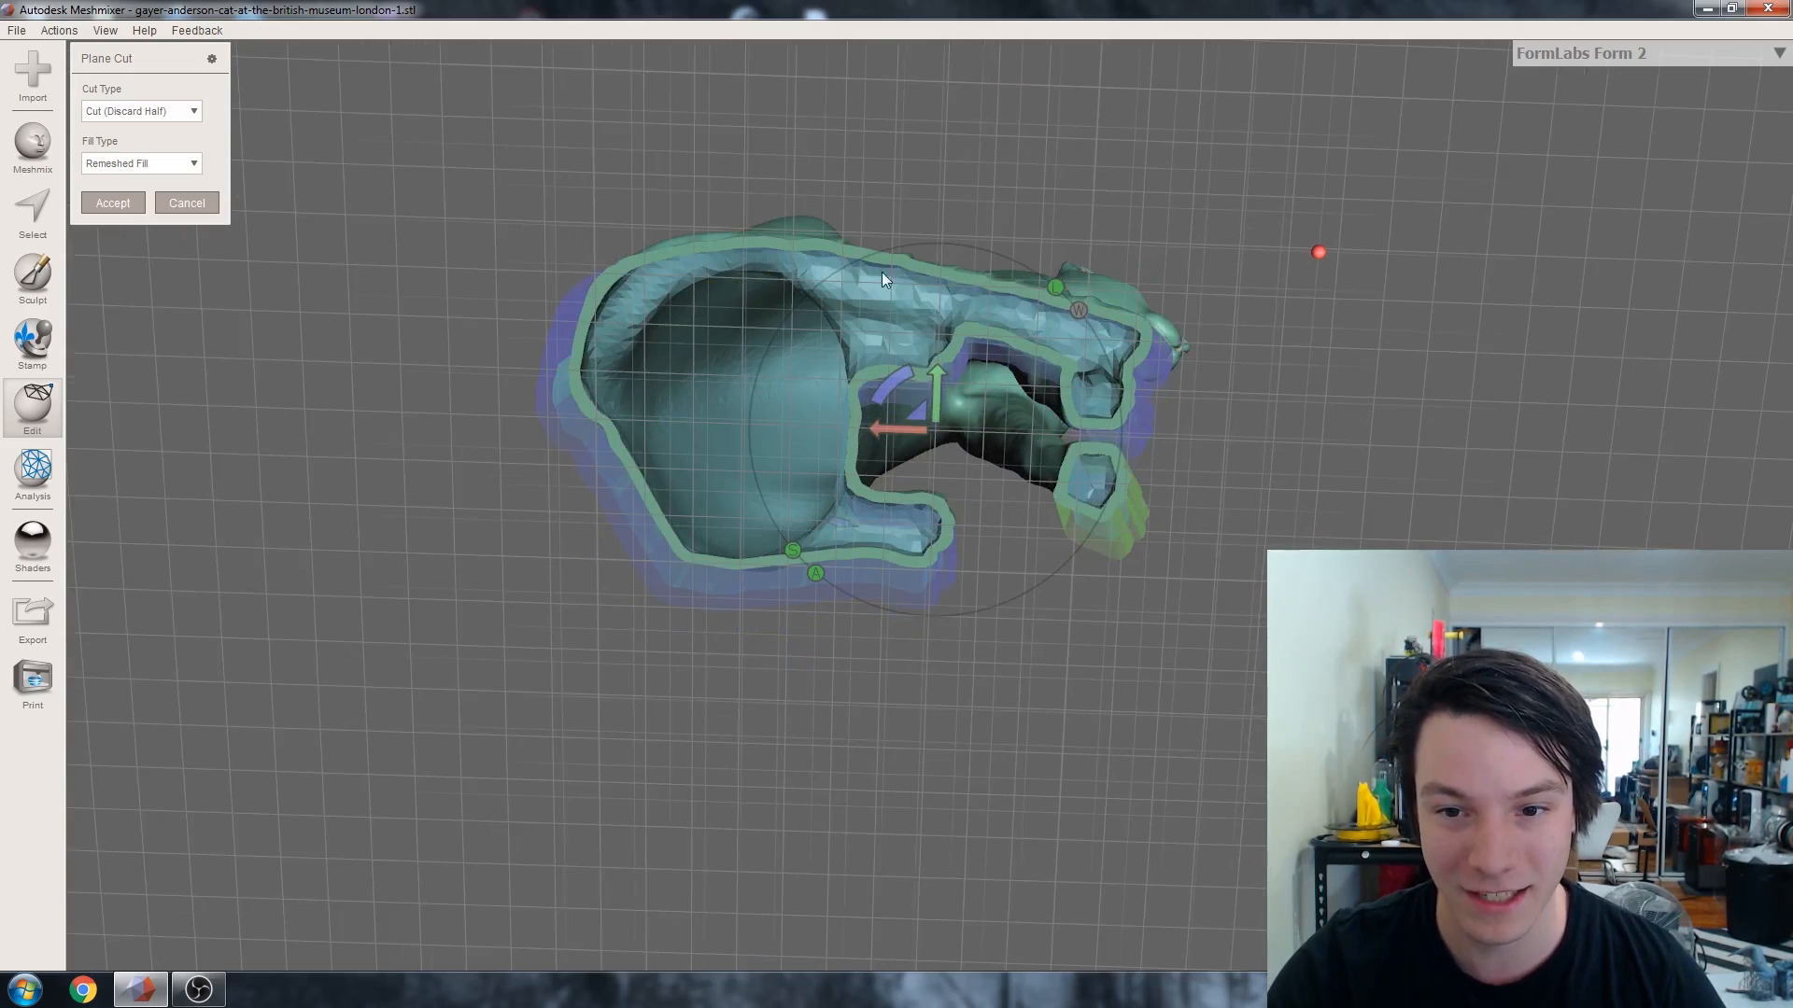
pyautogui.moveTo(733, 172)
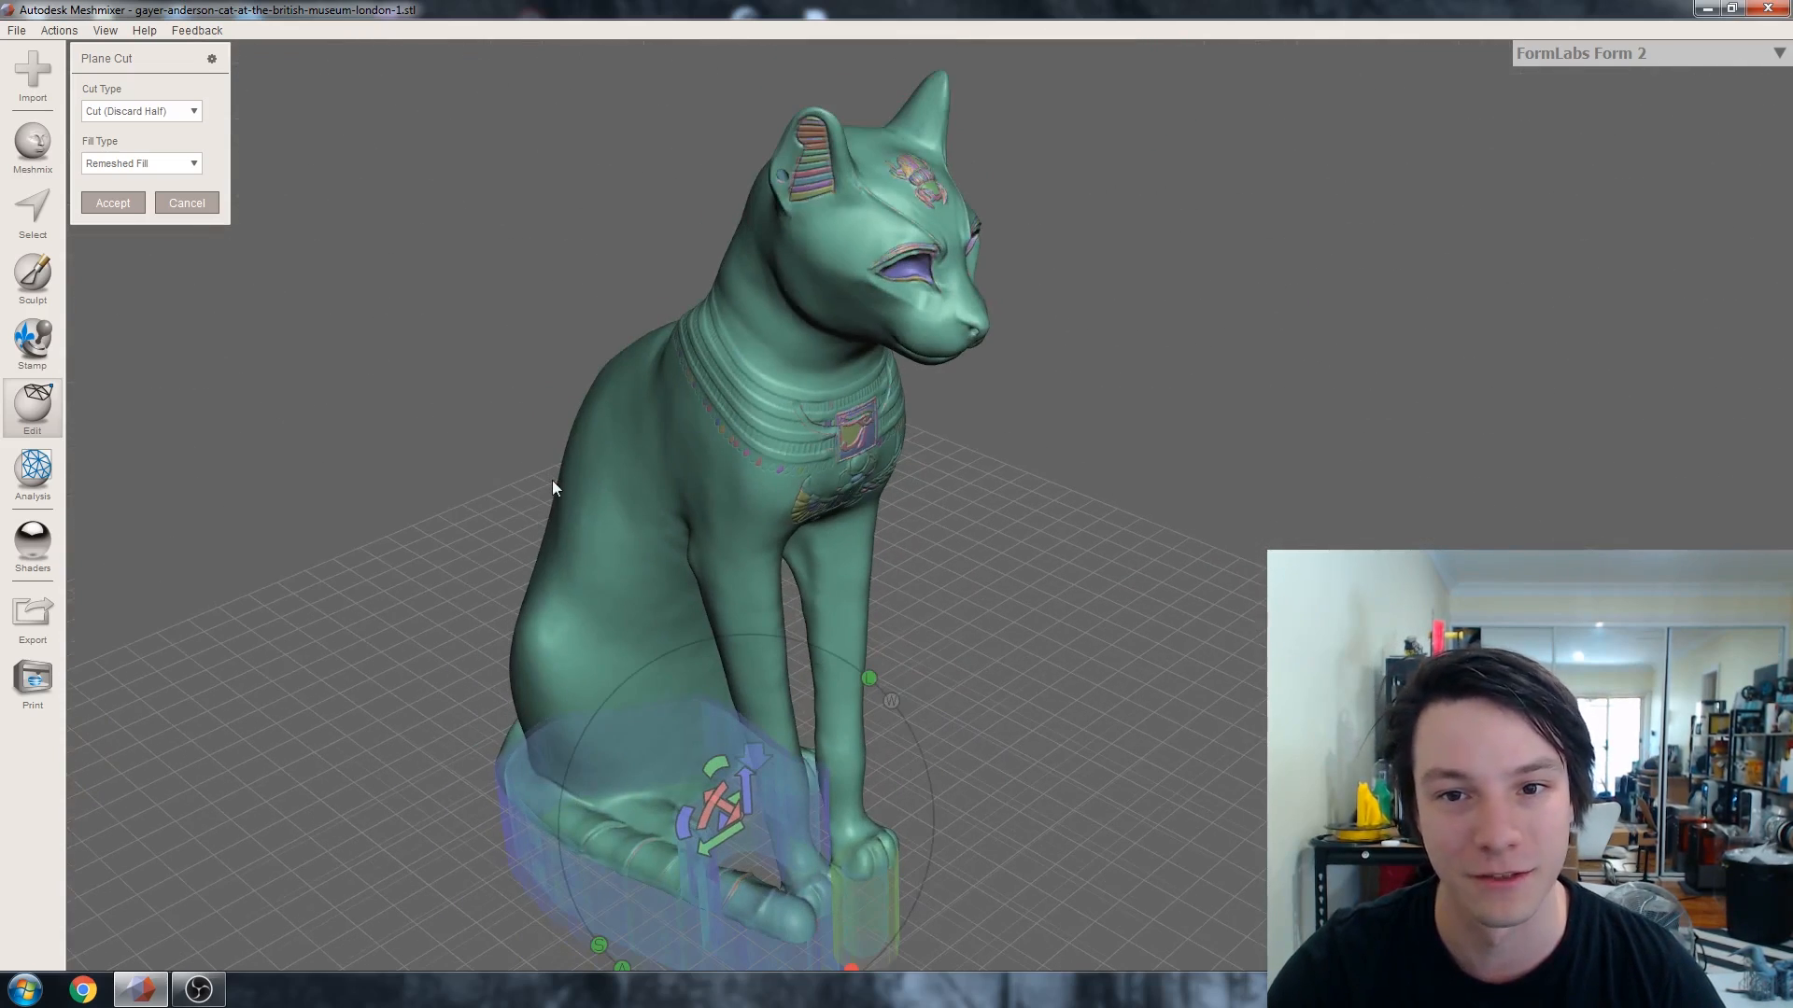
pyautogui.moveTo(305, 328)
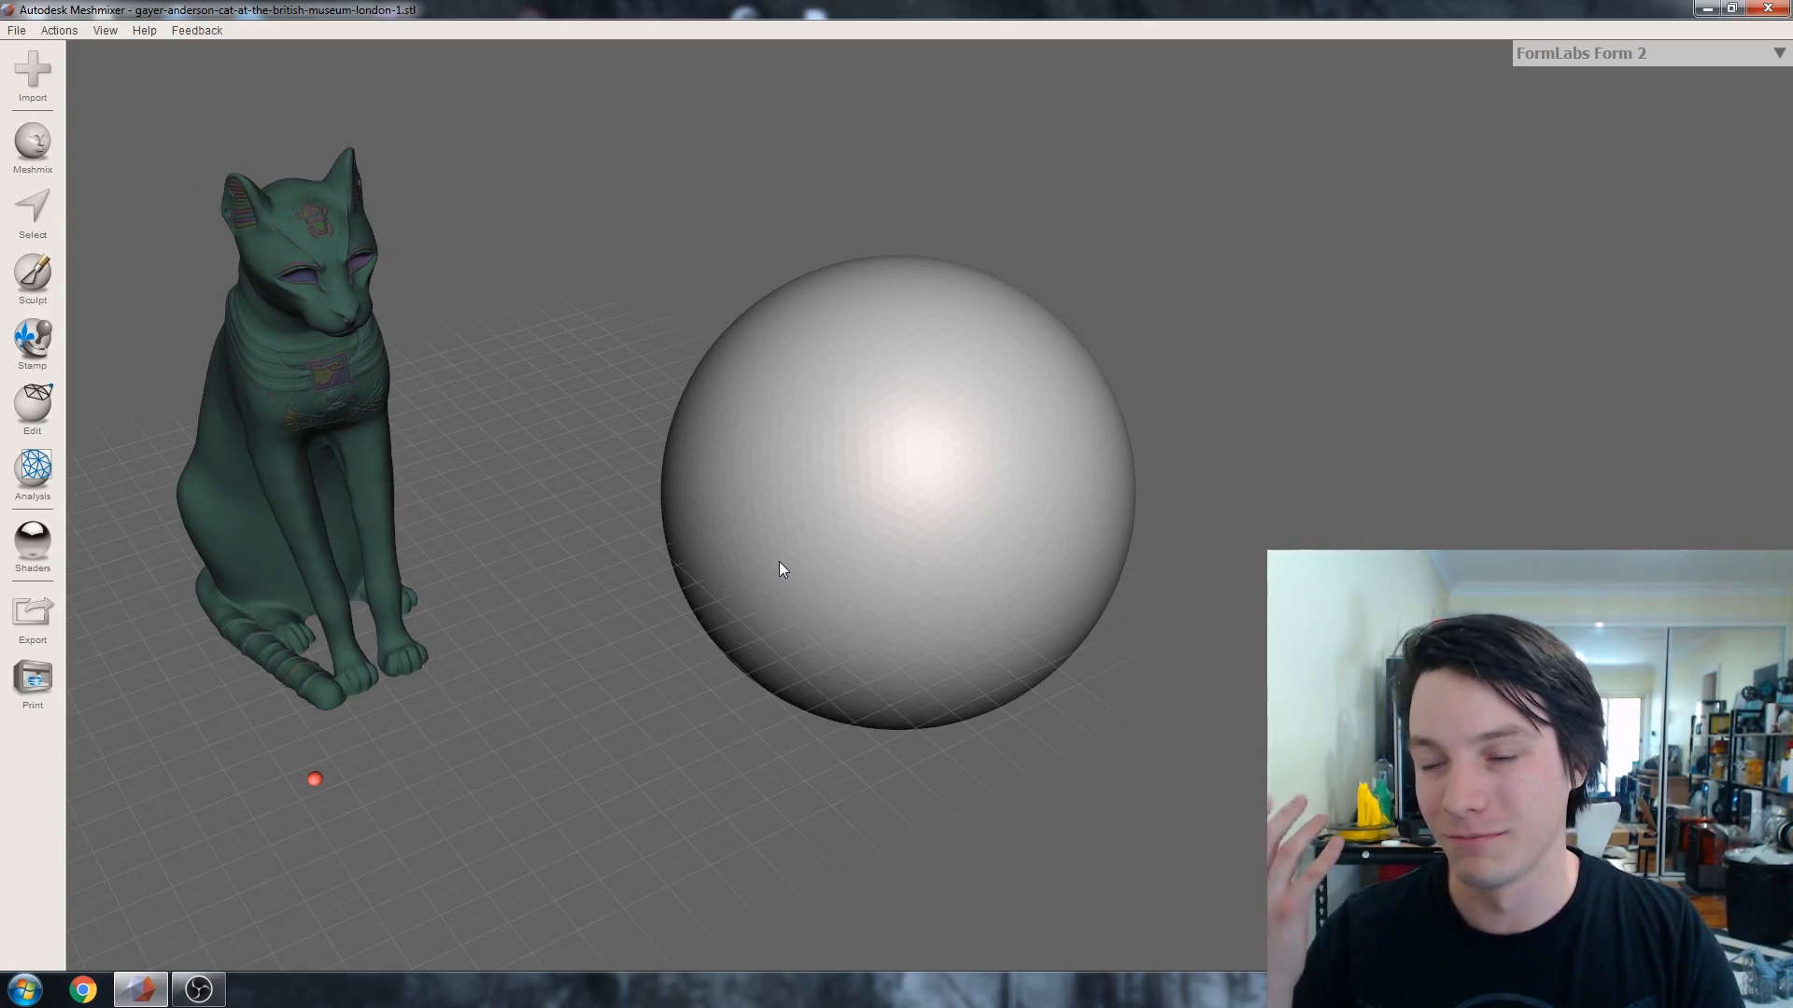
pyautogui.moveTo(900, 534)
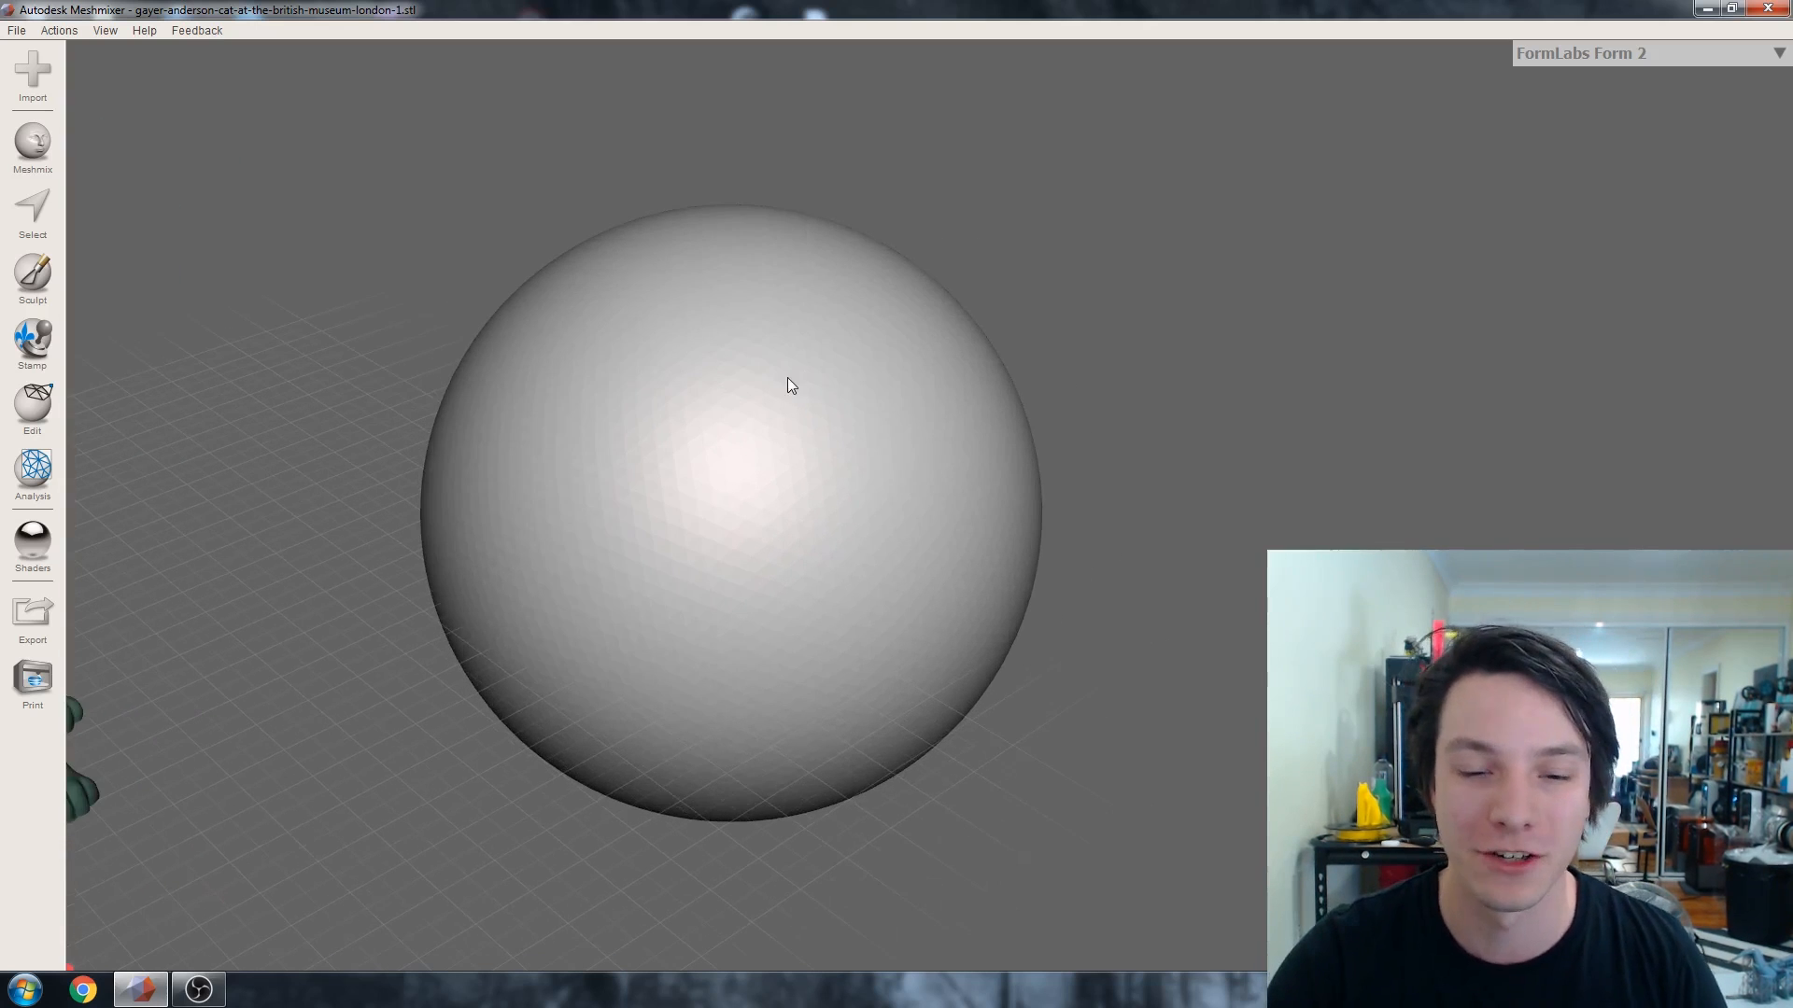
pyautogui.moveTo(68, 385)
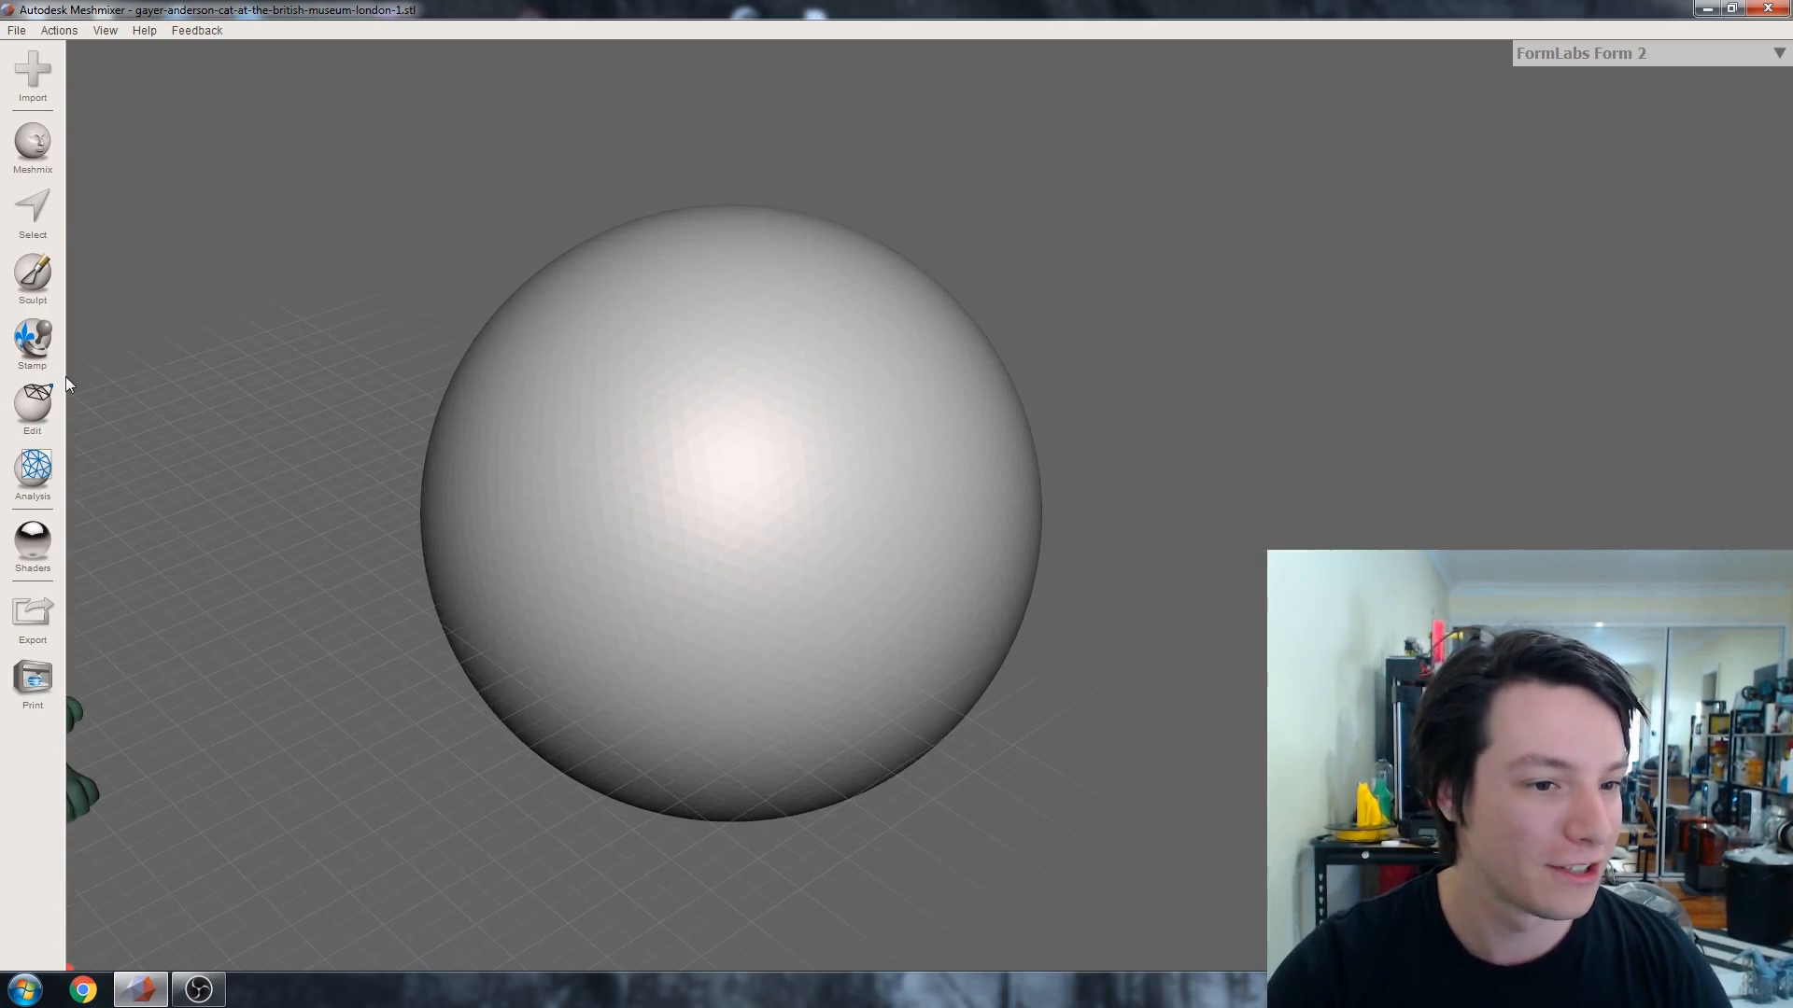
# Step: Open the Edit operations list with the sphere filling the scene
pyautogui.click(32, 406)
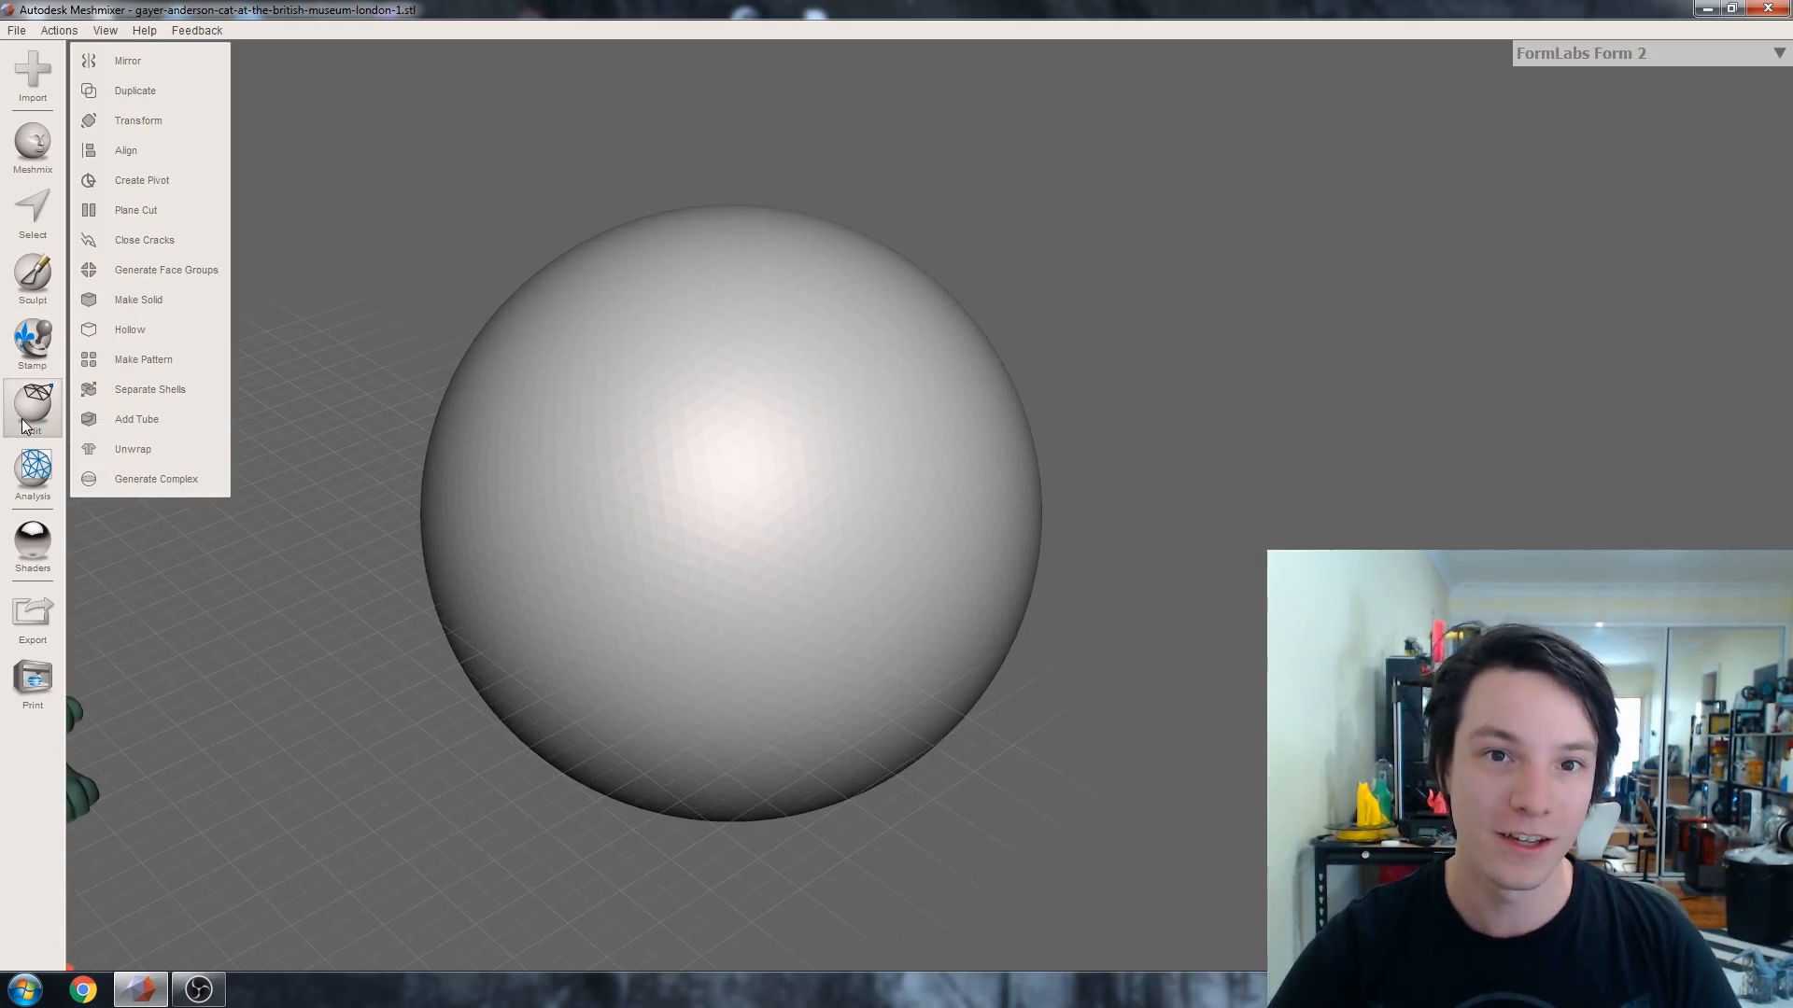
pyautogui.moveTo(142, 359)
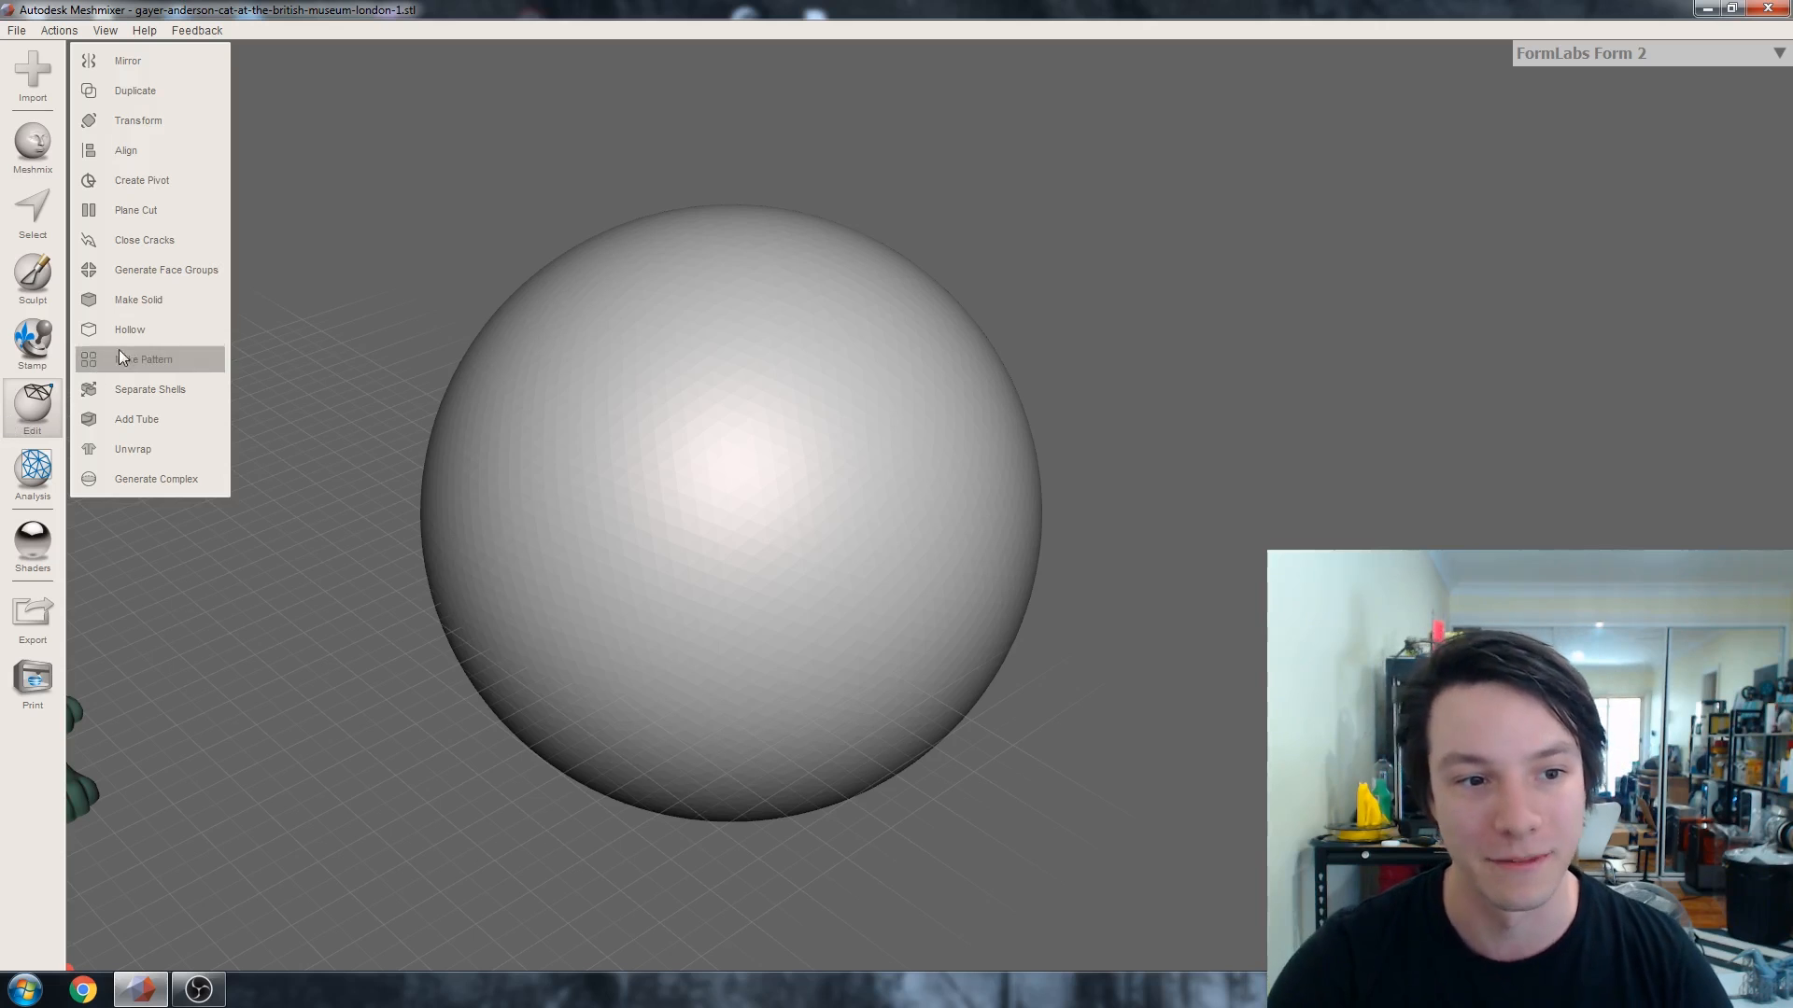
# Step: Hollow the sphere with 2 holes per hollow, raising hole radius toward 6 mm
pyautogui.click(128, 330)
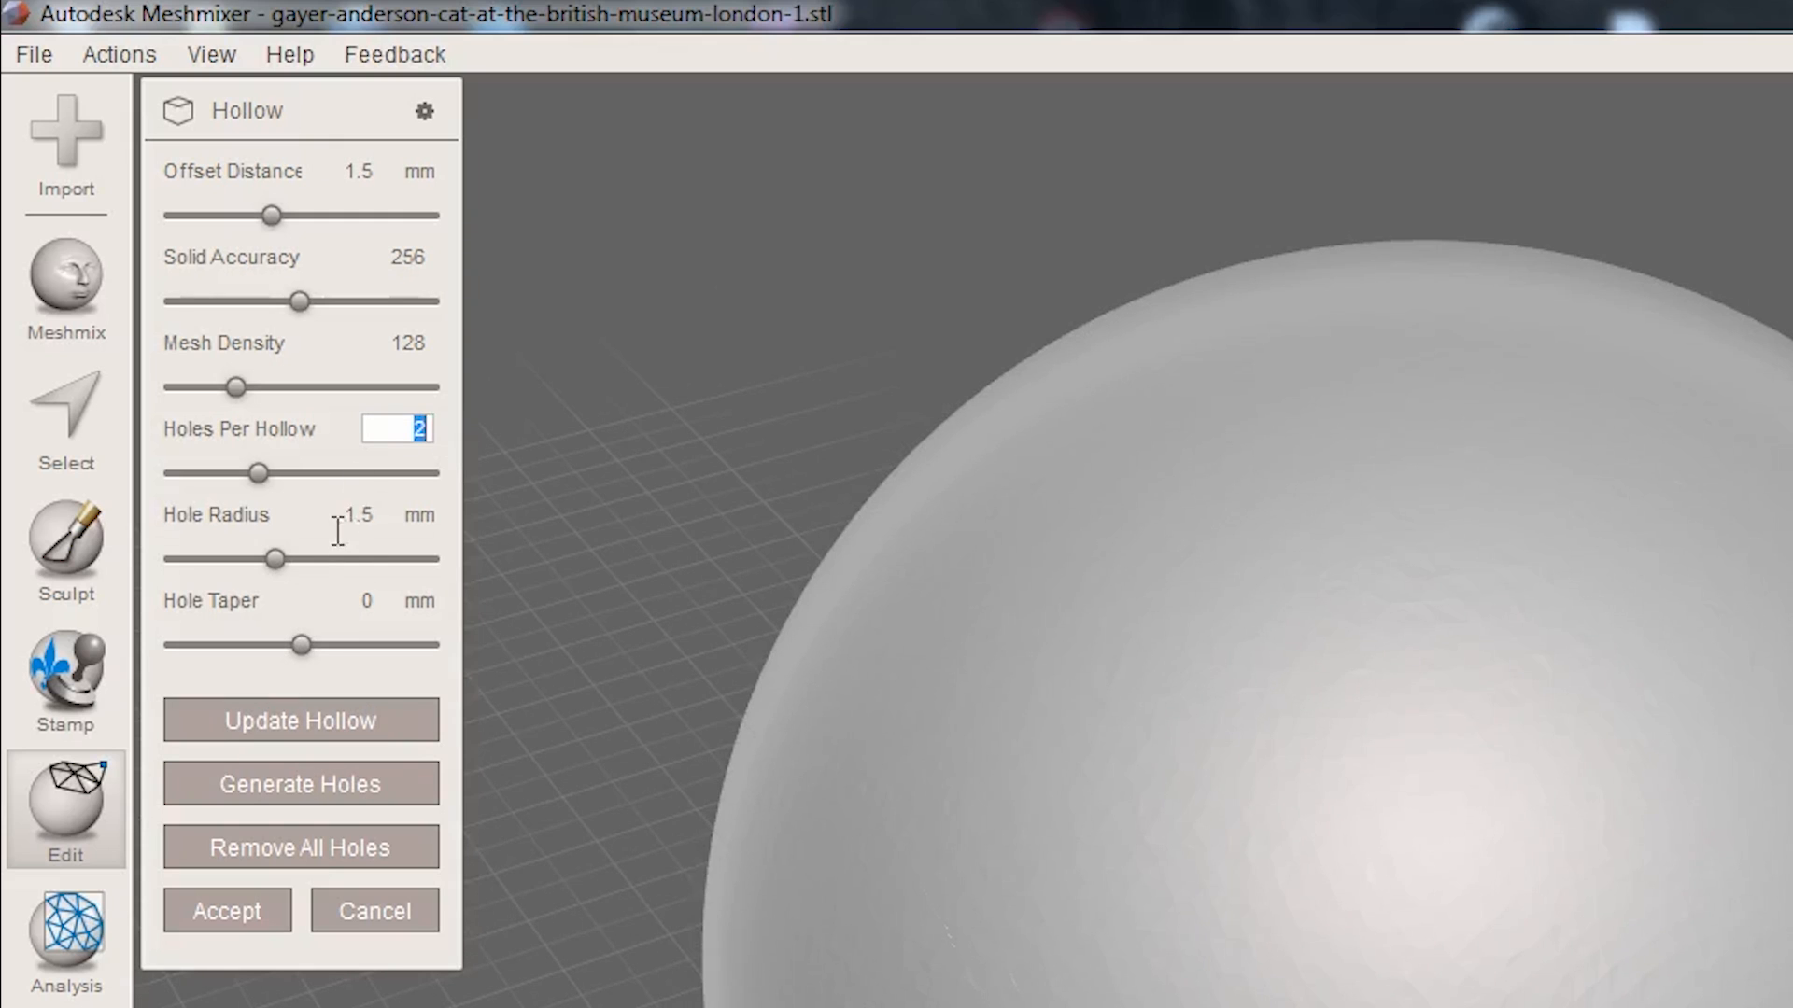
pyautogui.moveTo(275, 559); pyautogui.dragTo(429, 559)
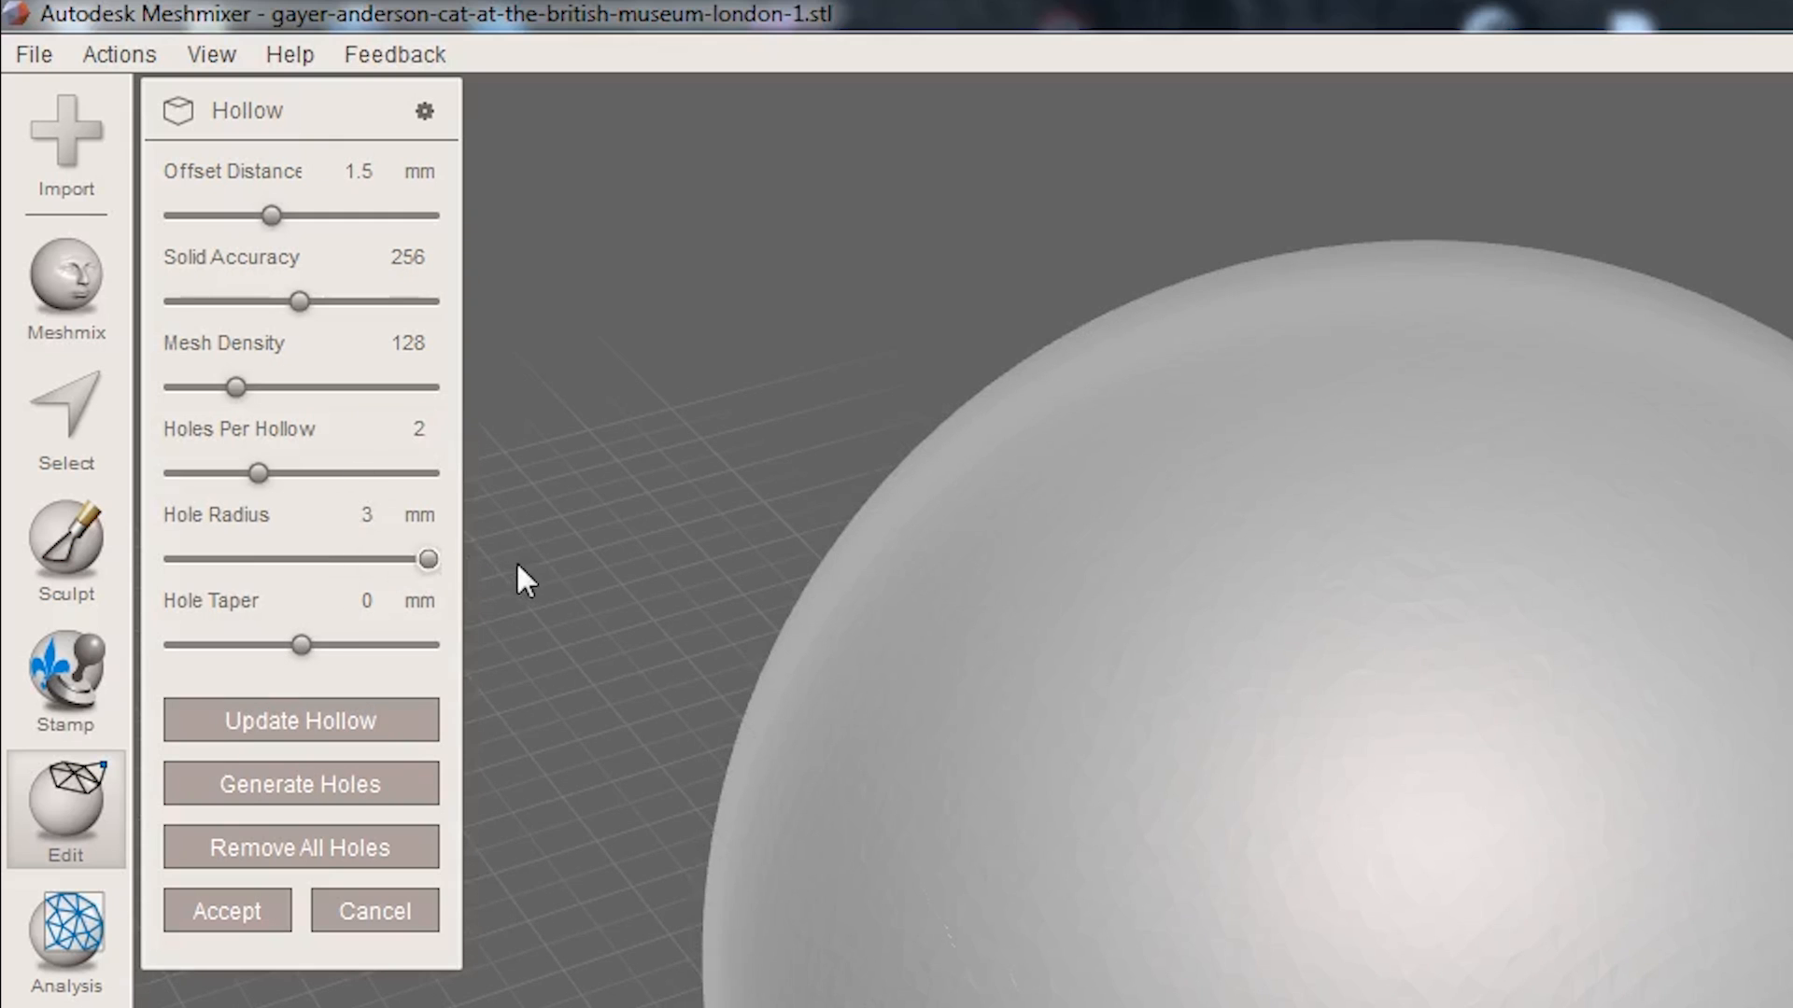
pyautogui.moveTo(382, 503)
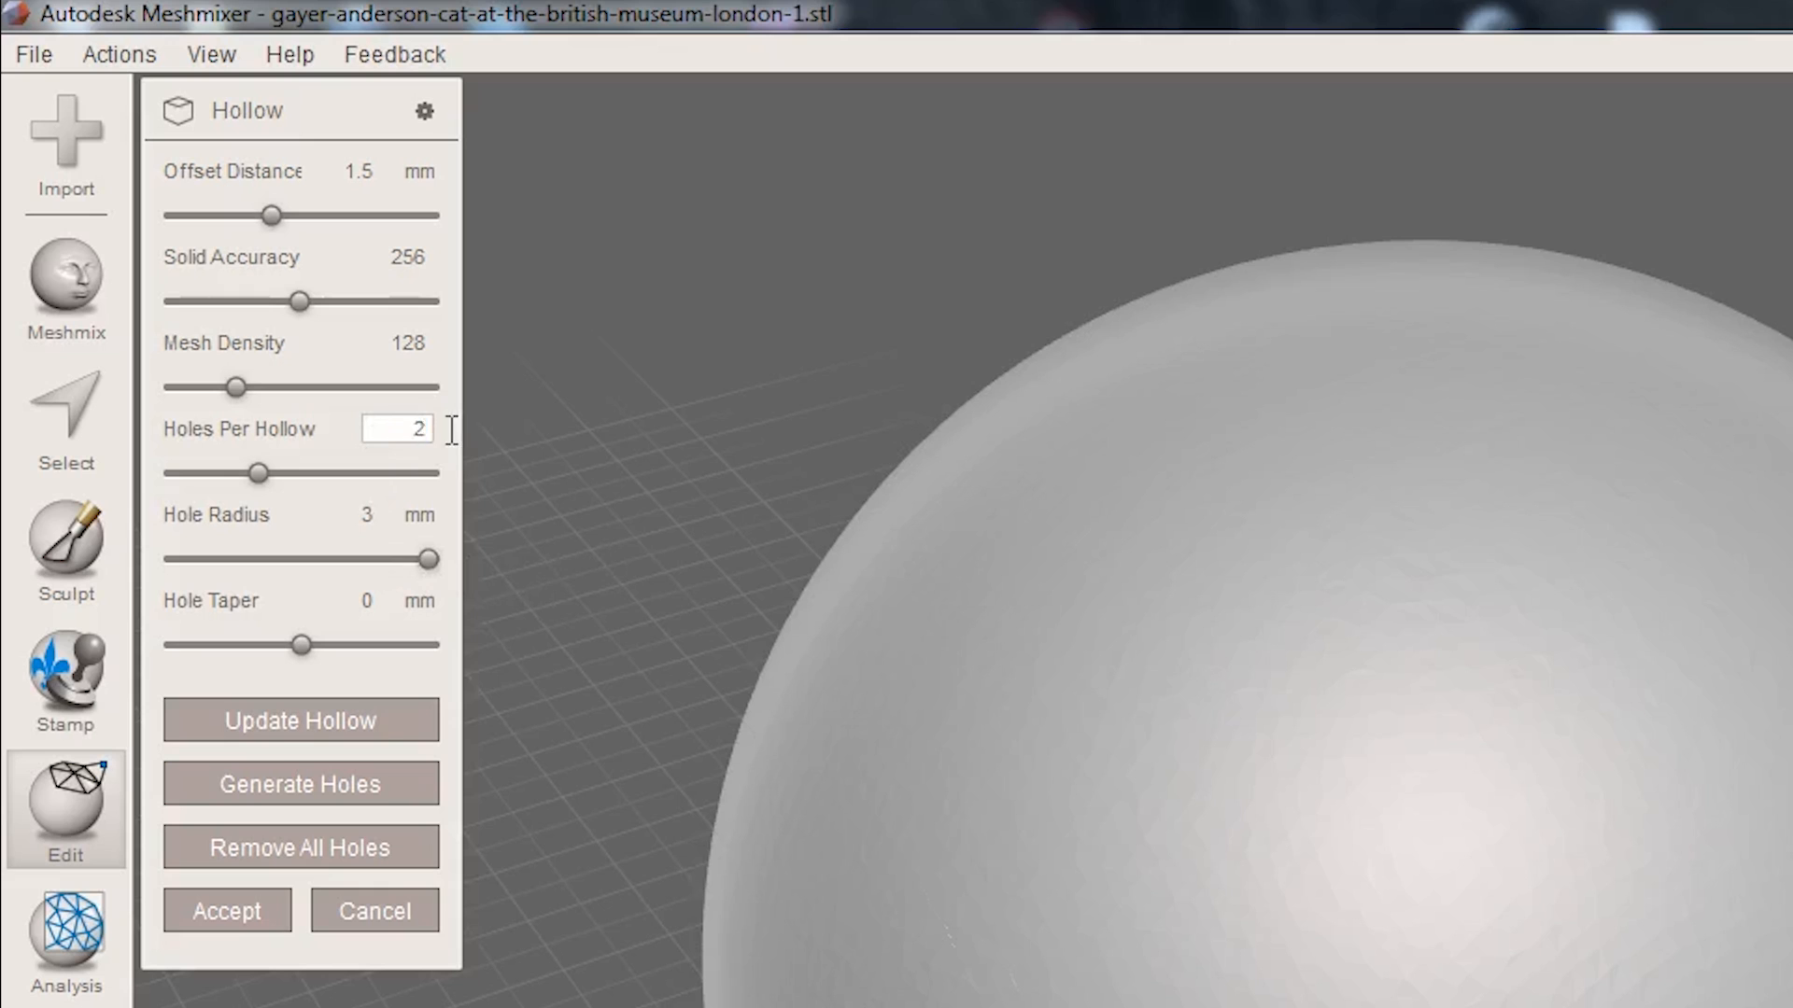
pyautogui.tripleClick(397, 428)
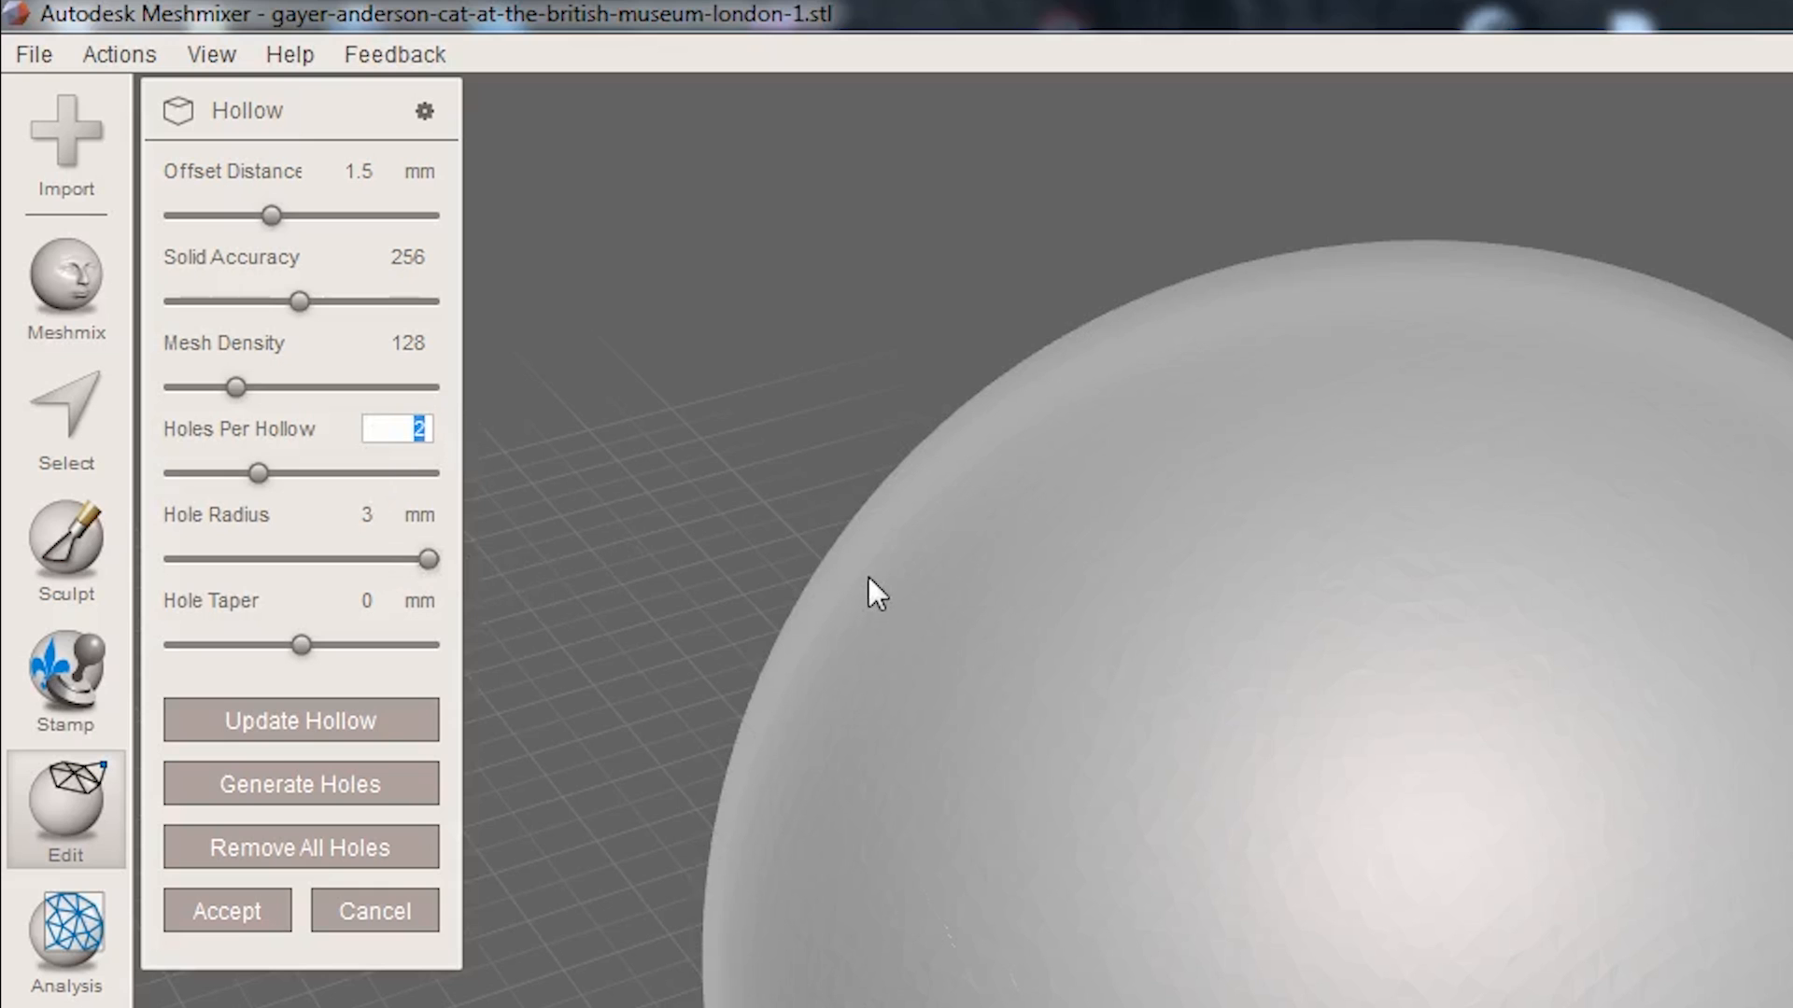
pyautogui.click(345, 514)
pyautogui.write('6')
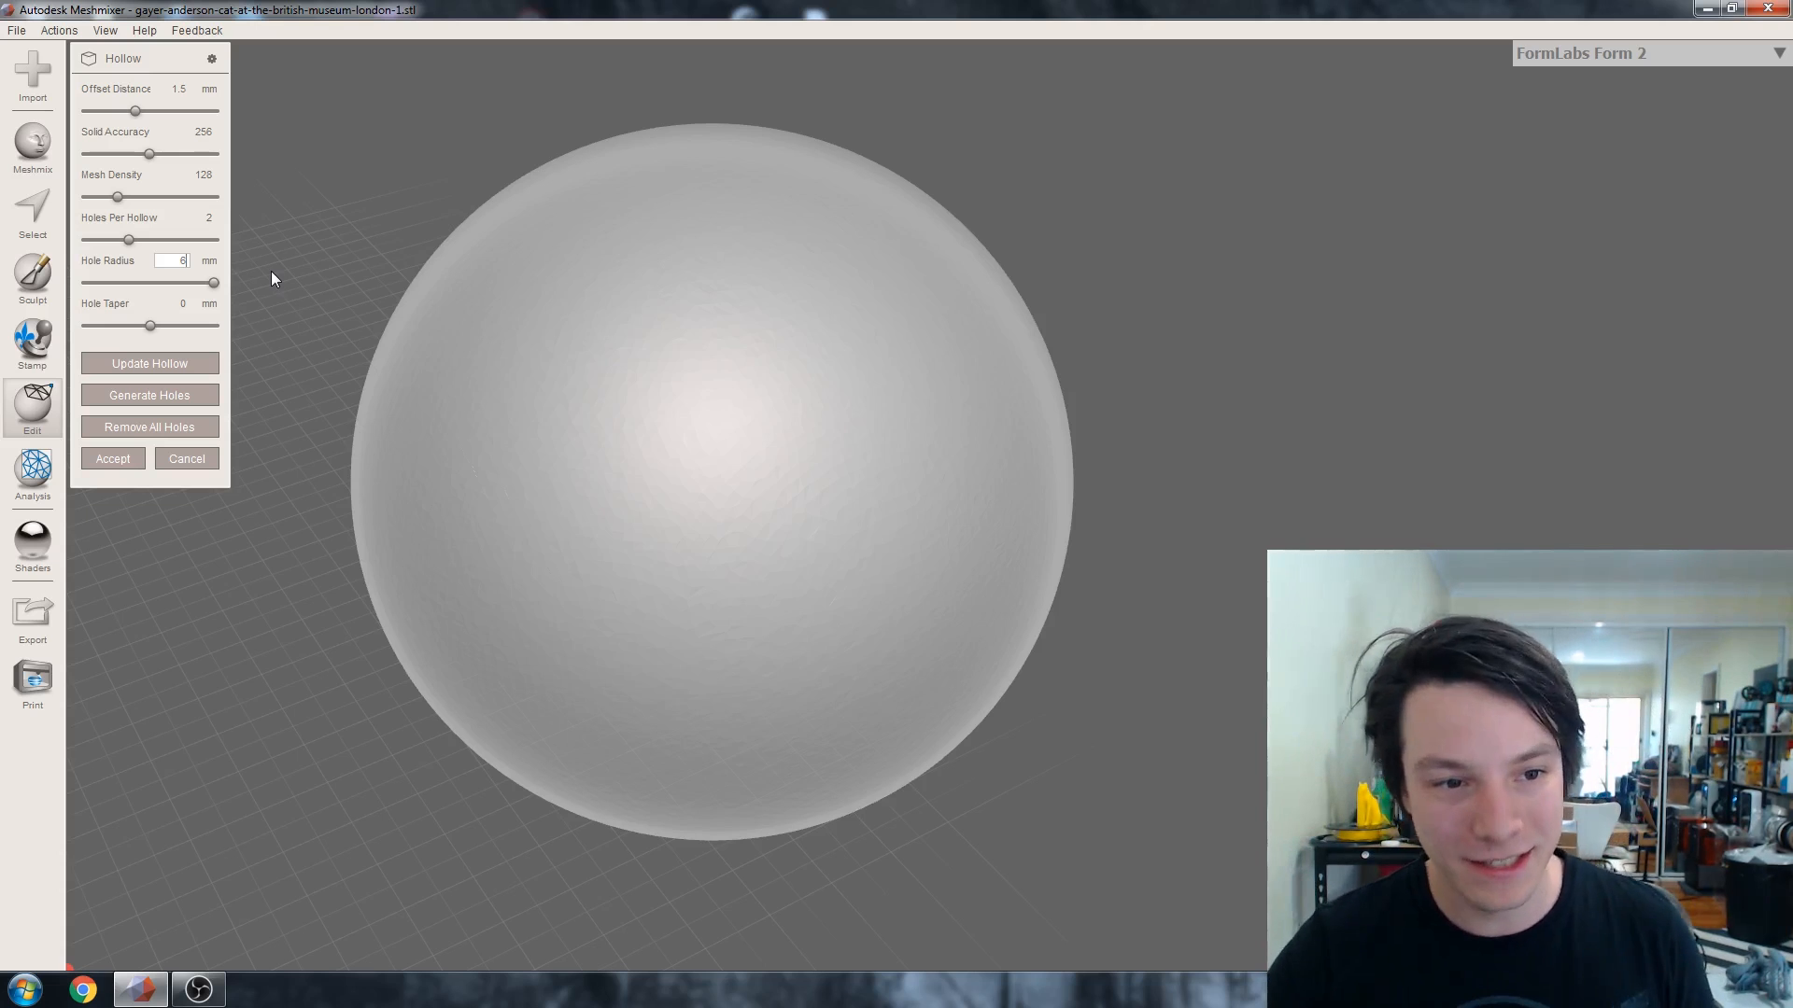
# Step: Generate the sphere's two drainage holes and accept the hollow
pyautogui.click(149, 394)
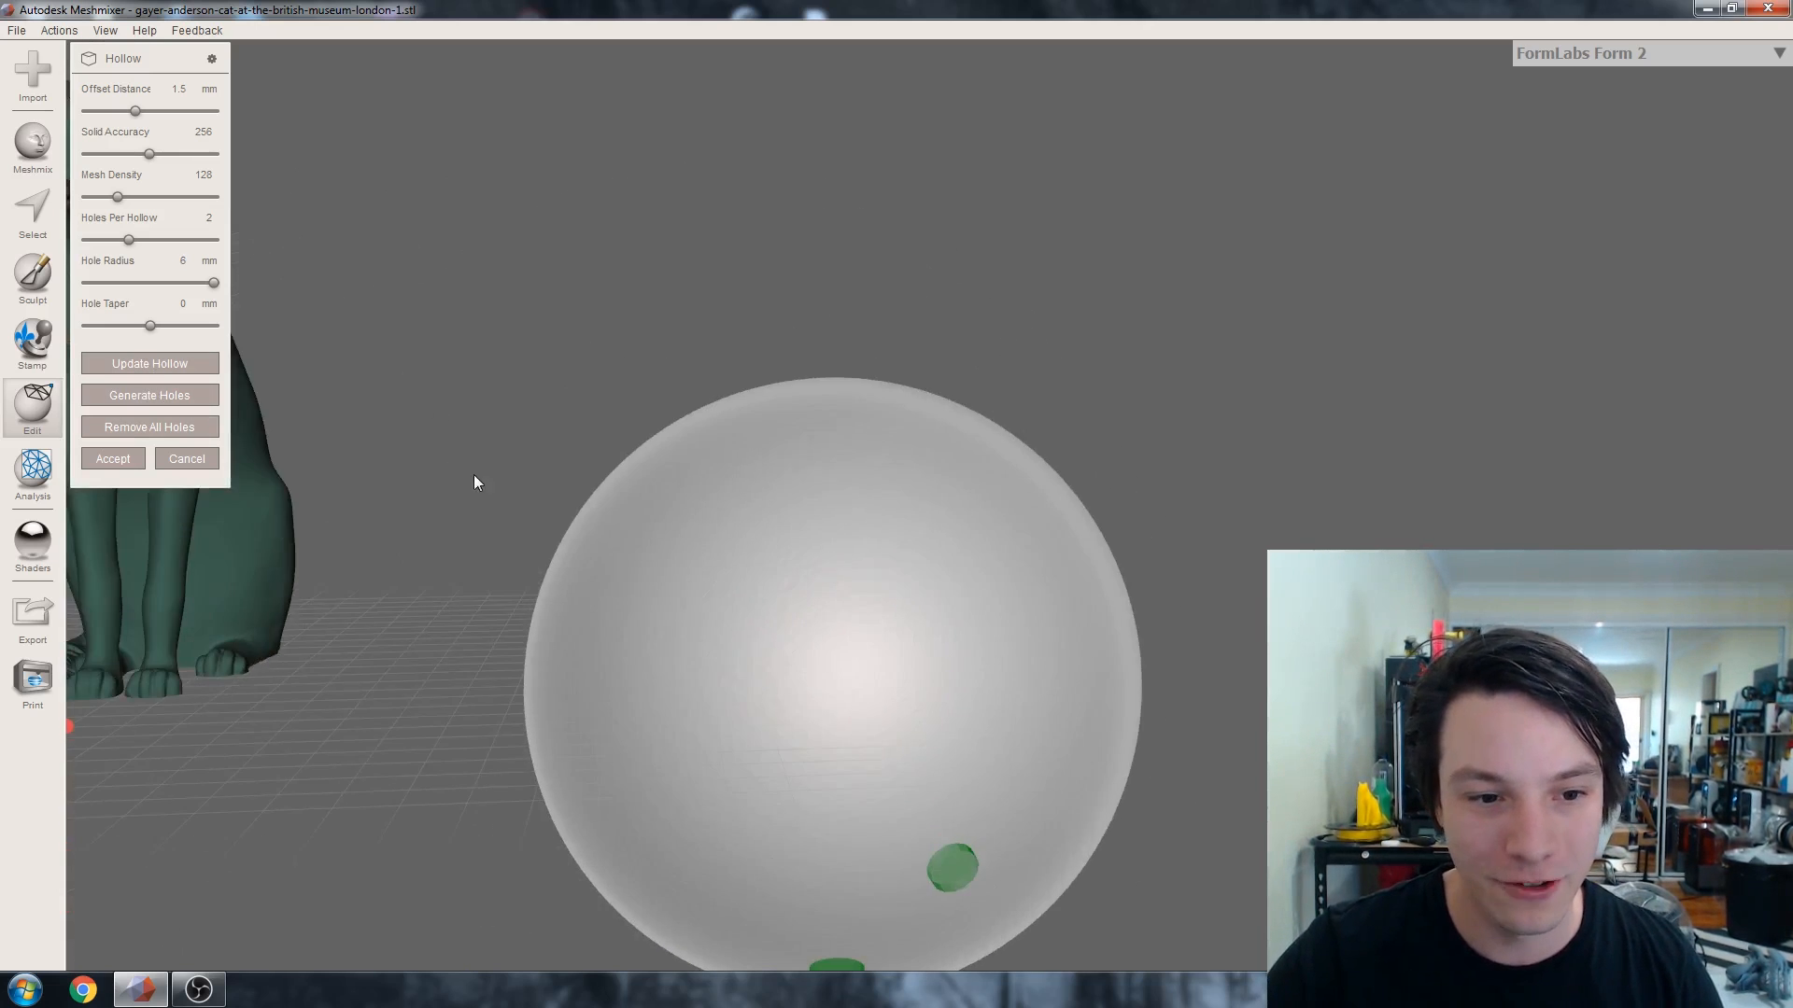
pyautogui.click(915, 609)
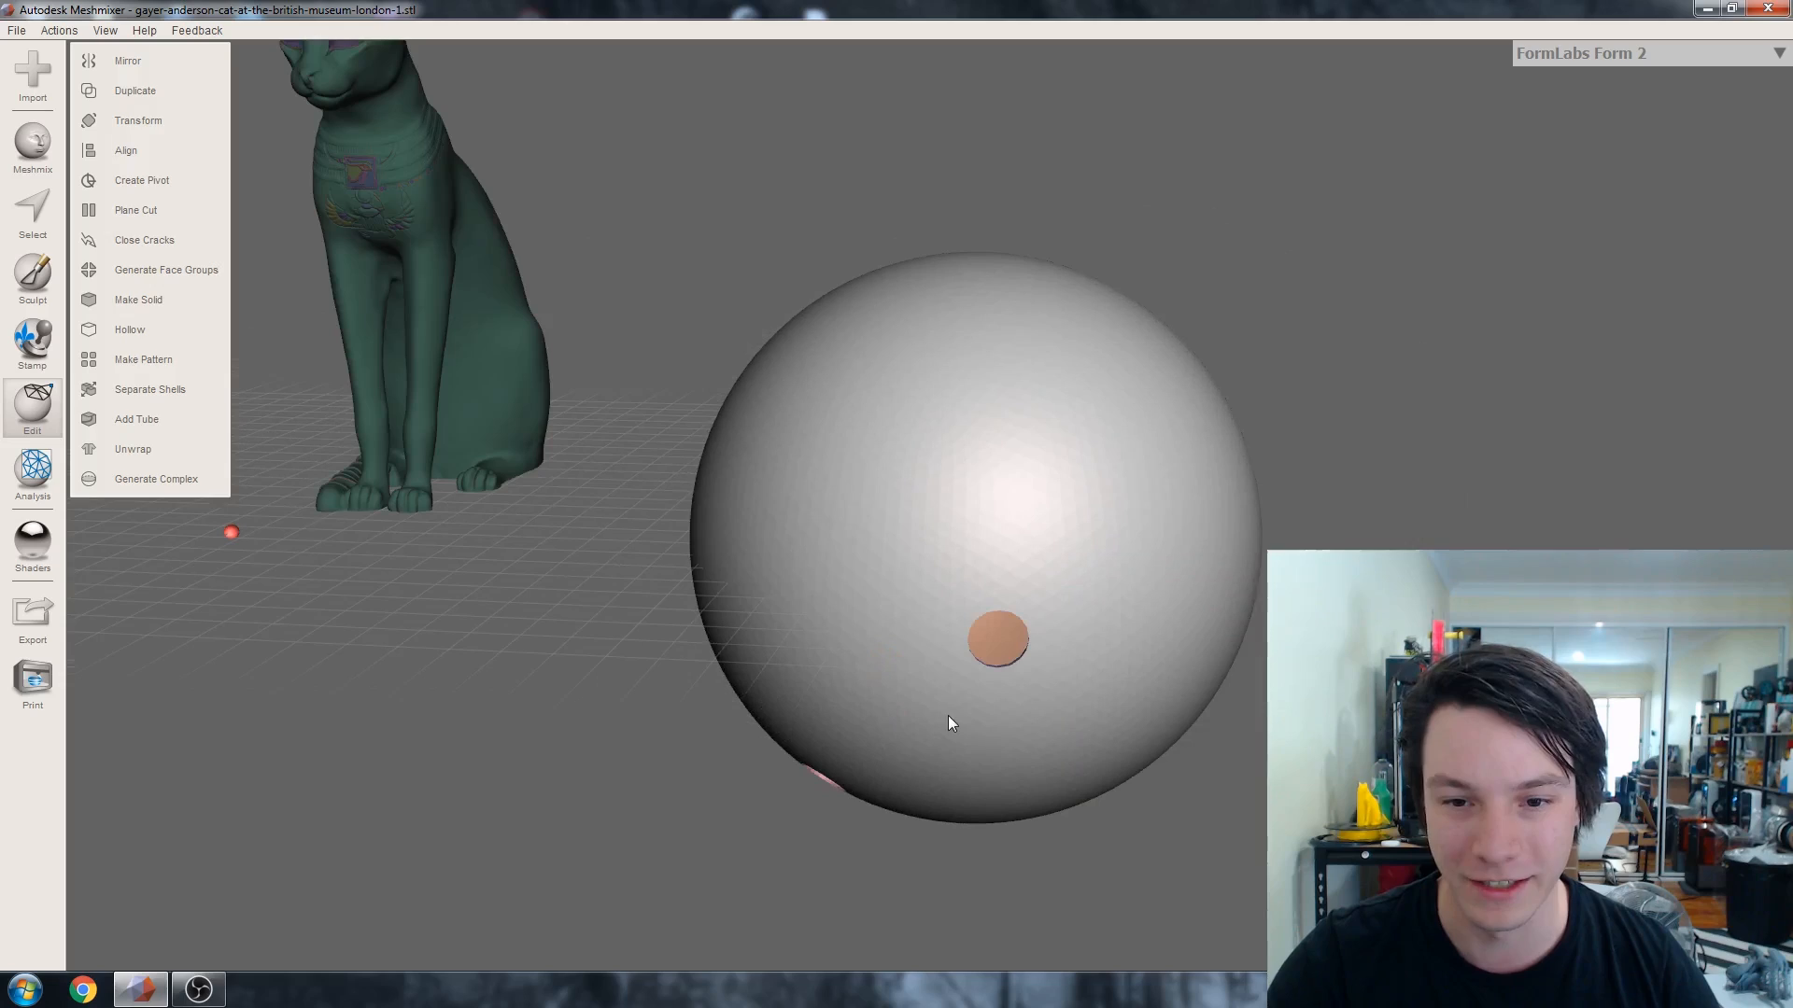
# Step: Select the cut-open cat and open the File menu's export options
pyautogui.click(135, 209)
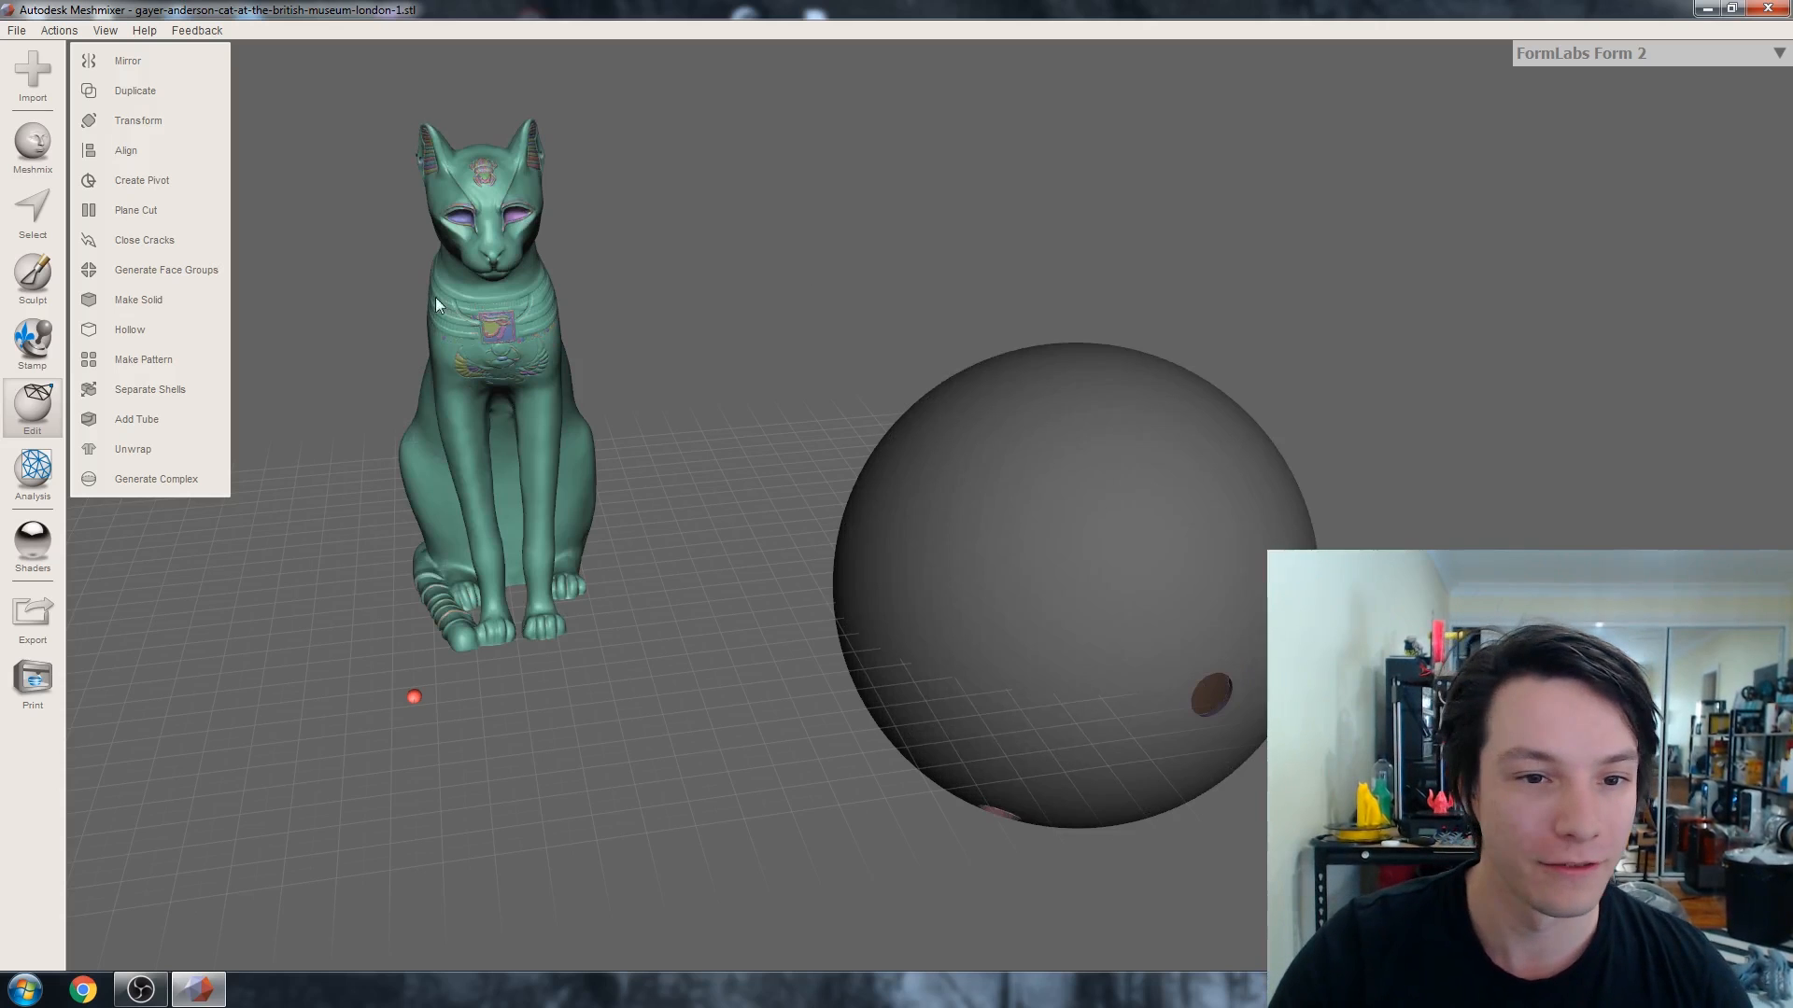
pyautogui.click(15, 30)
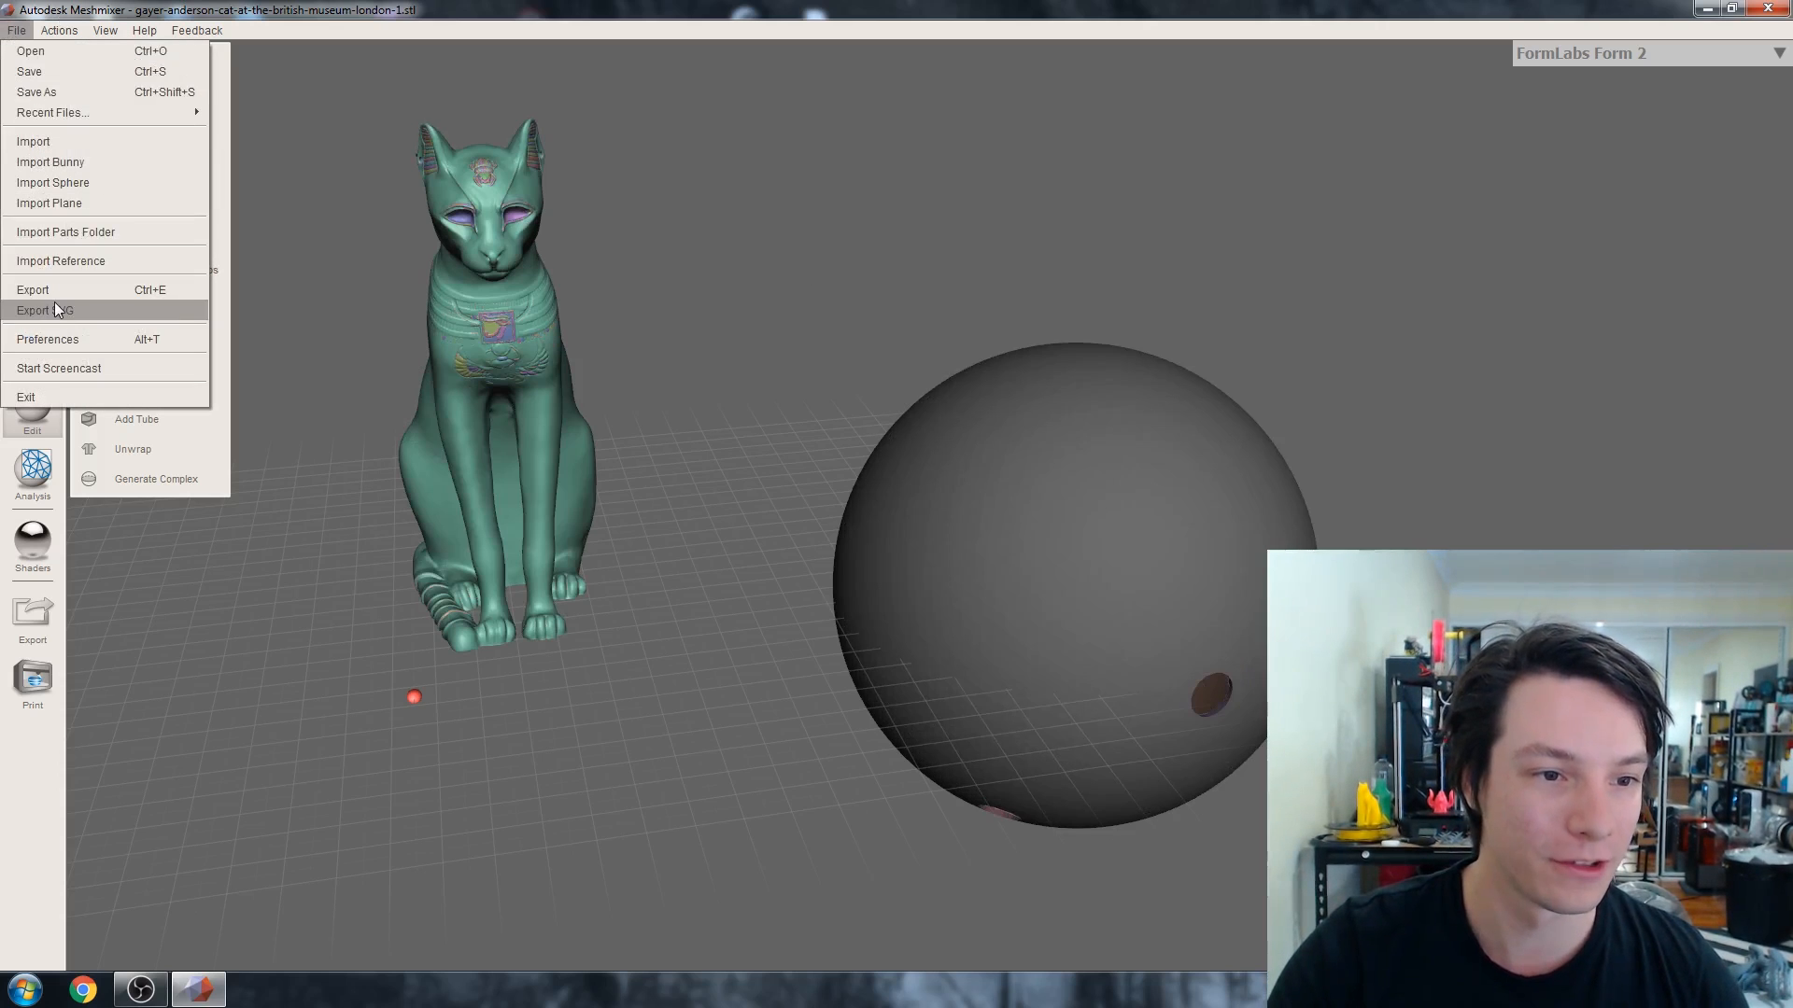